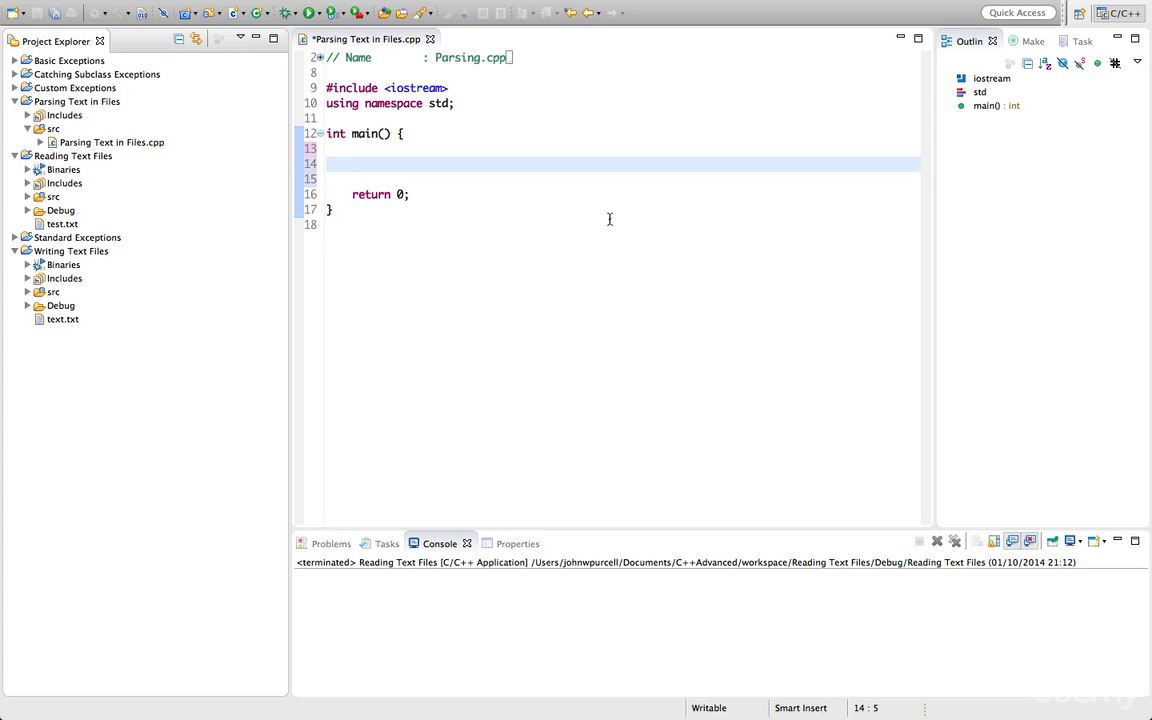
# Create a new file stats.txt in the Parsing Text in Files project via New > File.
pyautogui.click(88, 108)
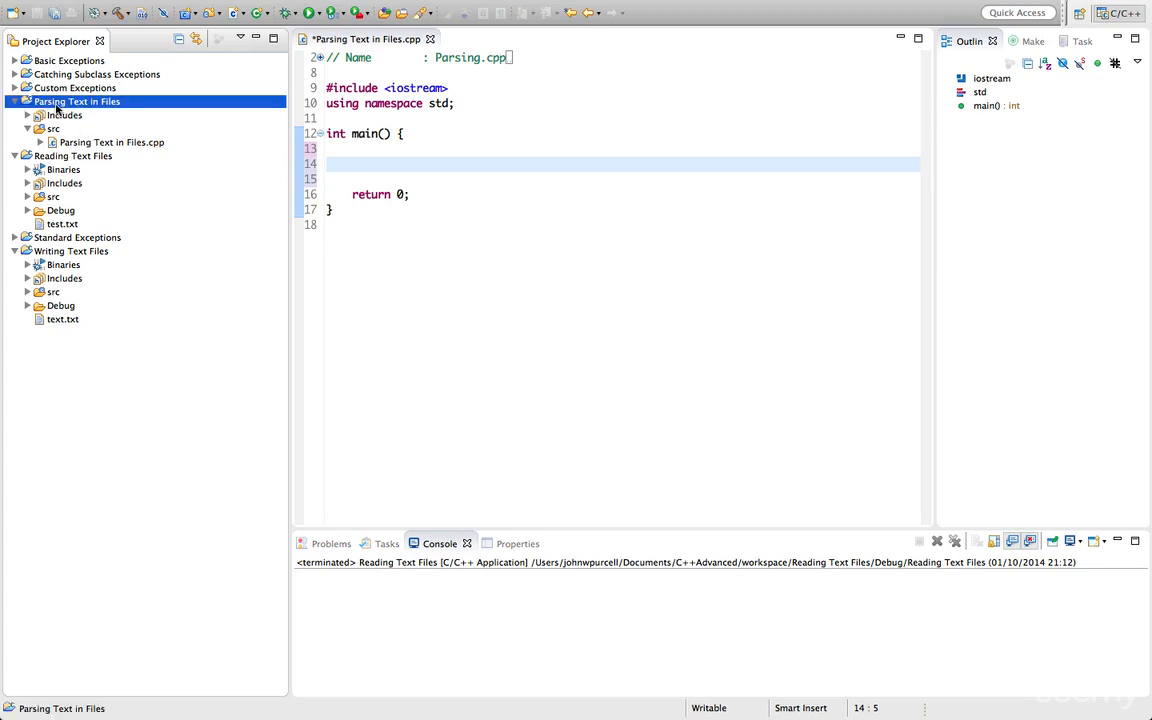
pyautogui.rightClick(80, 102)
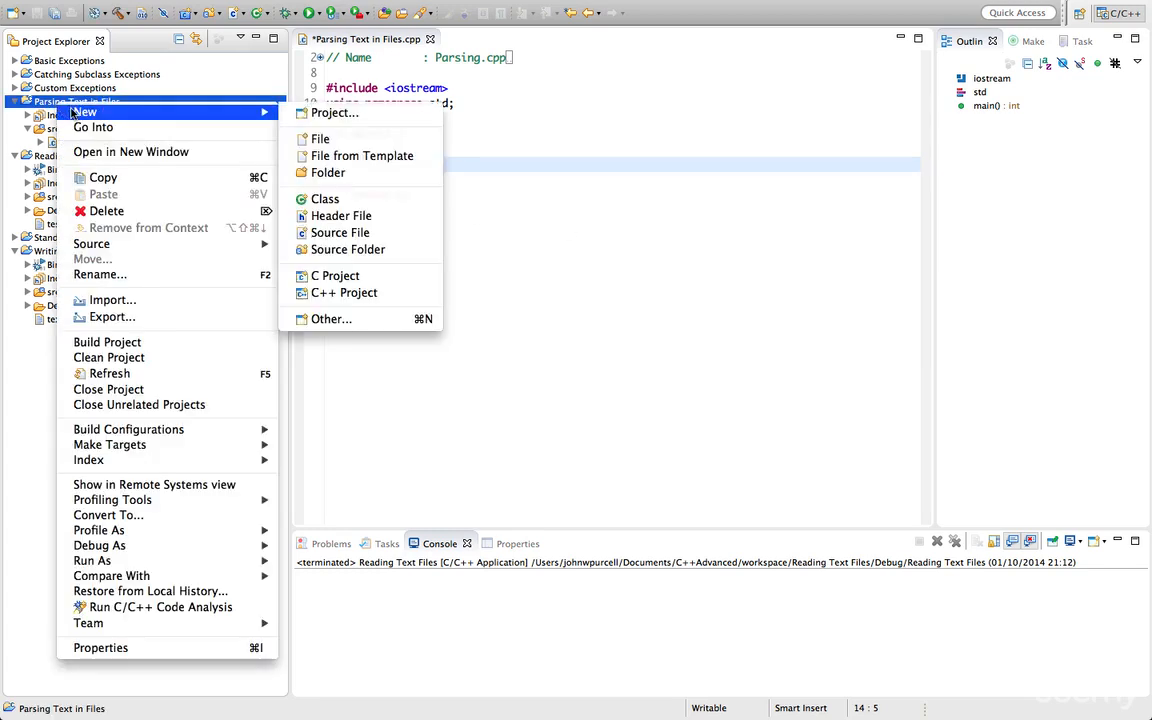
pyautogui.click(320, 138)
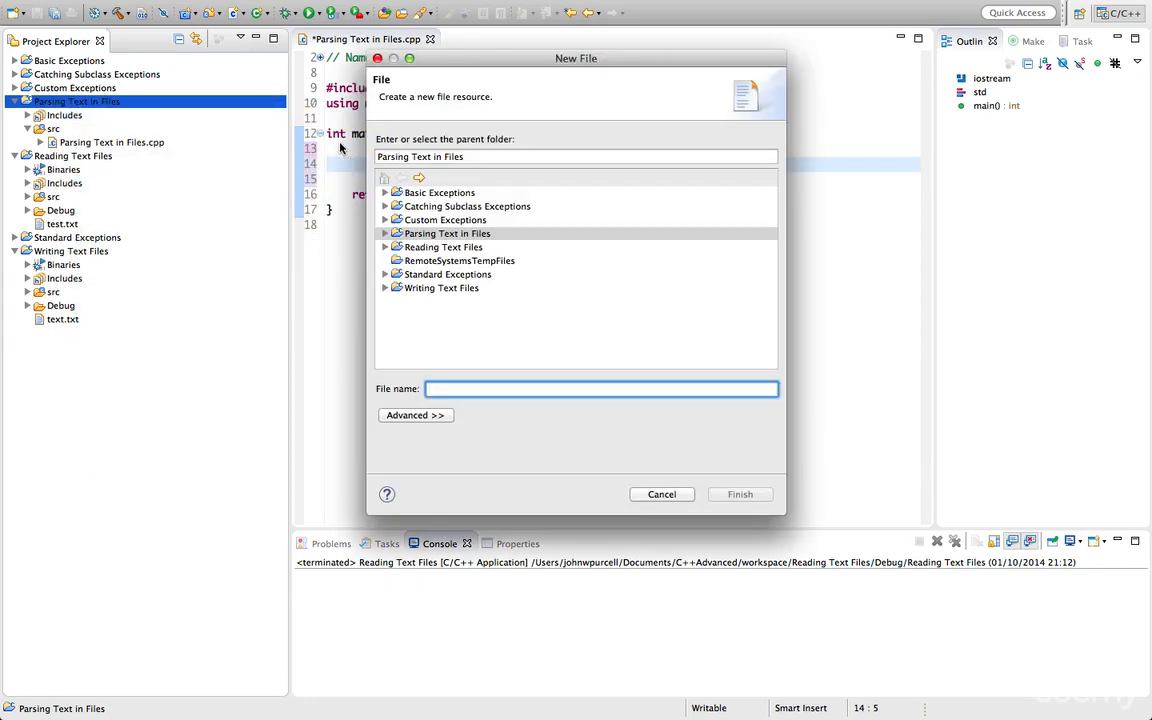
pyautogui.write('stats.t')
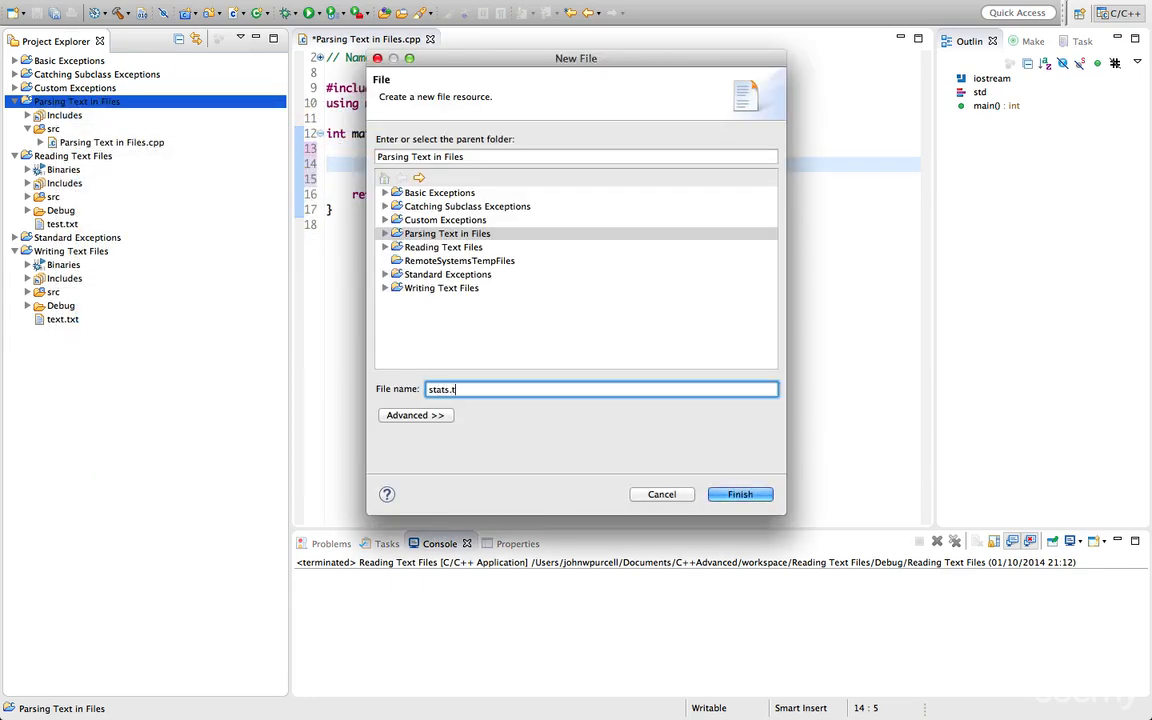
pyautogui.click(740, 494)
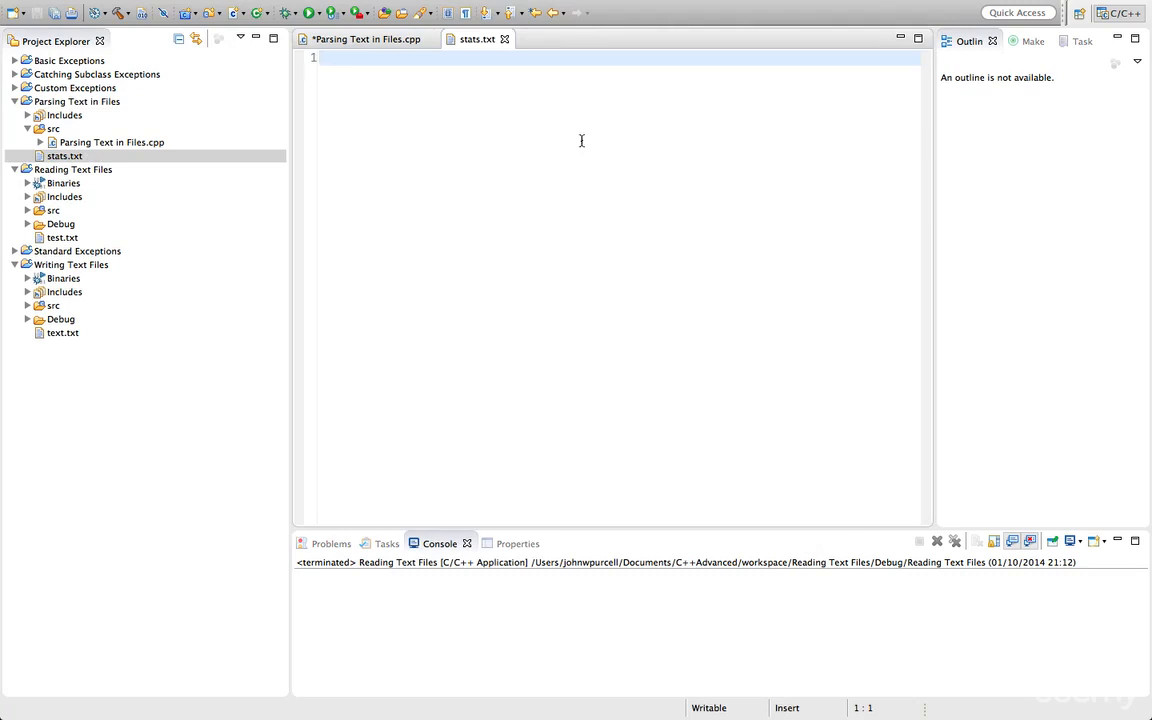
# Enter 'Population UK: 64000000' and 'Population France: 66400000' on two lines in stats.txt.
pyautogui.write('Population UK:')
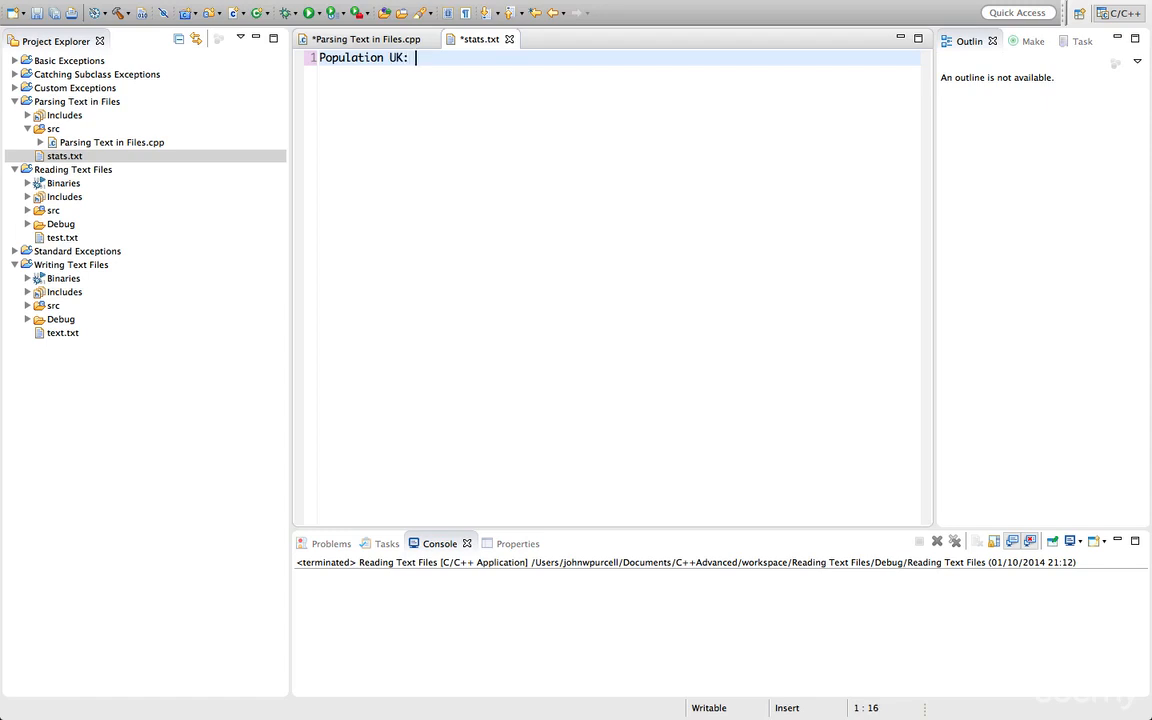
pyautogui.write('6')
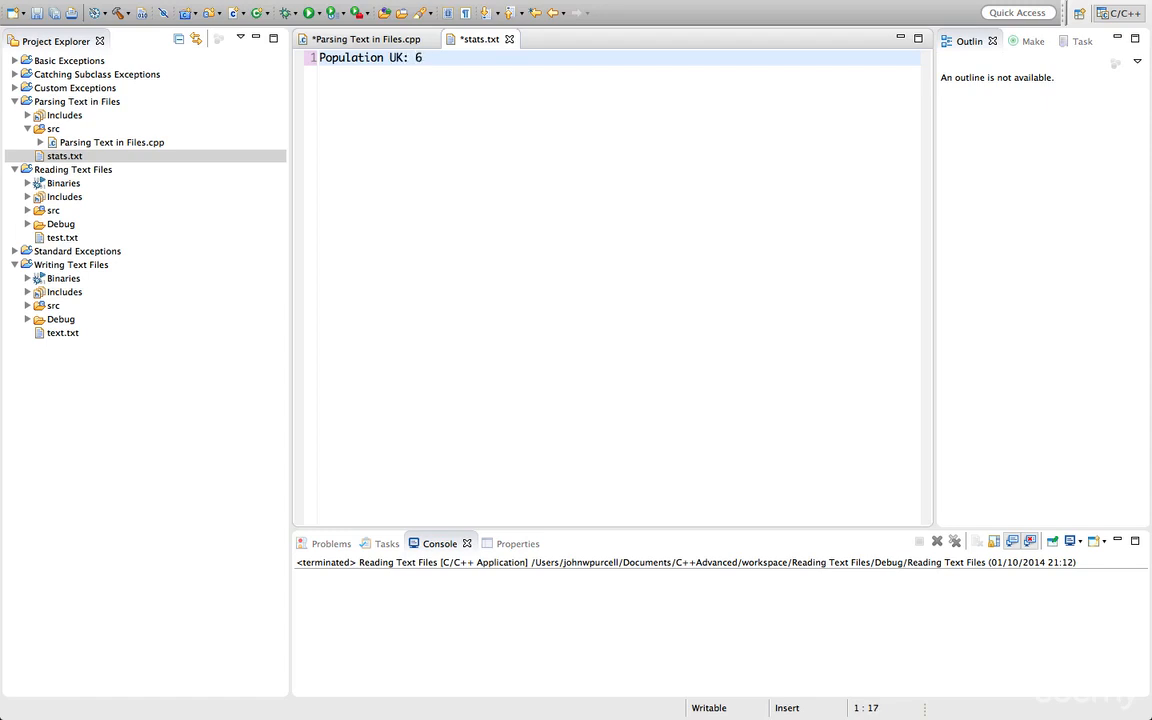
pyautogui.write('4000000')
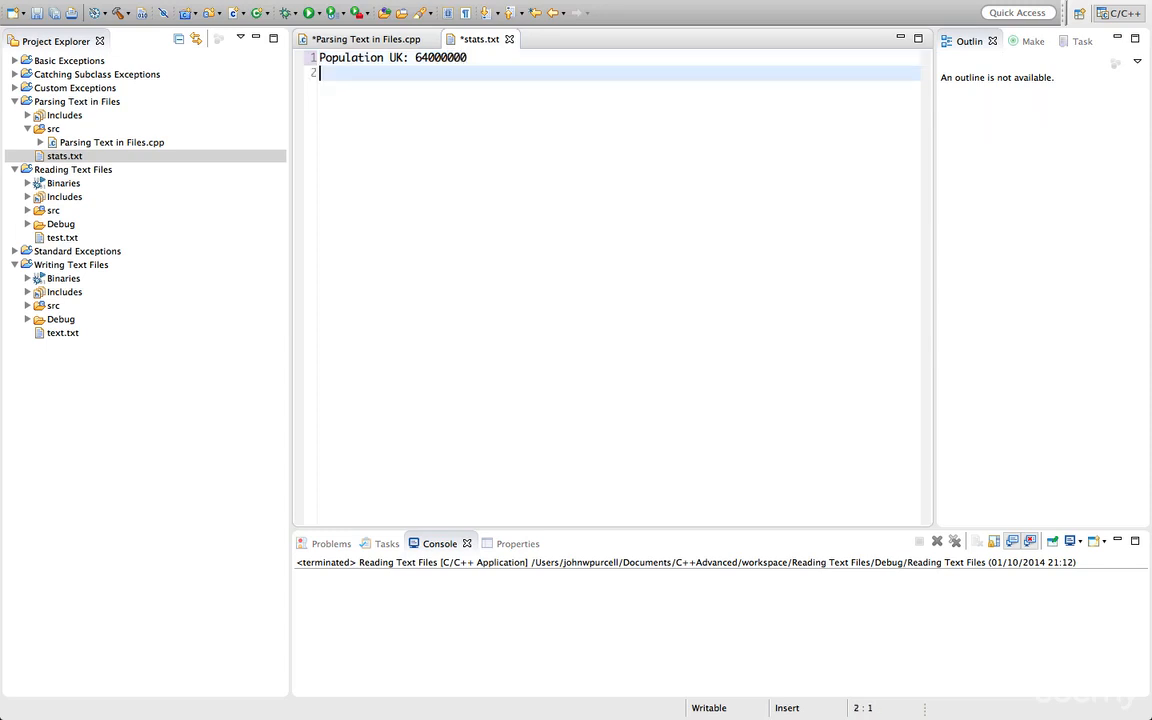
pyautogui.write('Population France:')
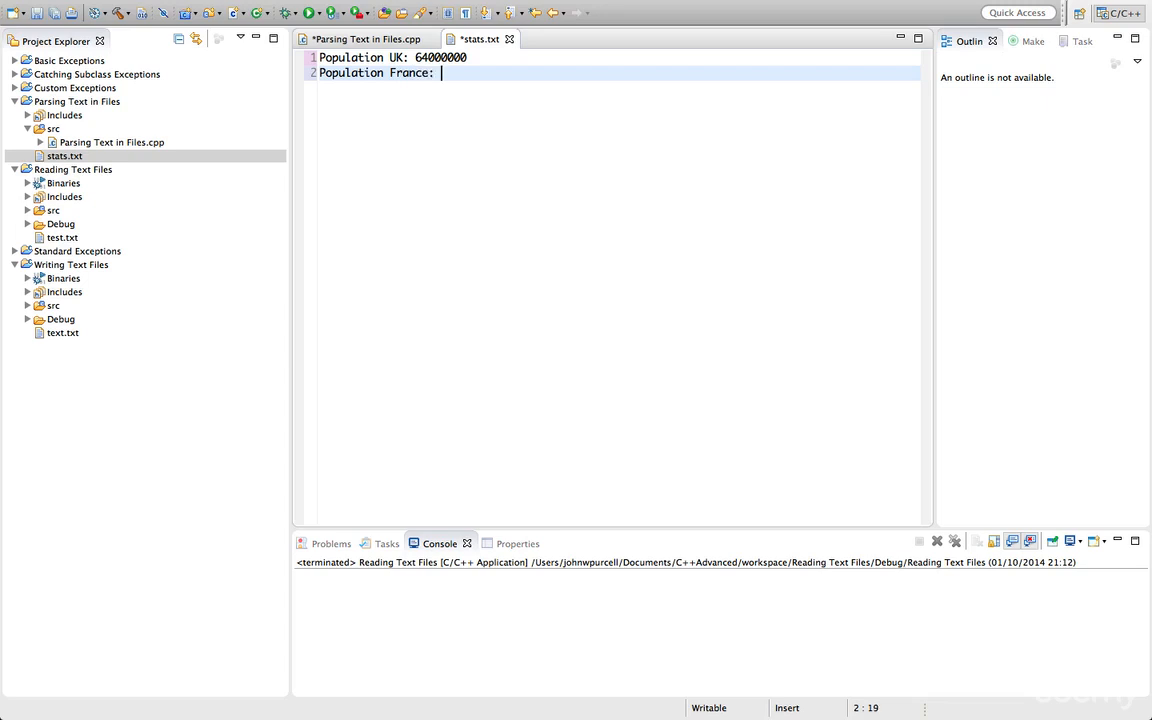
pyautogui.write('66')
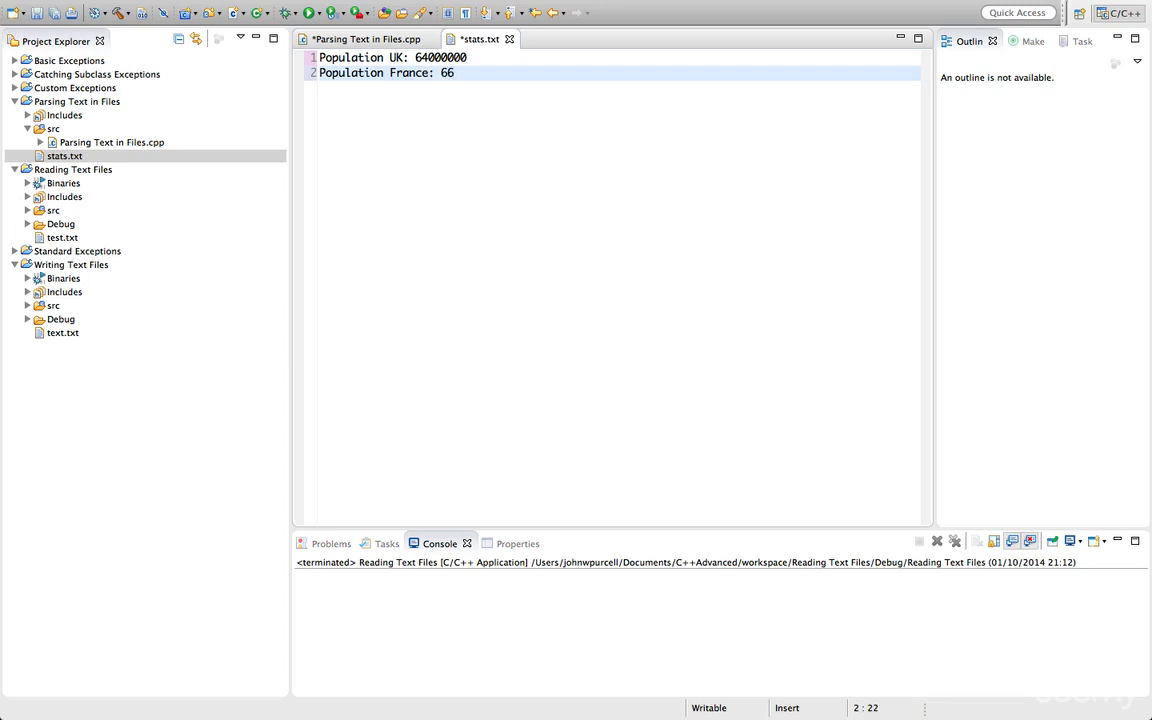
pyautogui.write('4')
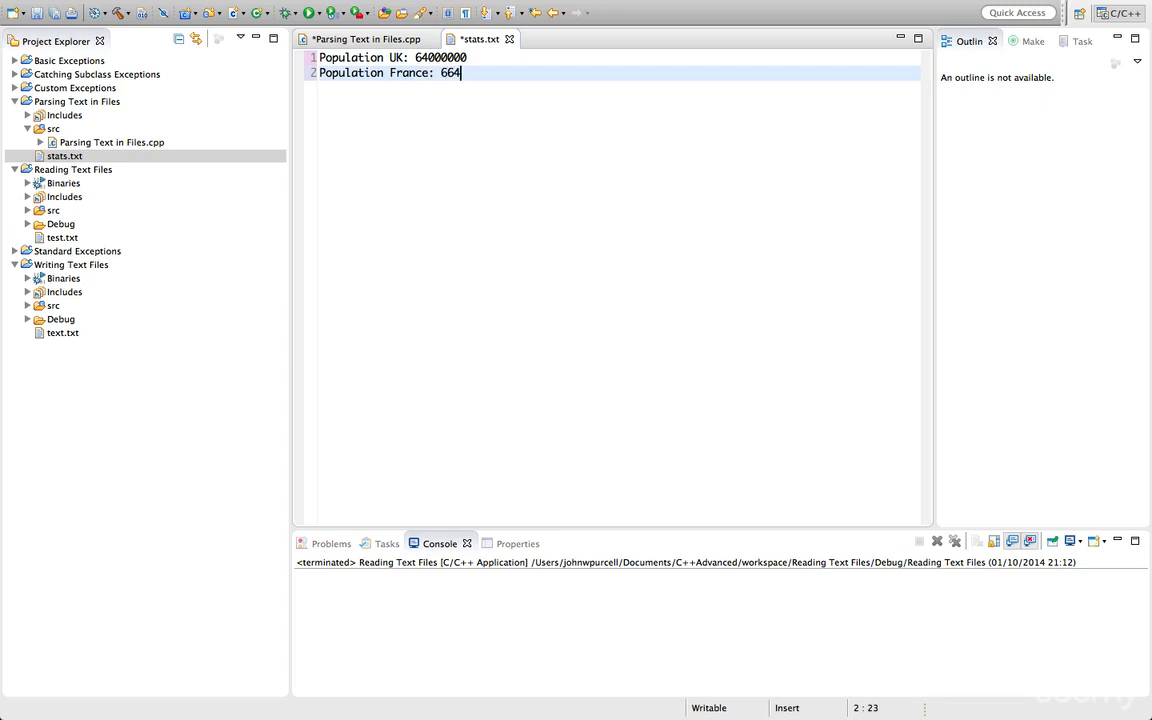
pyautogui.write('0')
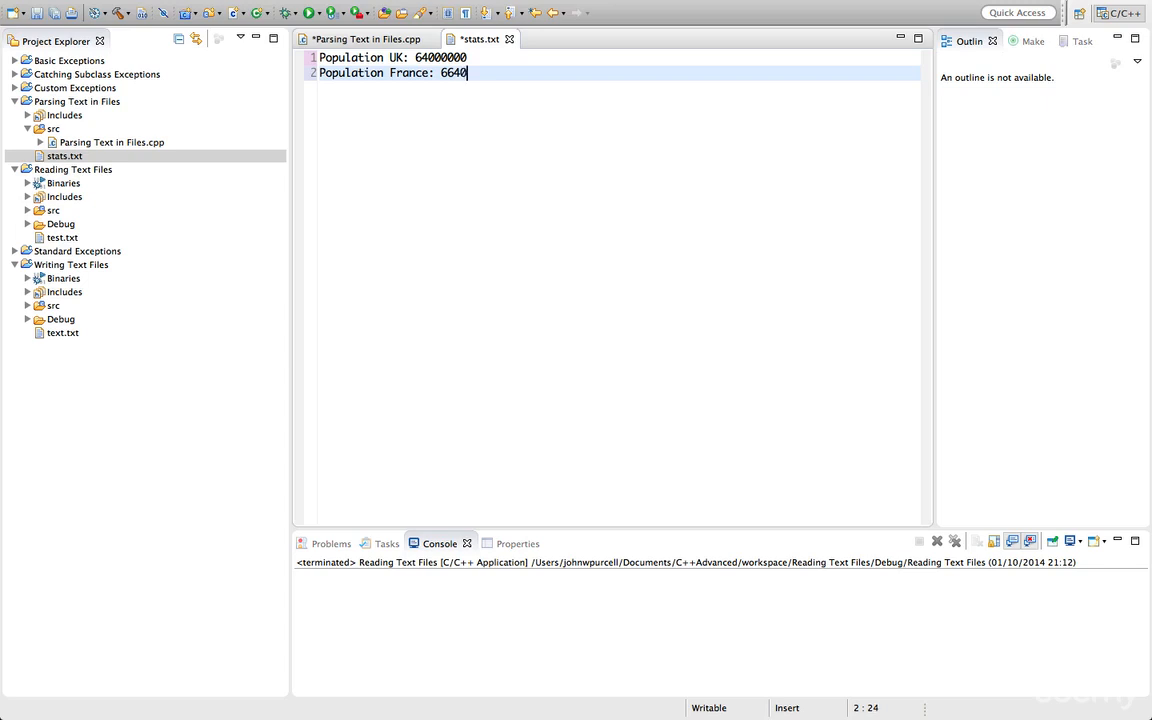
pyautogui.write('0000')
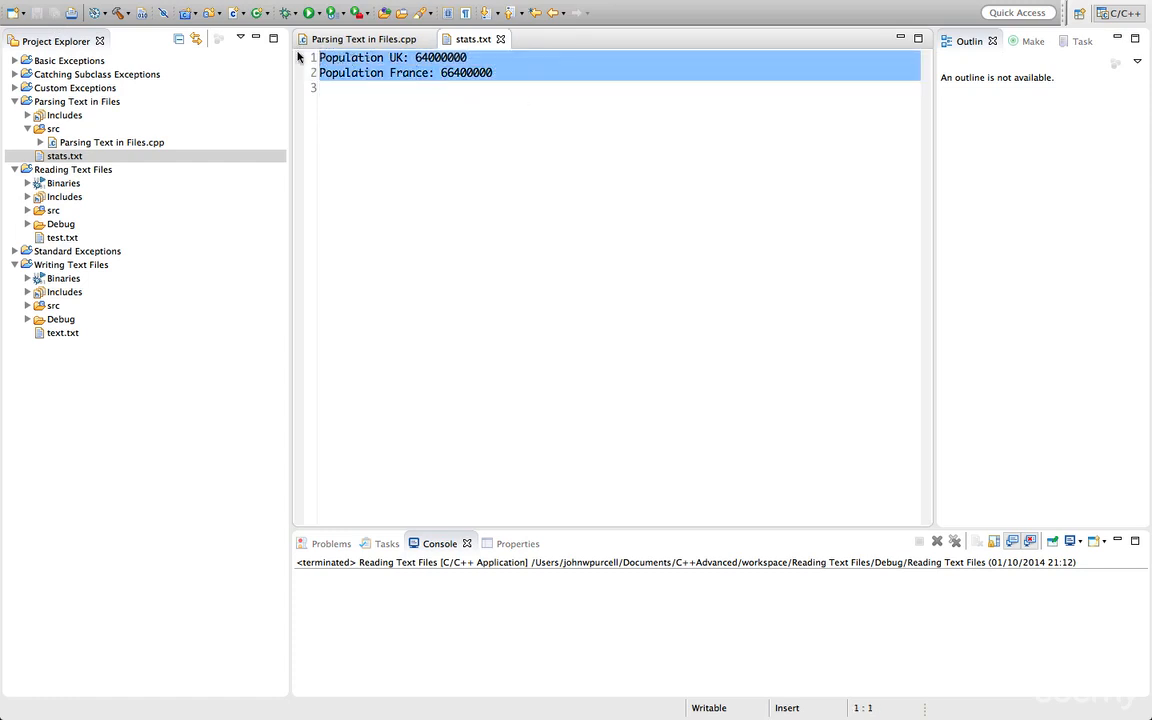
pyautogui.moveTo(504, 182)
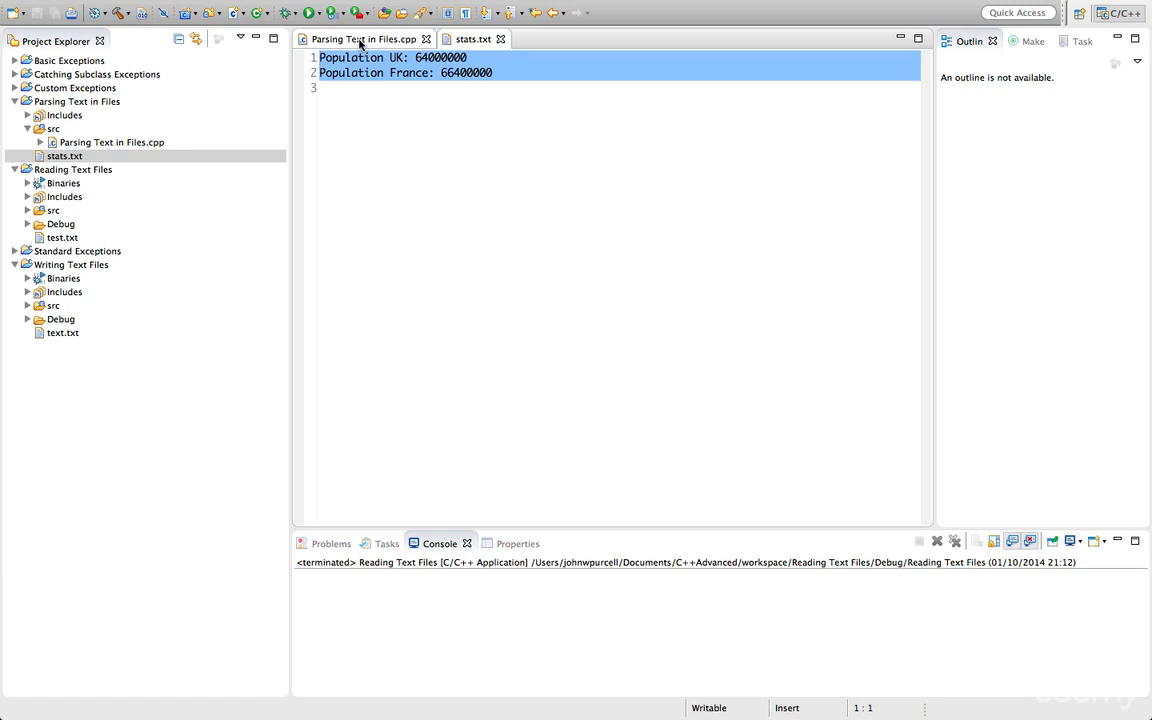
pyautogui.moveTo(362, 32)
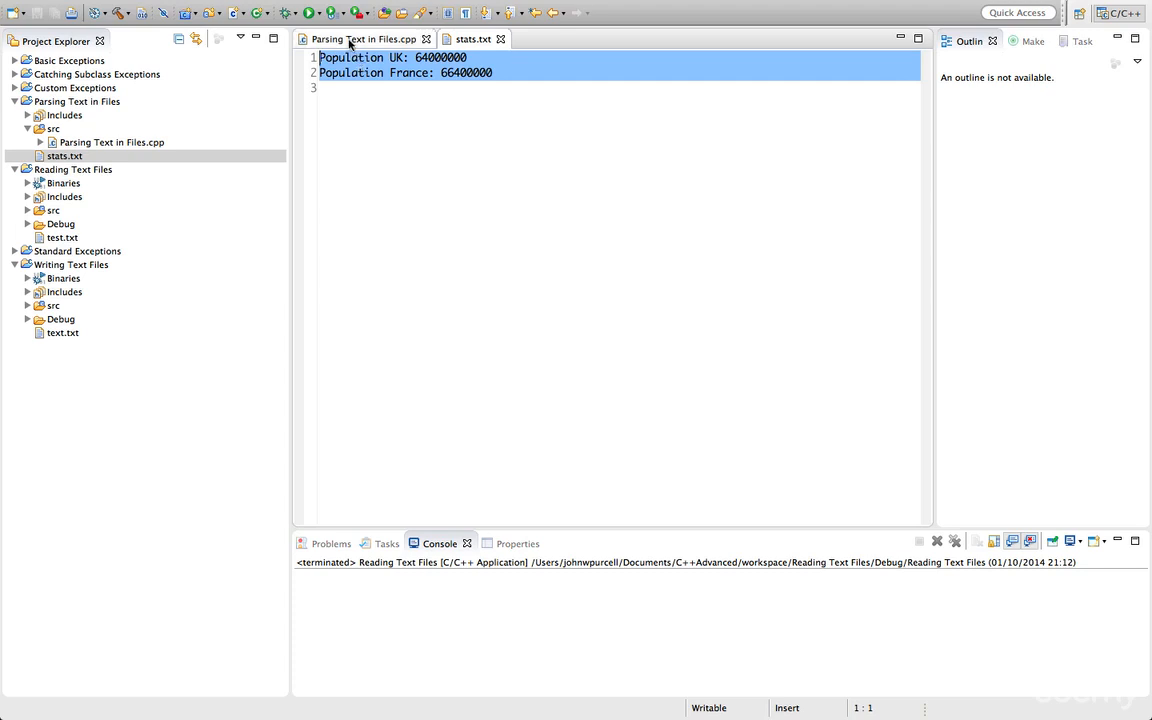
# Return to the Parsing Text in Files.cpp editor after saving stats.txt.
pyautogui.click(350, 58)
pyautogui.write('#')
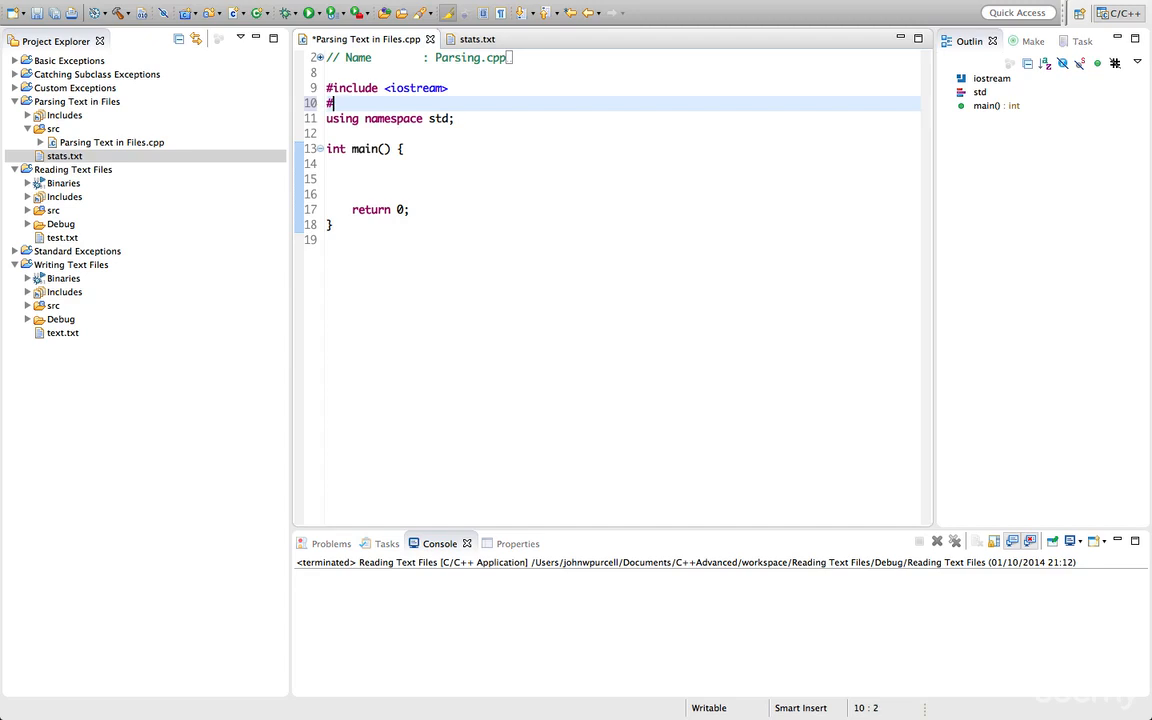
# Add #include <fstream> and declare ifstream input in main.
pyautogui.write('include')
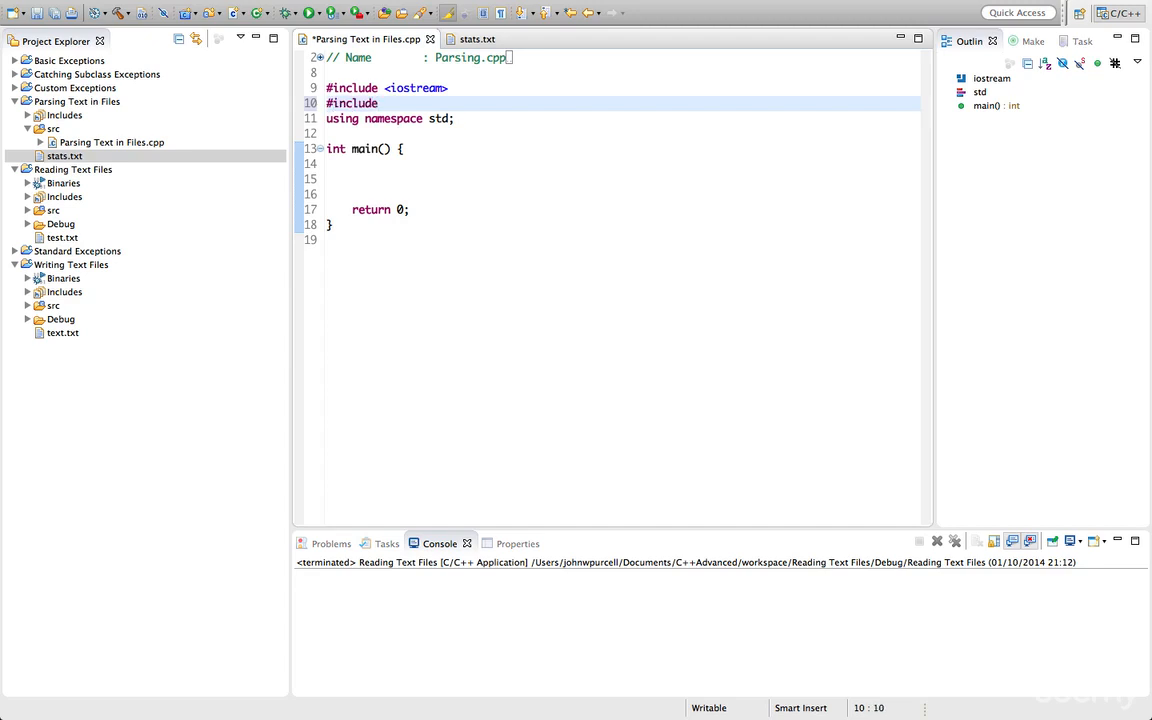
pyautogui.write('<fstream>')
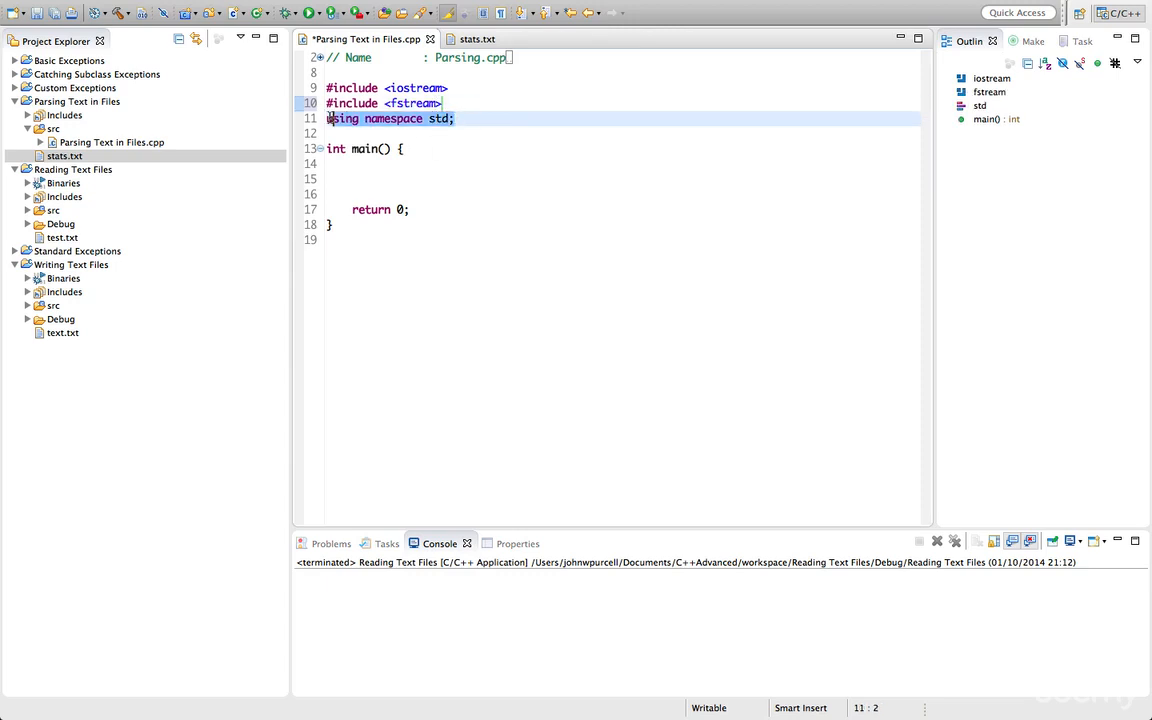
pyautogui.write('ifs')
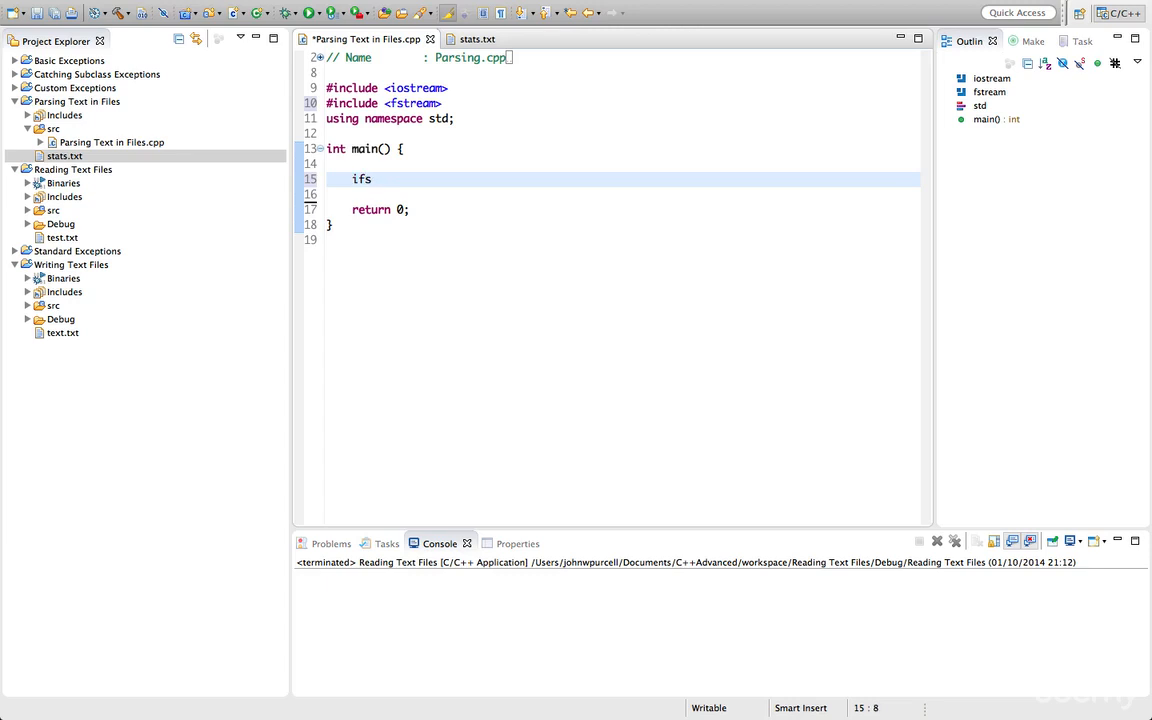
pyautogui.write('tream')
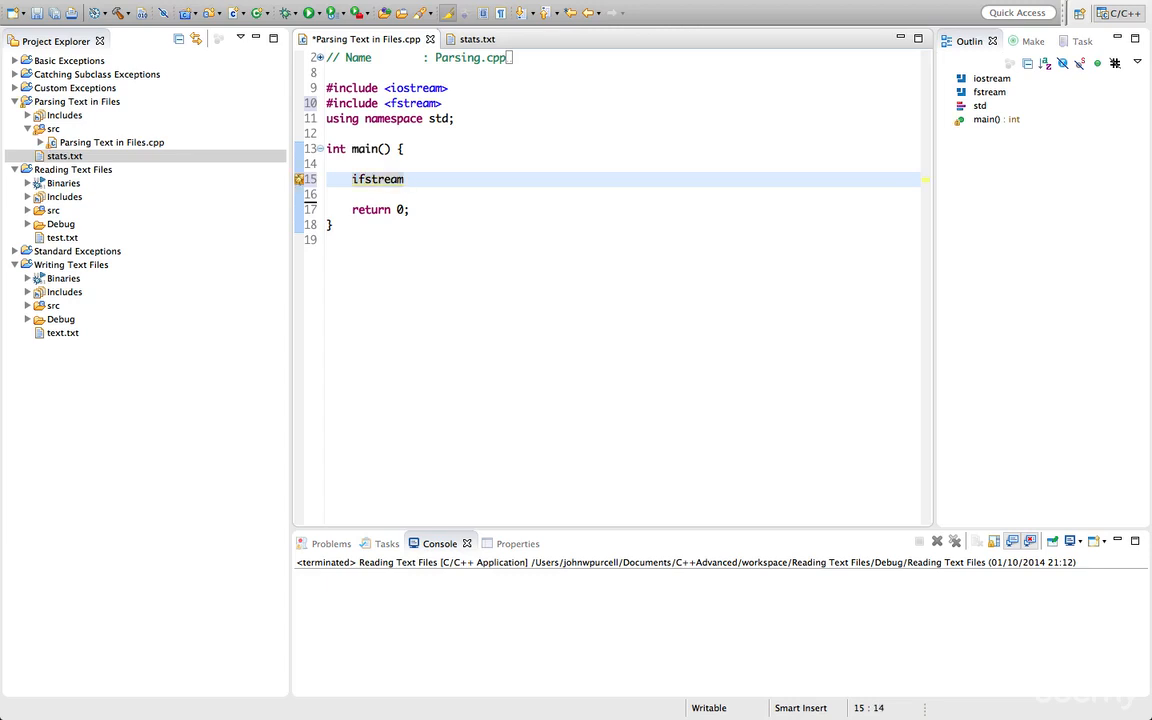
pyautogui.write('input;')
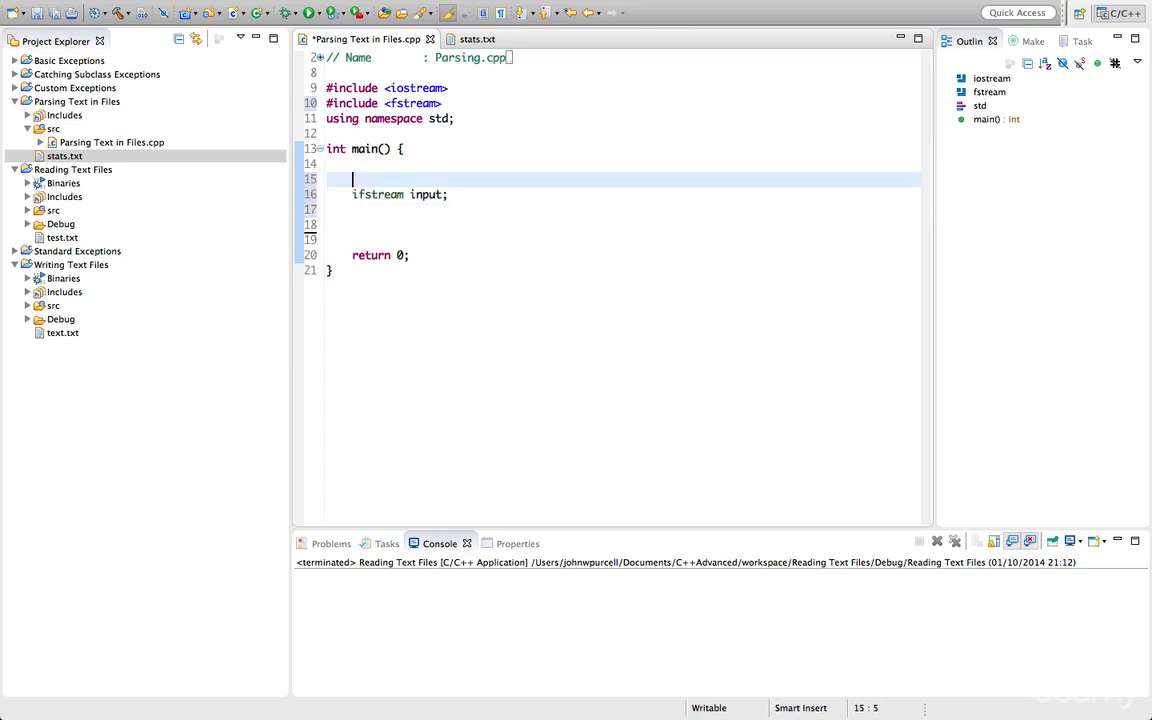
# Declare string filename = "stats.txt" and call input.open(filename).
pyautogui.write('string')
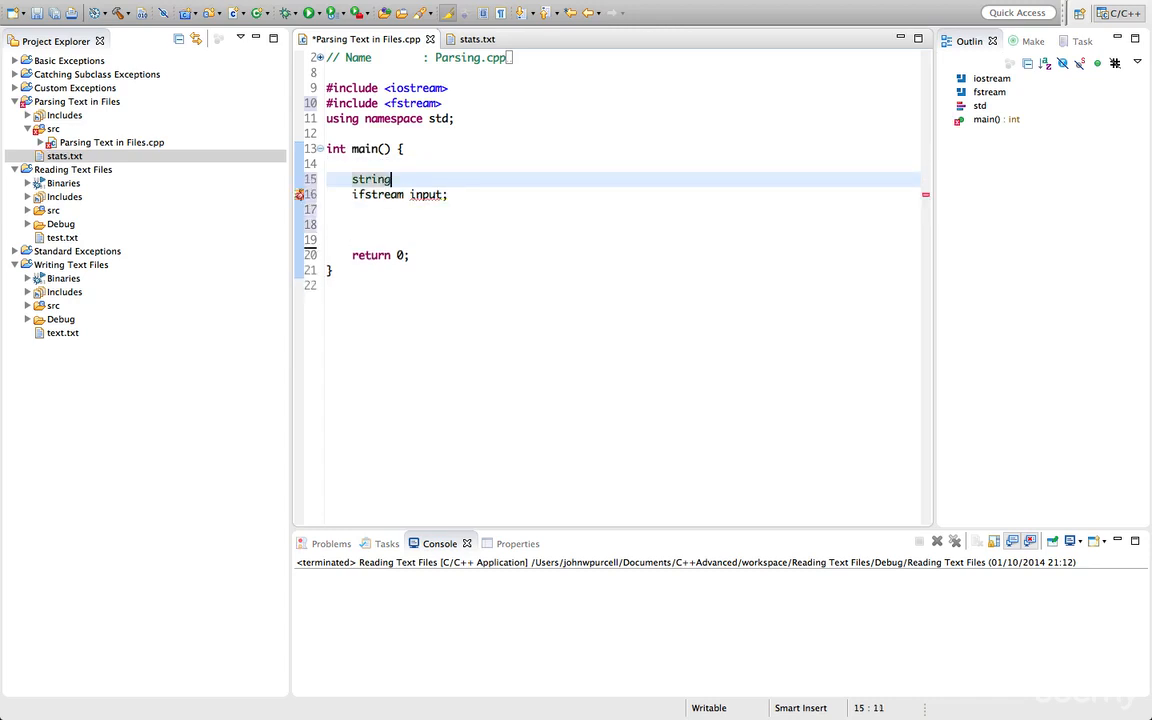
pyautogui.write('filen')
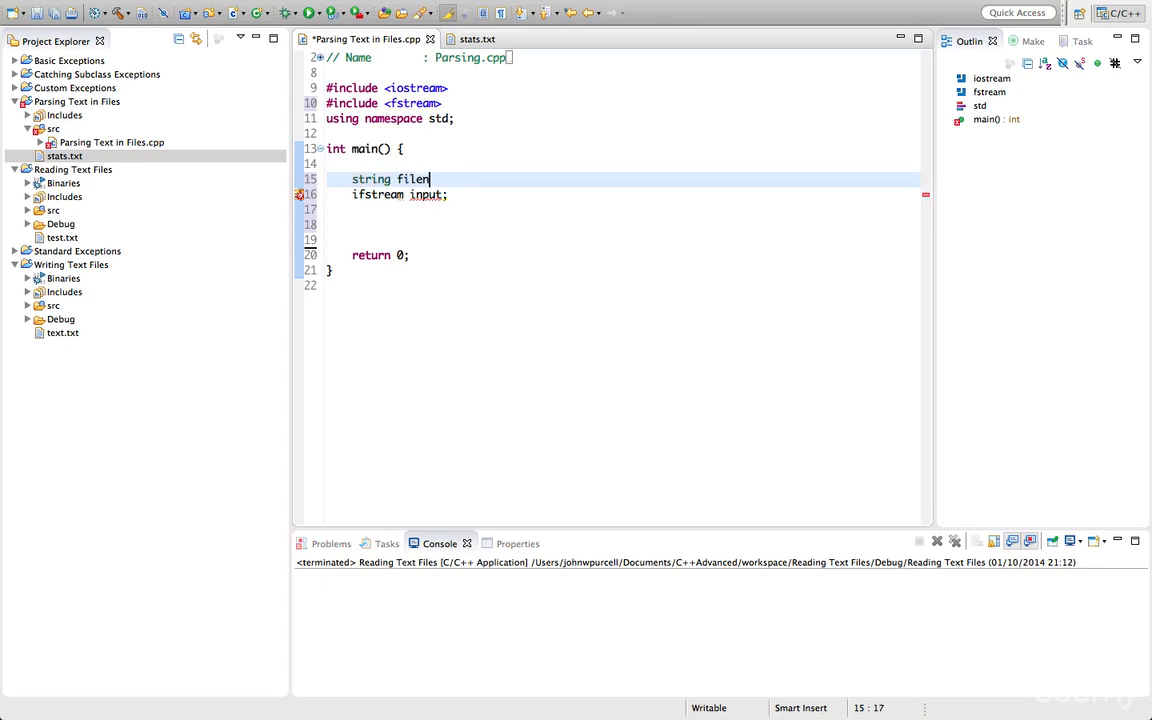
pyautogui.write('ame = "stats"')
pyautogui.click(622, 224)
pyautogui.write('input.open(f')
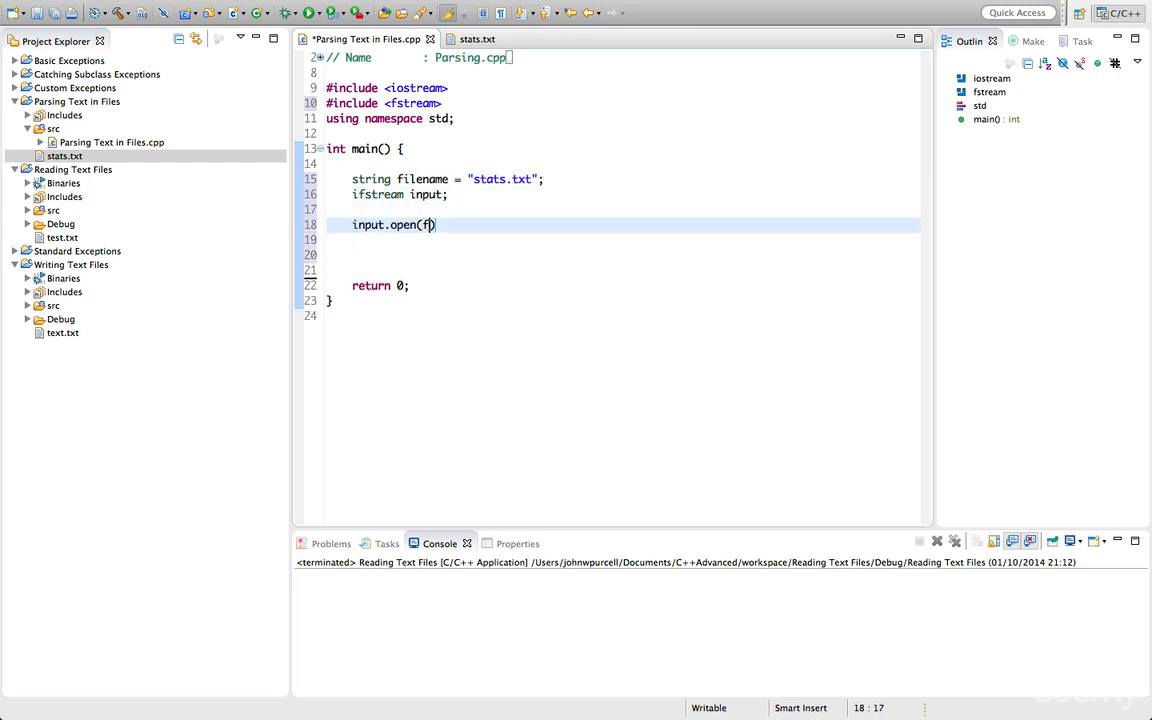
pyautogui.write('ilename)')
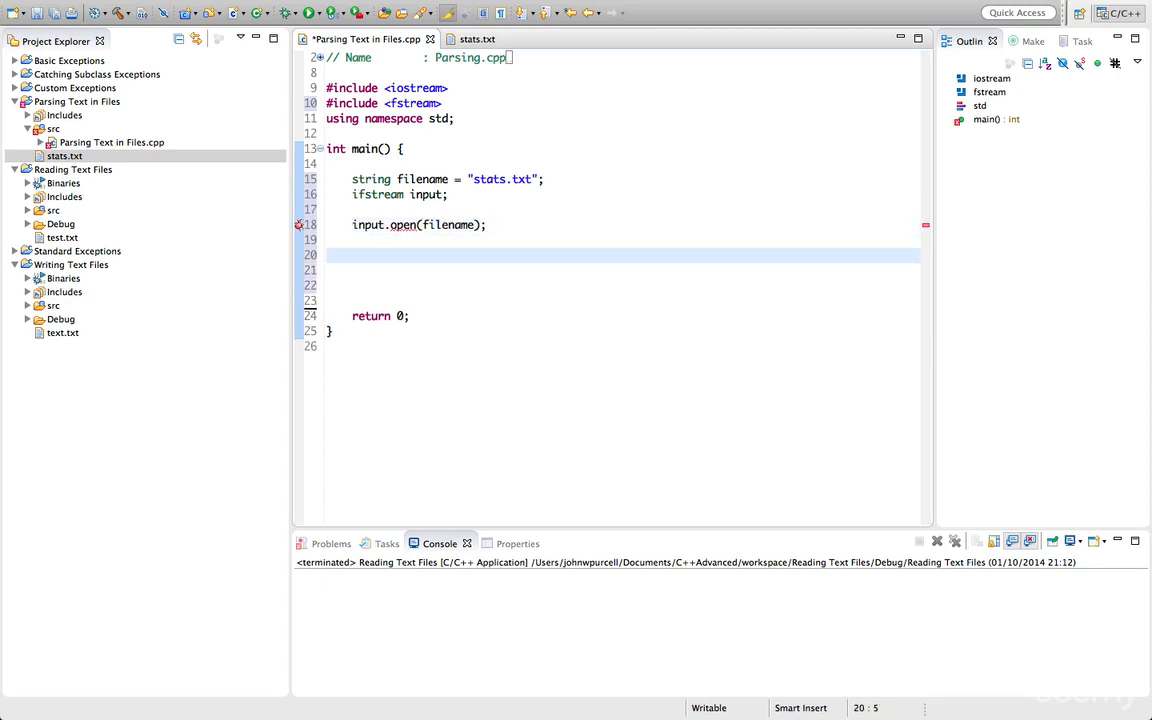
# Add if(!input.is_open()) { return 1; } after opening the file.
pyautogui.write('if()')
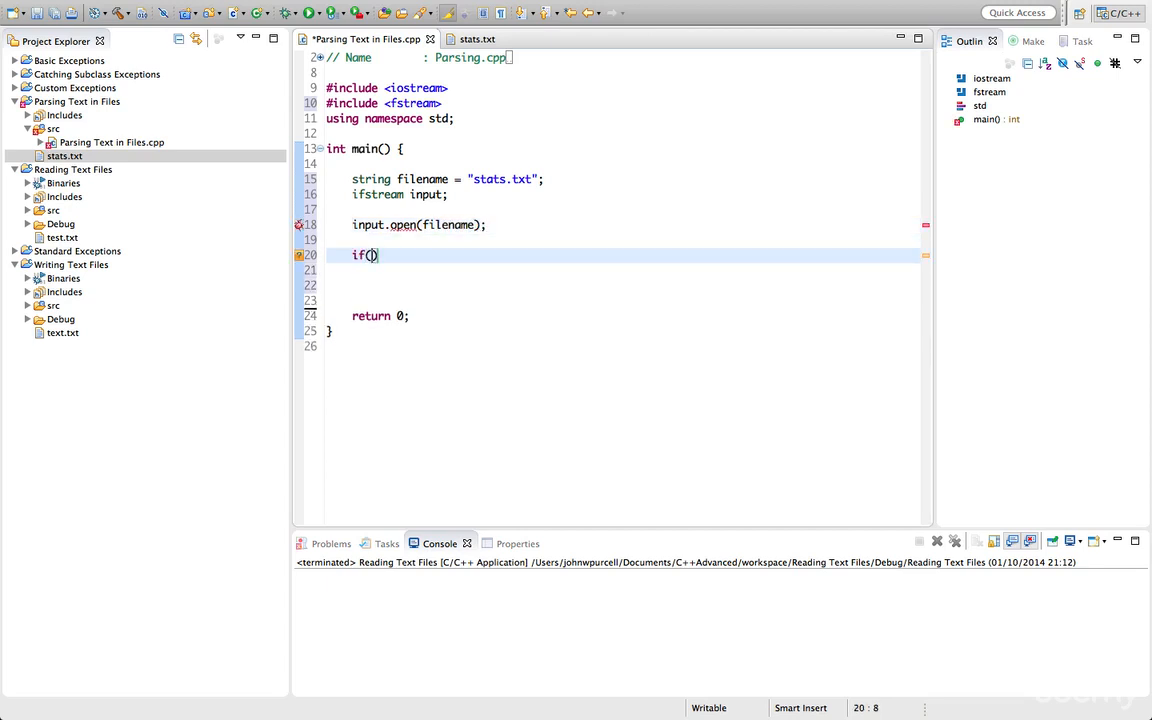
pyautogui.write('!input.')
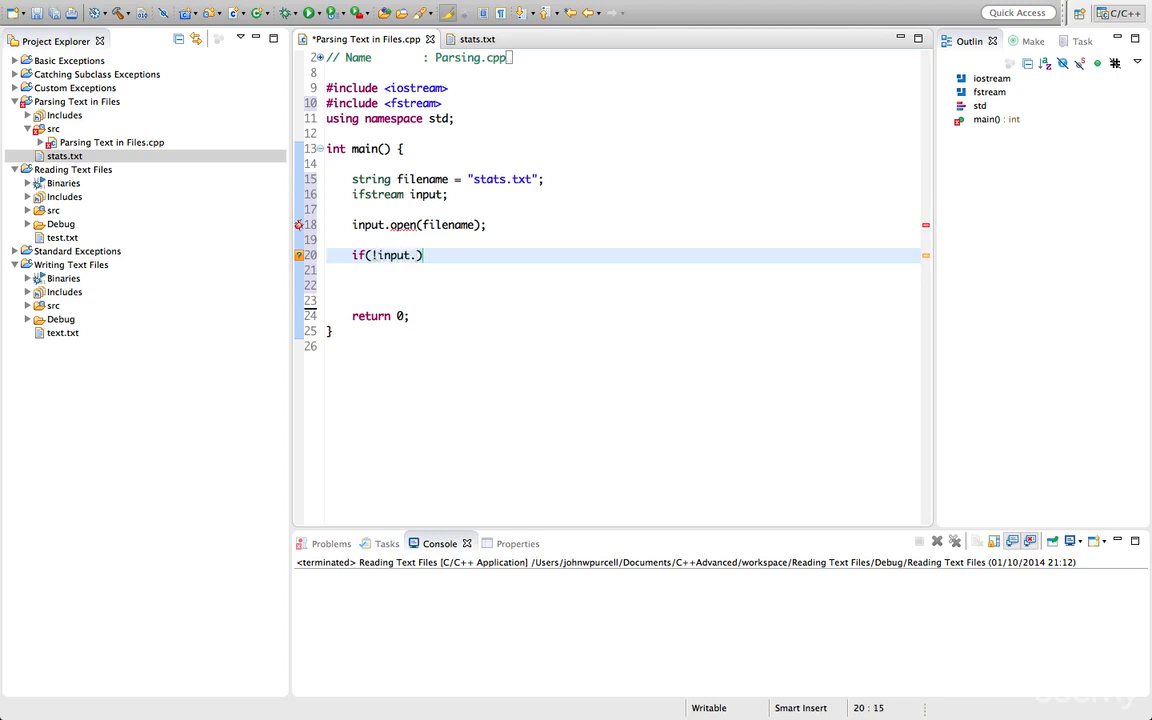
pyautogui.write('is_open()')
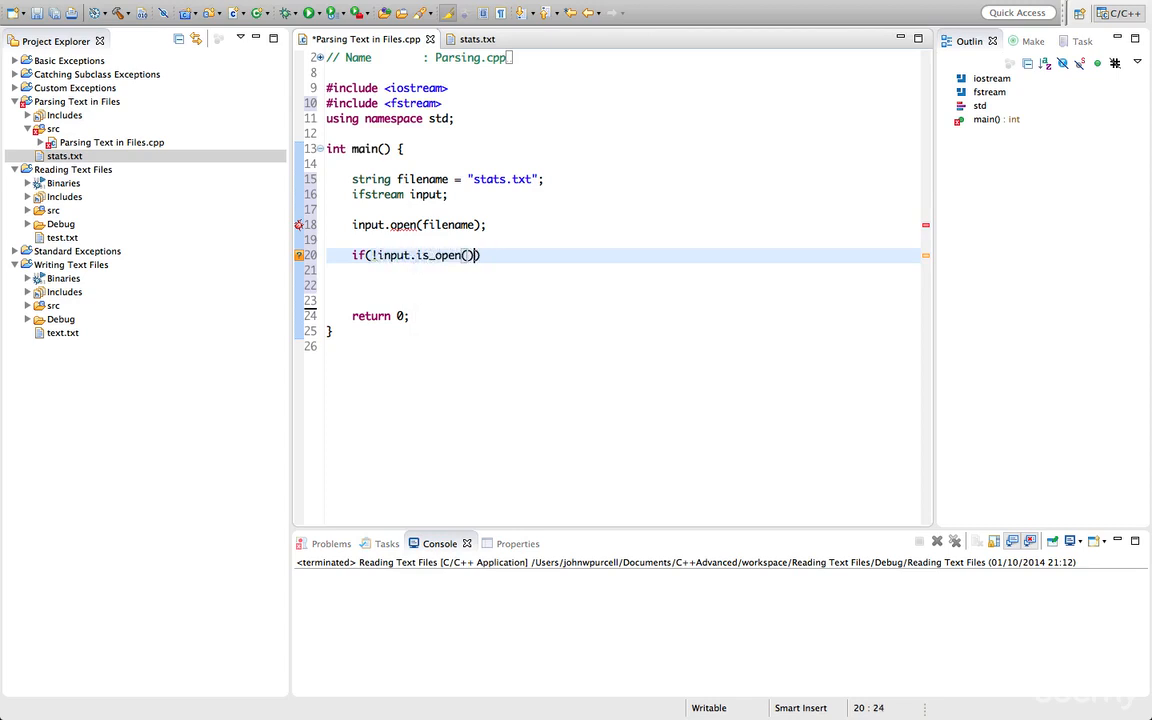
pyautogui.write('{')
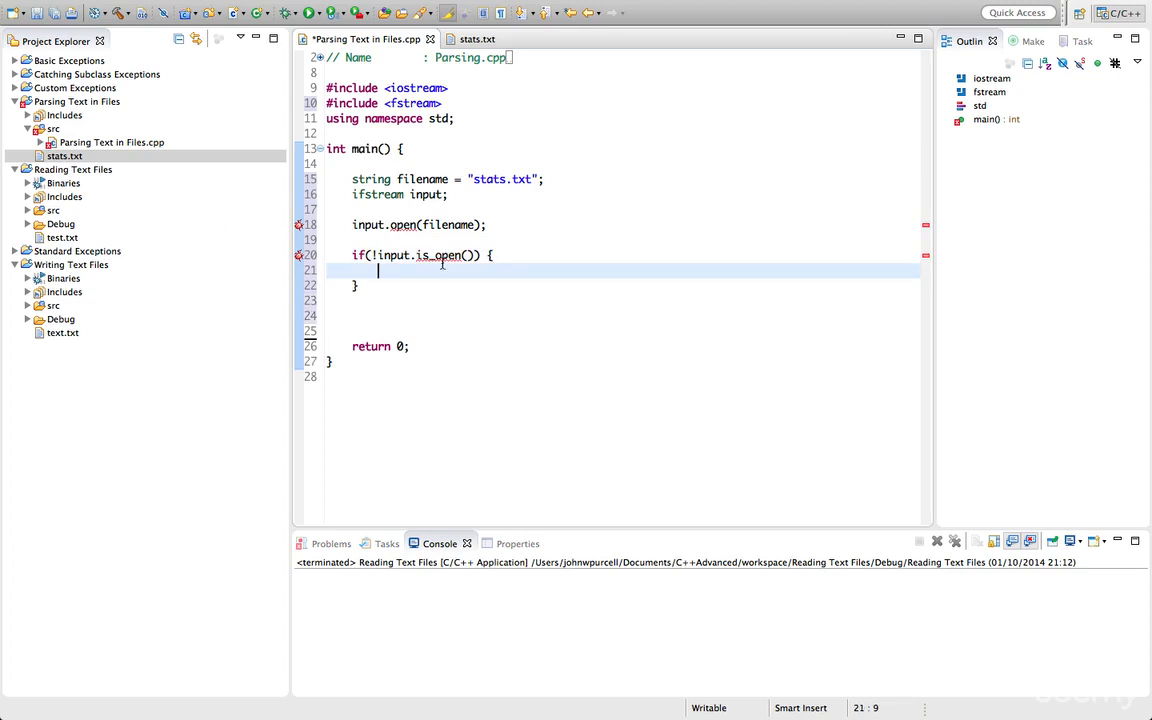
pyautogui.write('return 1')
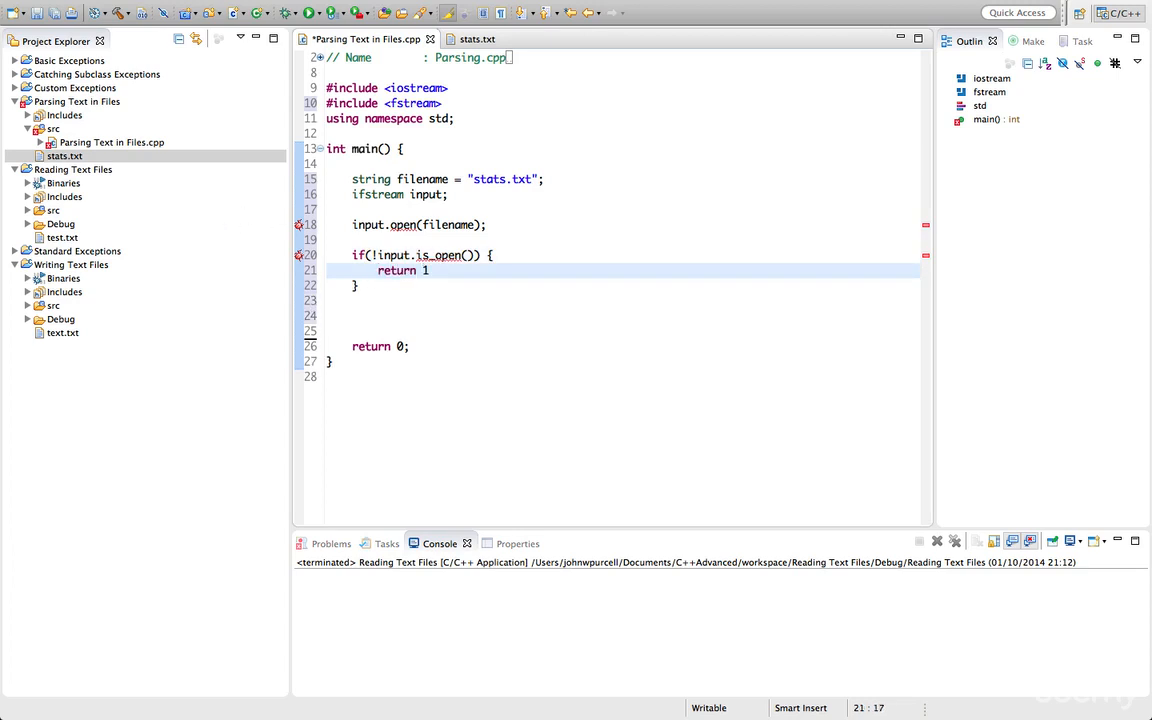
pyautogui.write(';')
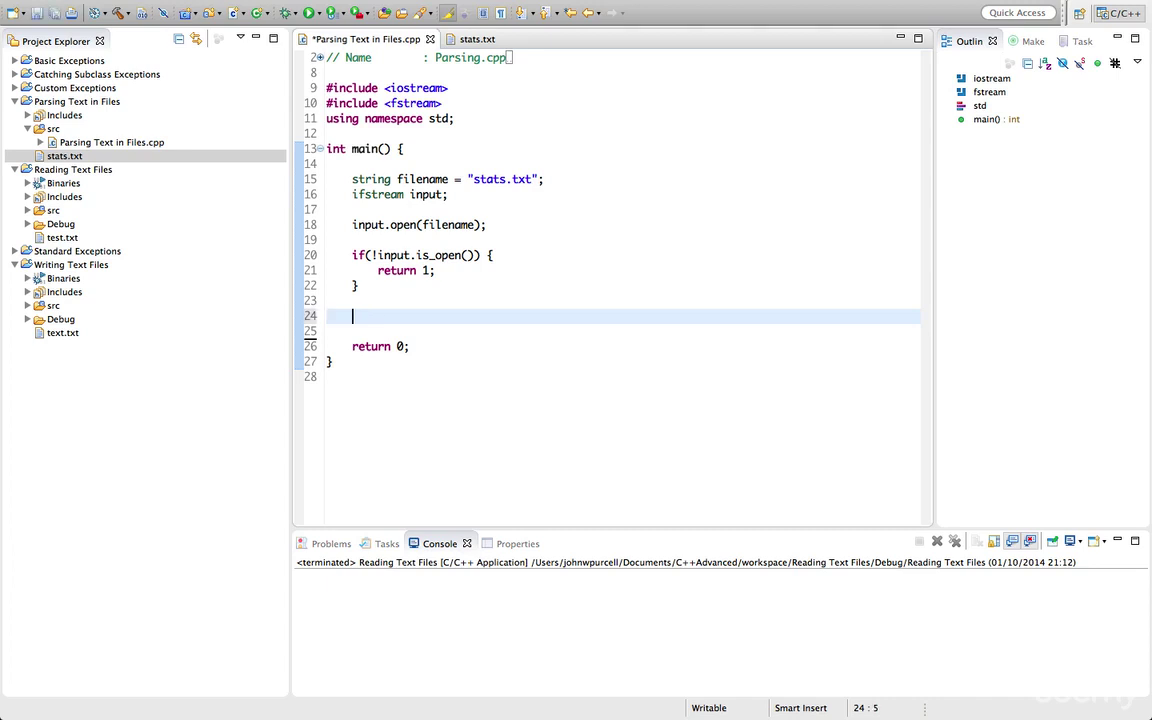
# Add input.close(); before return 0.
pyautogui.write('input-')
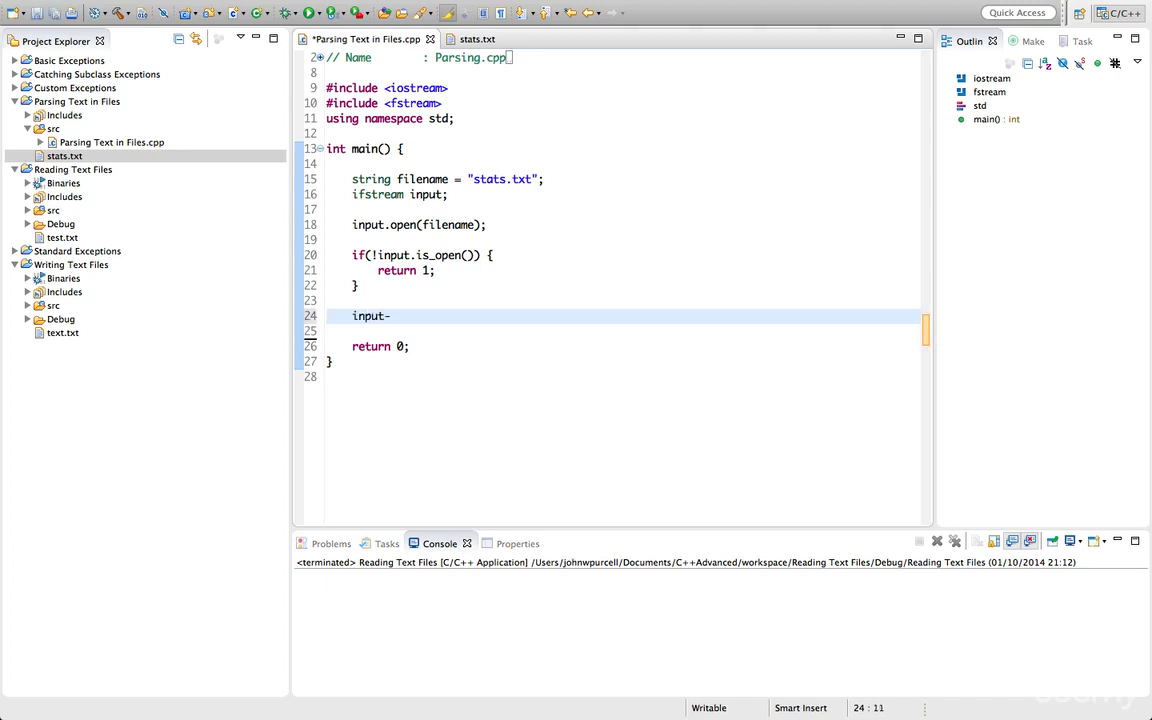
pyautogui.write('close()')
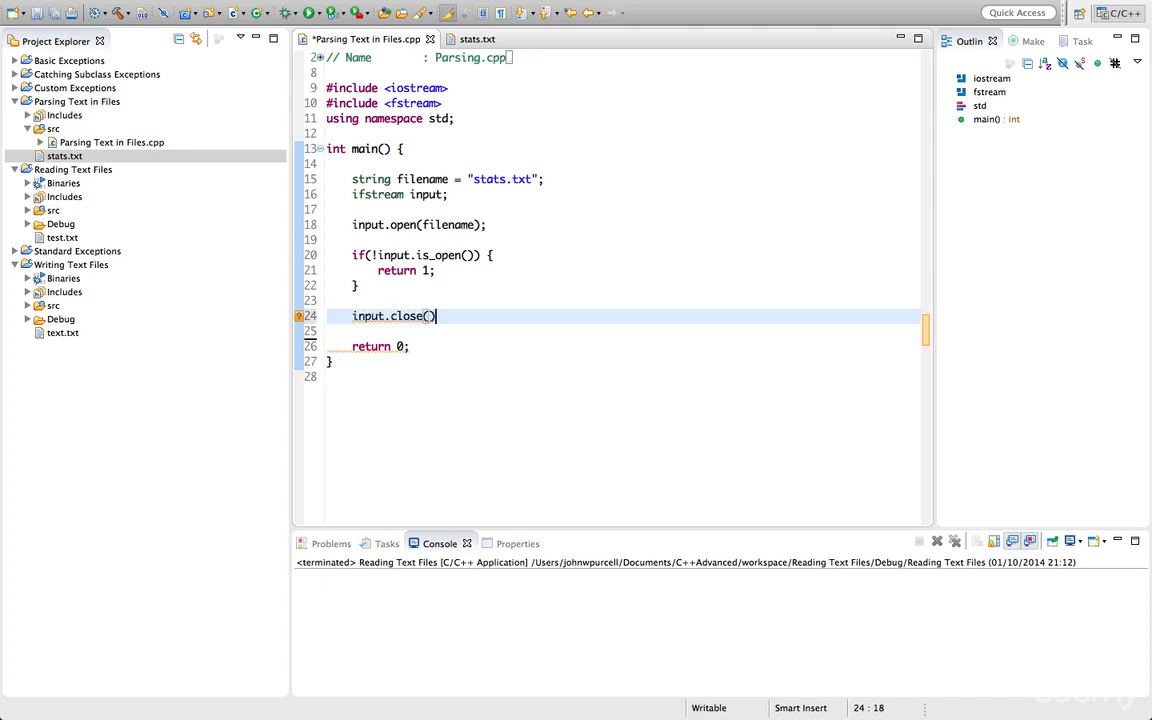
pyautogui.write(';')
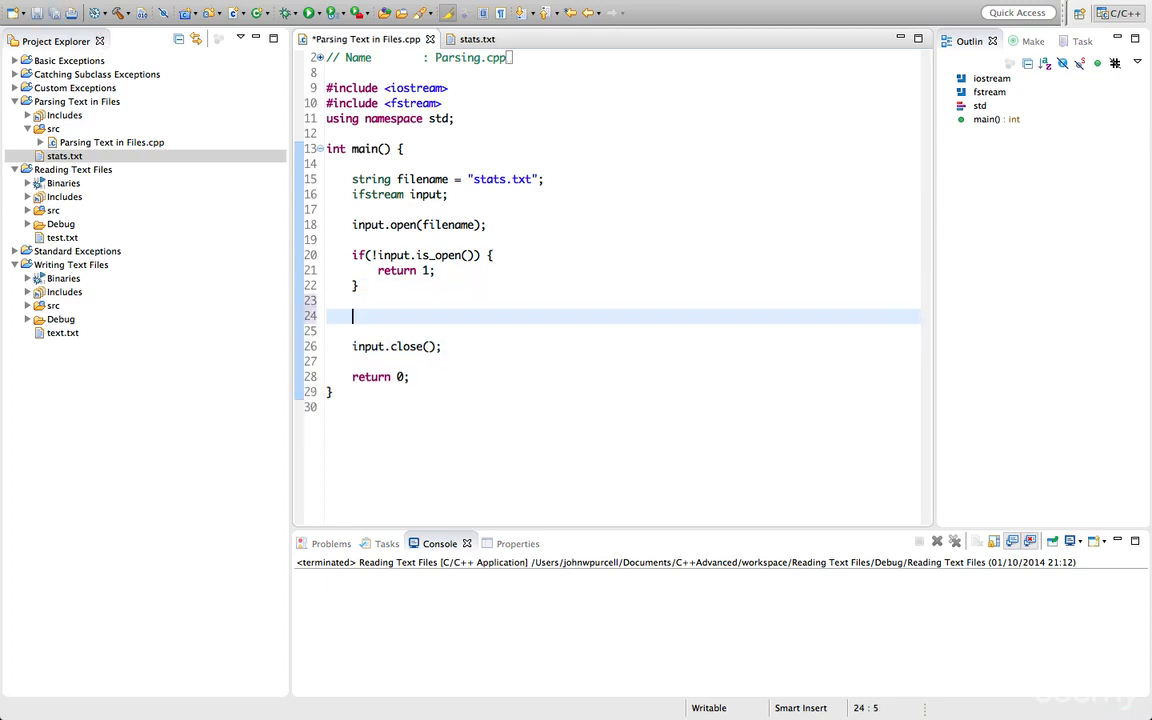
# Write while(input) { string line; getline(input, line) } before input.close().
pyautogui.write('while(i)')
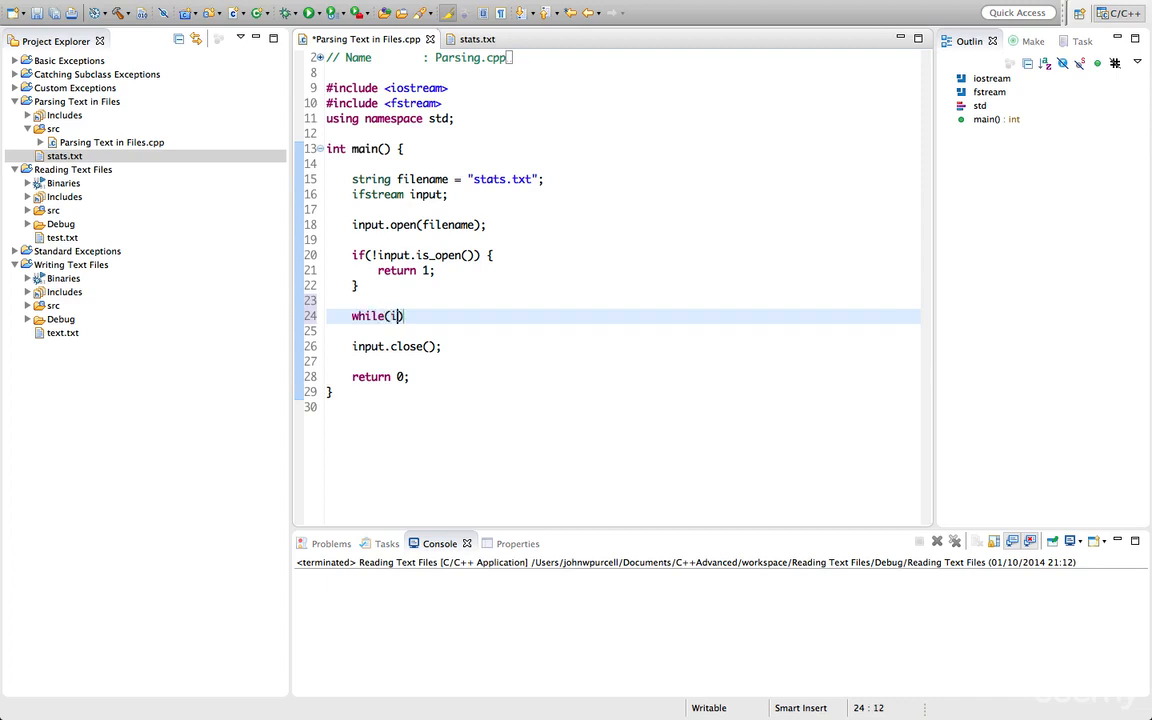
pyautogui.write('nput) {')
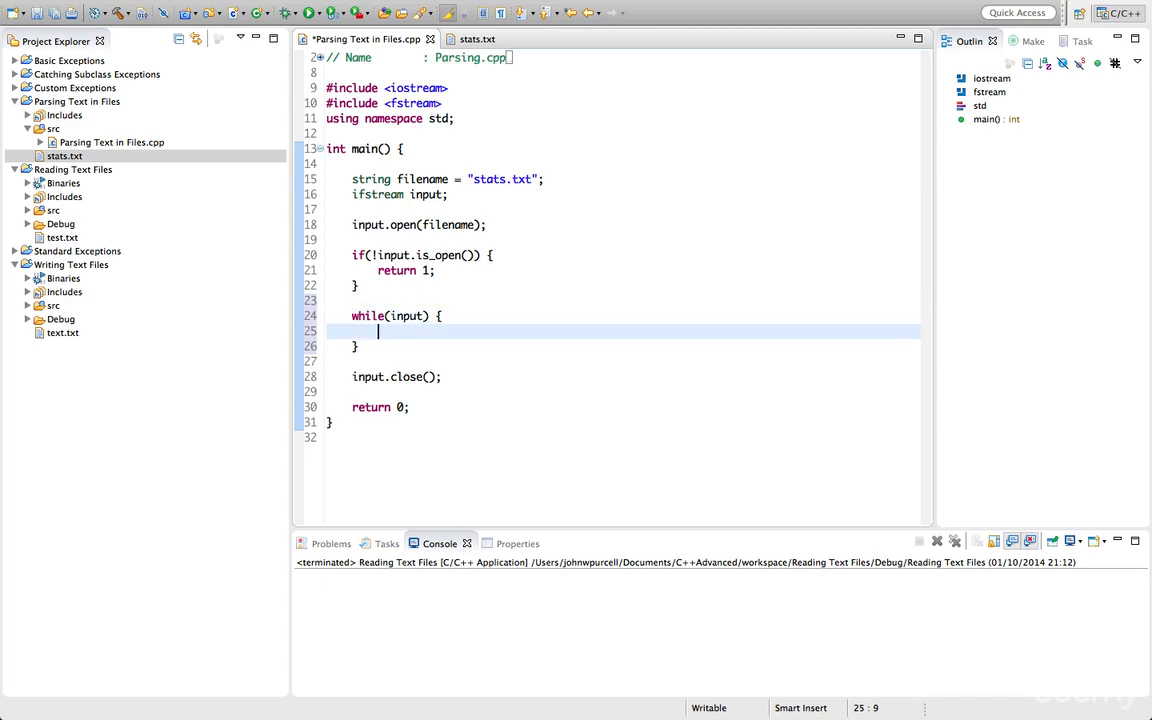
pyautogui.write('string line;')
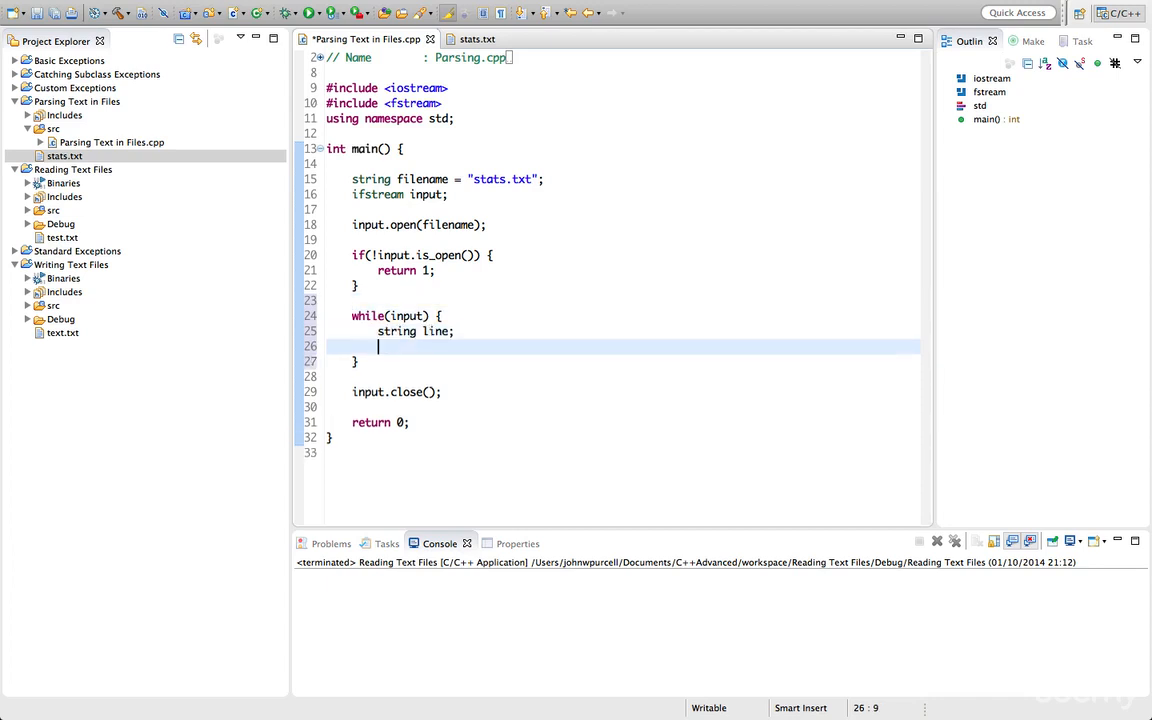
pyautogui.write('getline()')
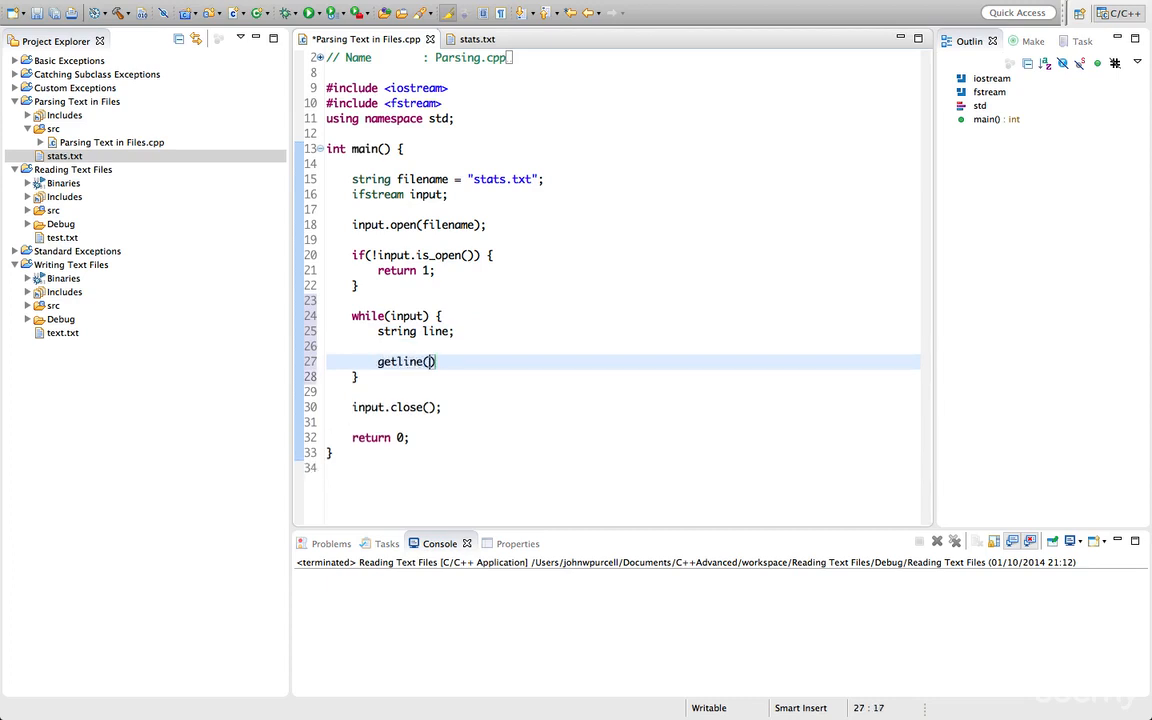
pyautogui.write('input,')
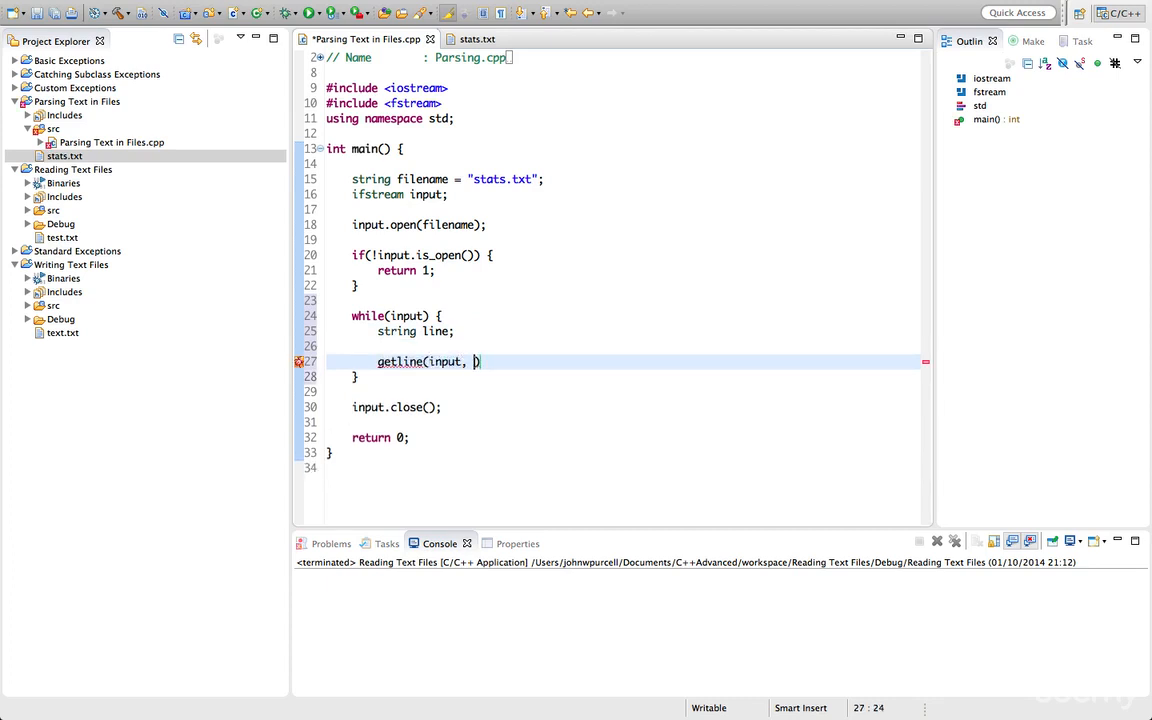
pyautogui.write('line')
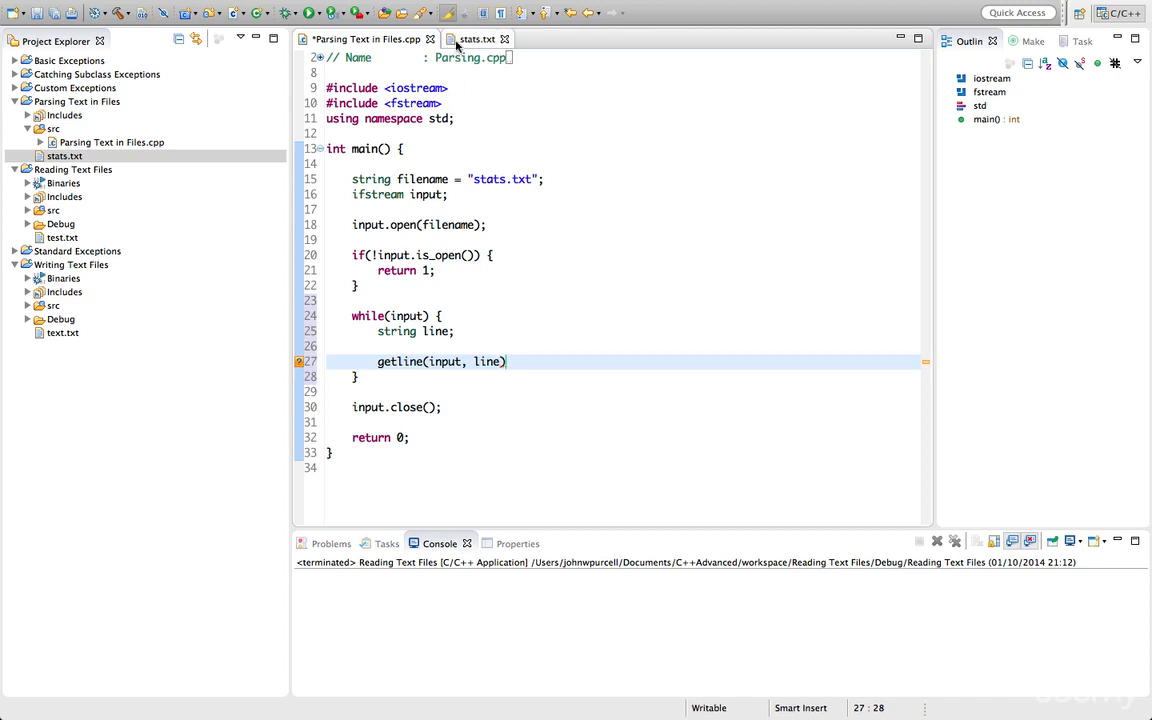
# Check the stats.txt layout and change the call to getline(input, line, ':'); with a new line below.
pyautogui.click(472, 38)
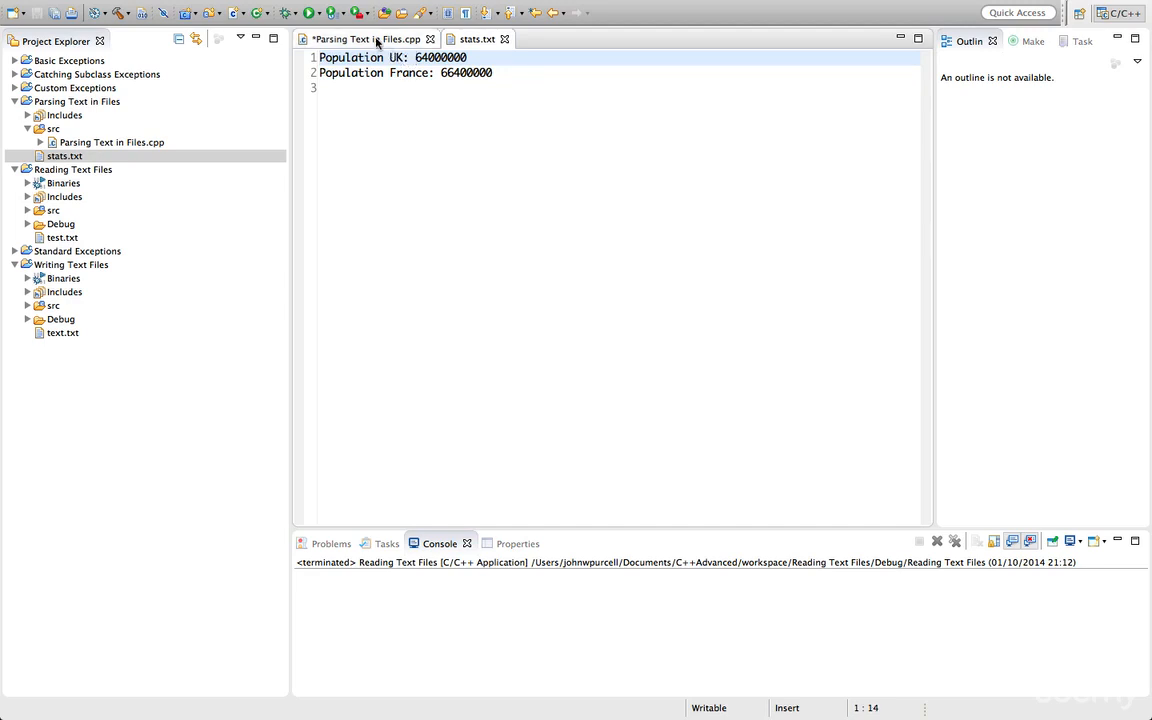
pyautogui.click(368, 40)
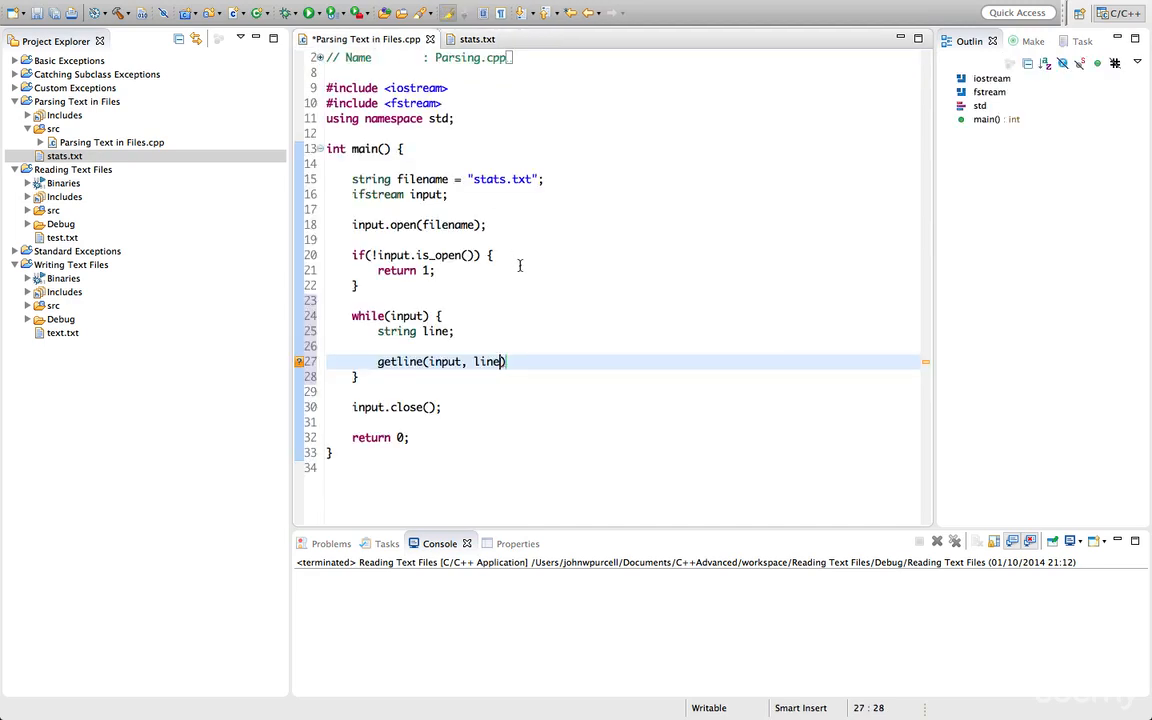
pyautogui.write(", ':'")
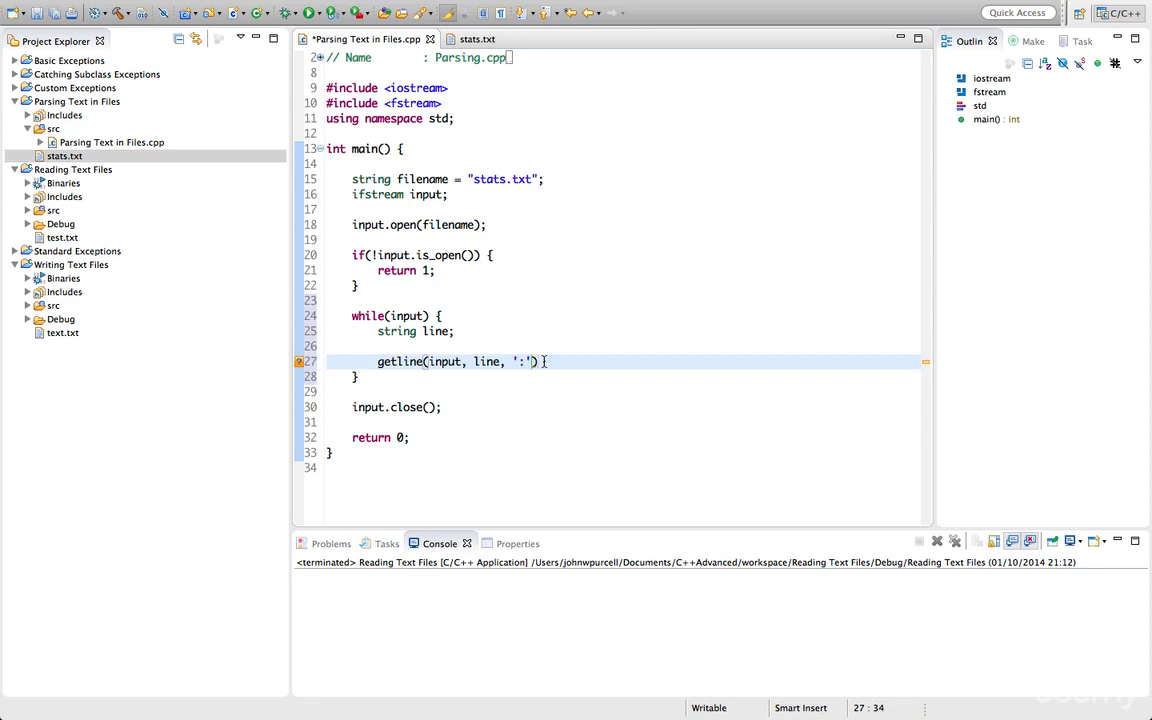
pyautogui.write(';')
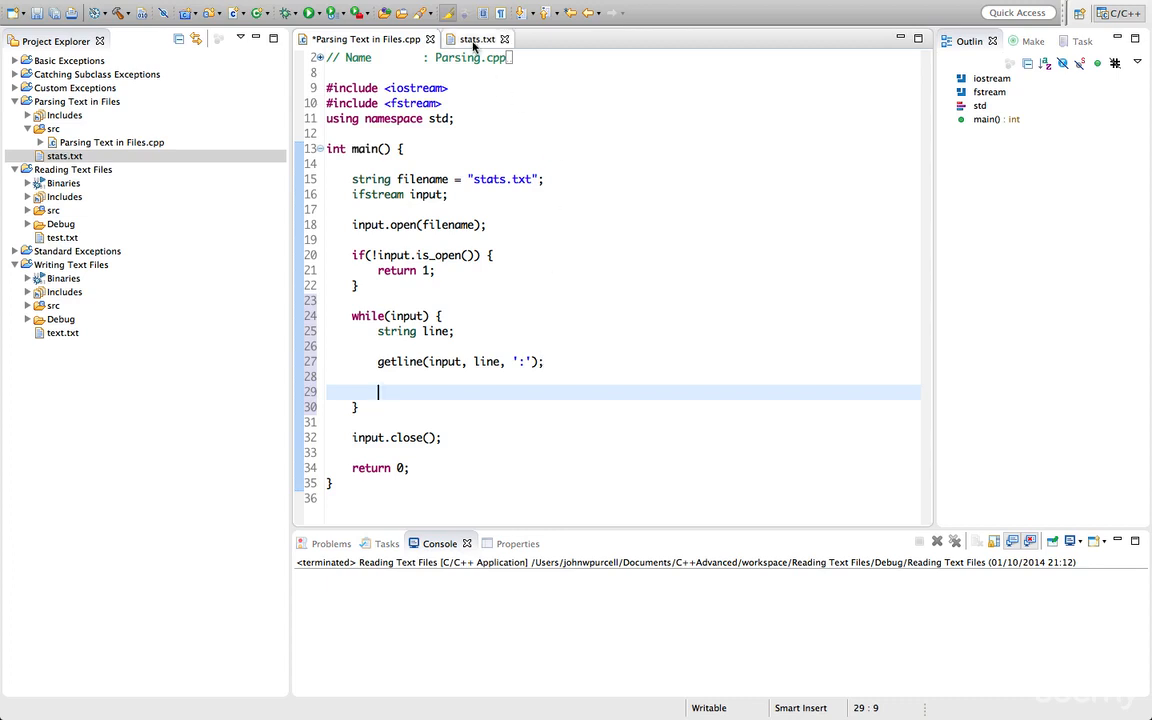
pyautogui.click(480, 38)
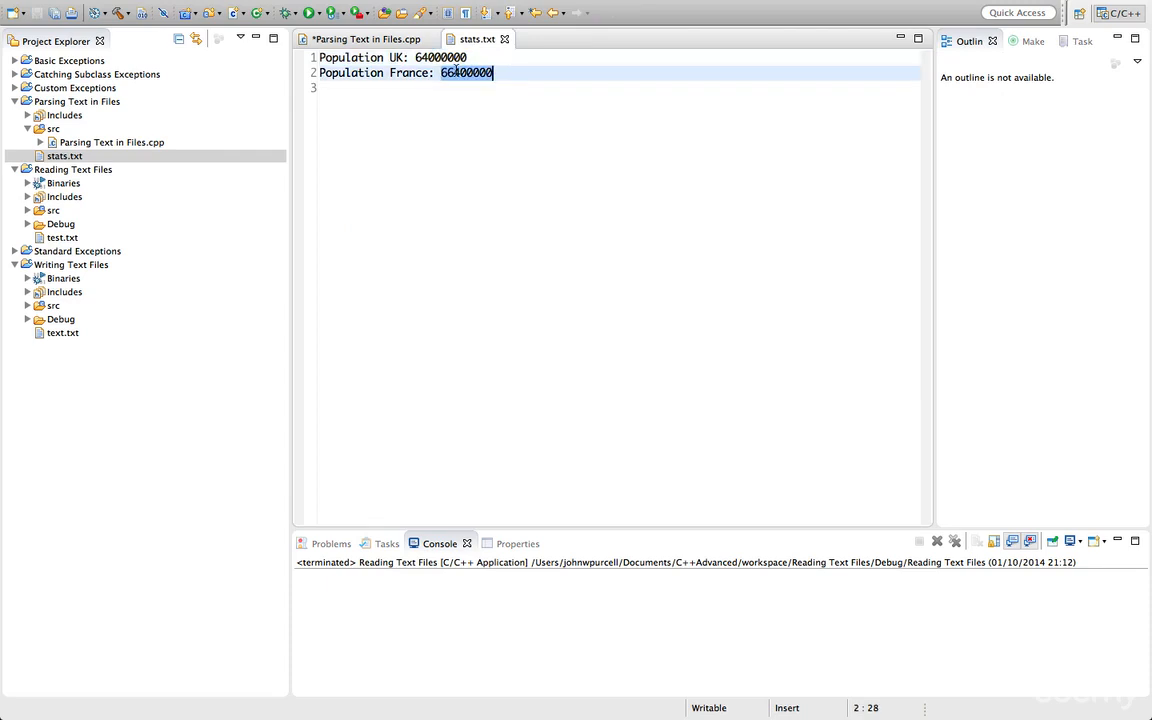
pyautogui.click(360, 40)
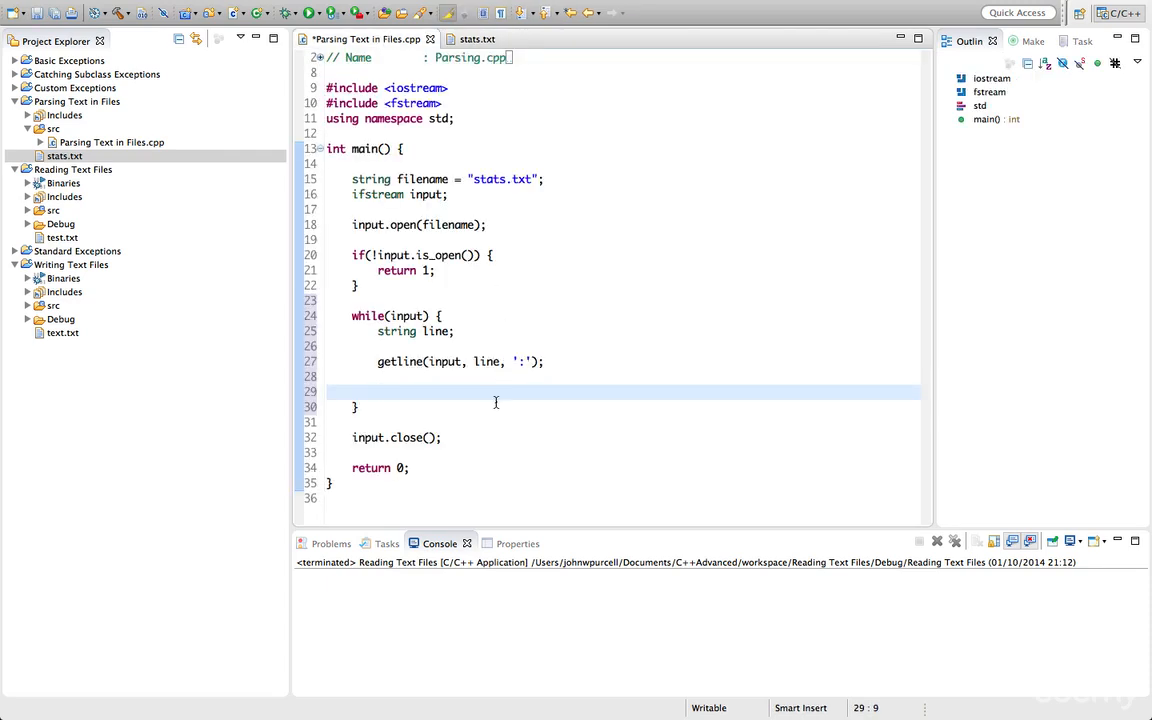
pyautogui.click(380, 392)
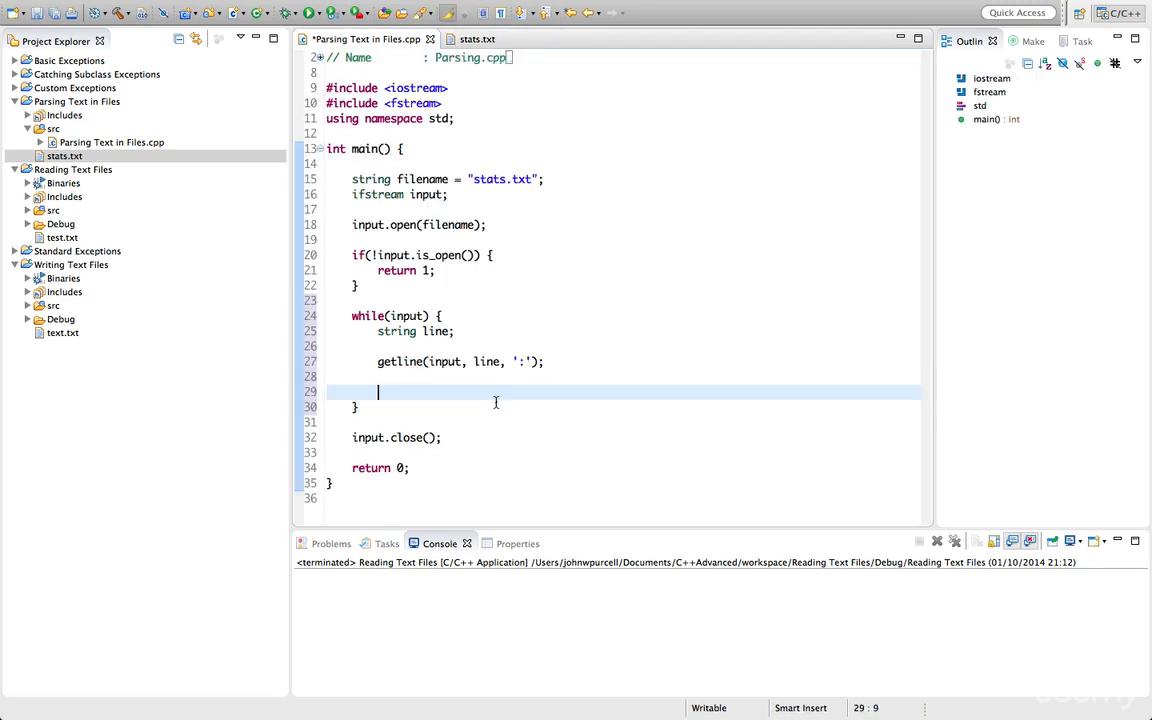
pyautogui.moveTo(402, 348)
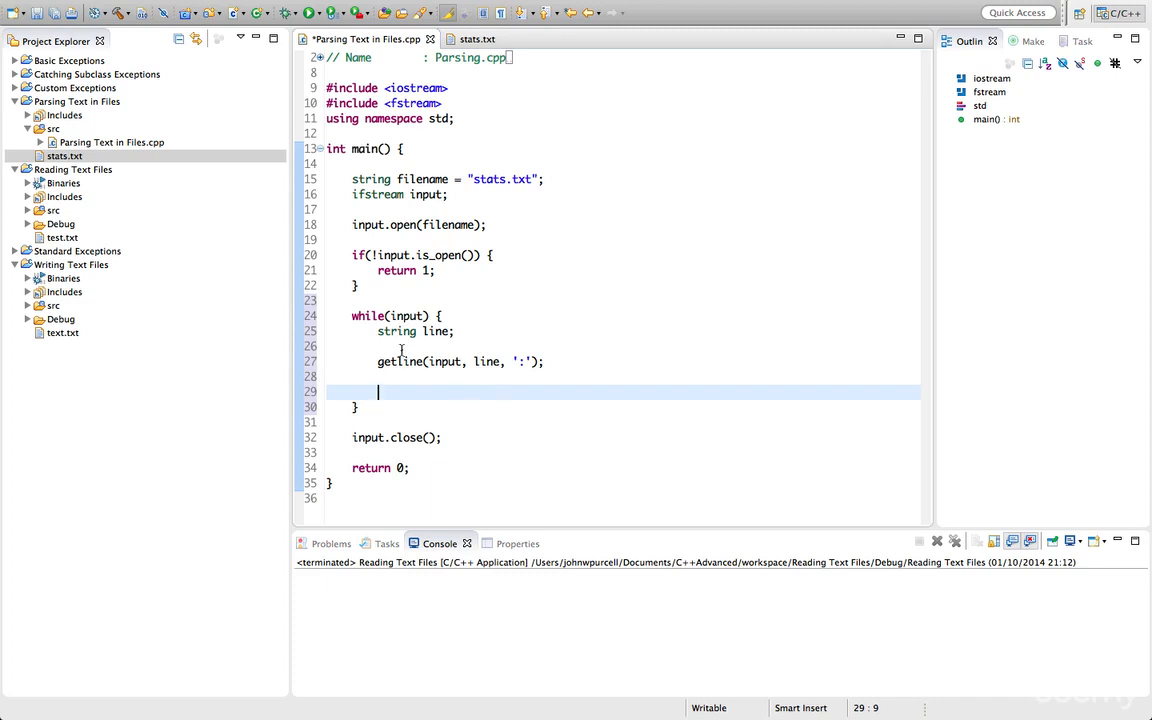
pyautogui.moveTo(424, 388)
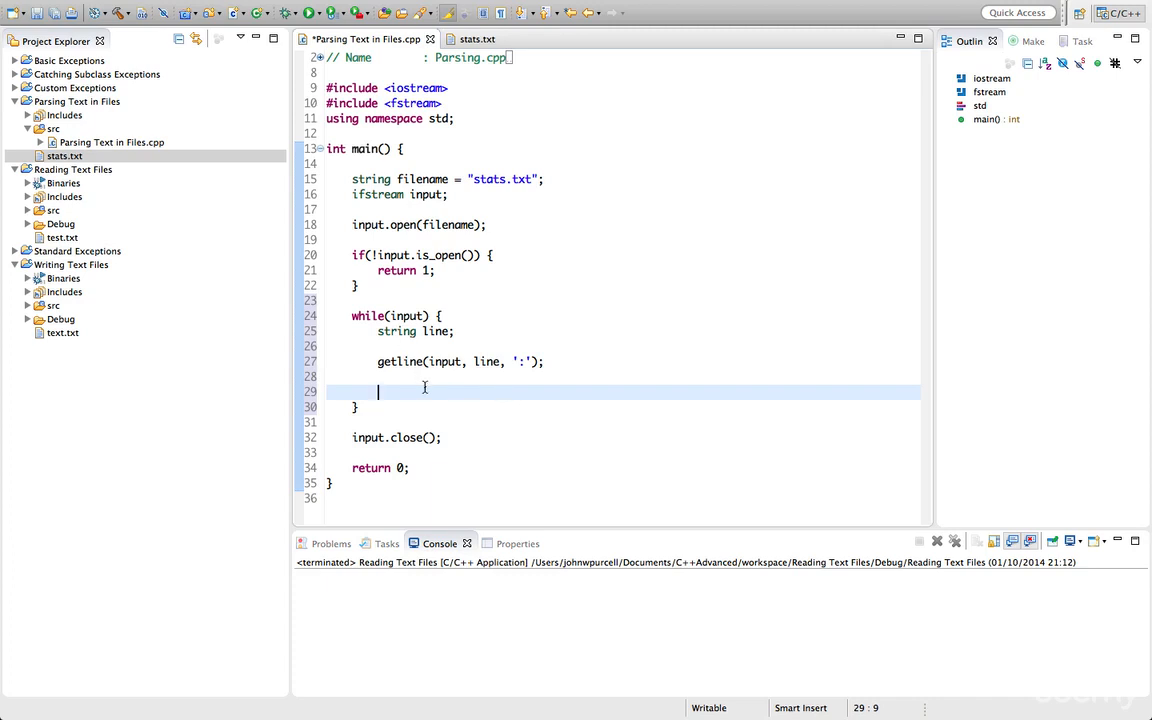
# Declare int population and read it with input >> population; inside the loop.
pyautogui.write('int pop')
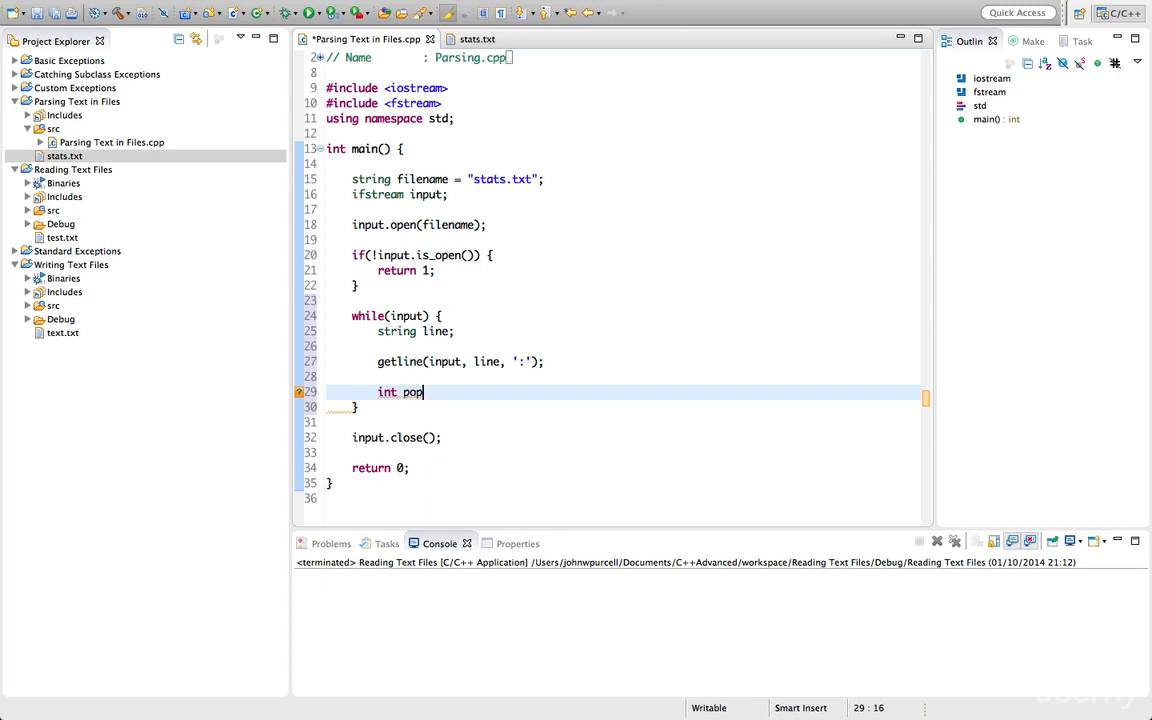
pyautogui.write('ulation')
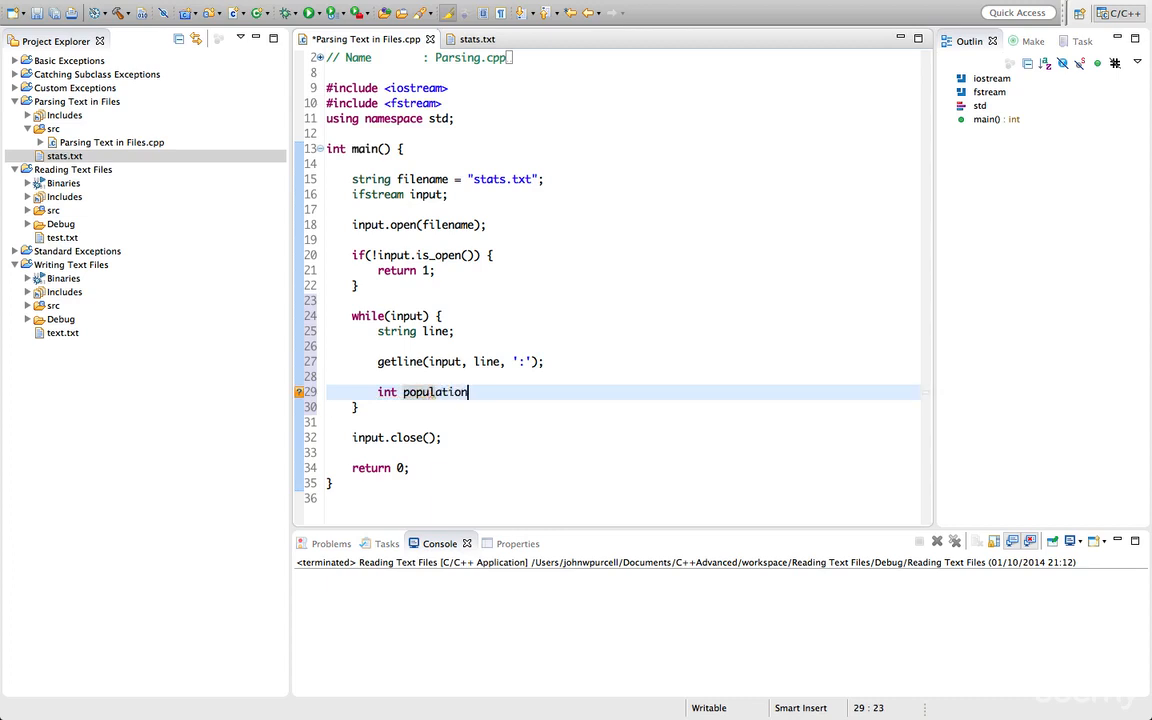
pyautogui.write(';')
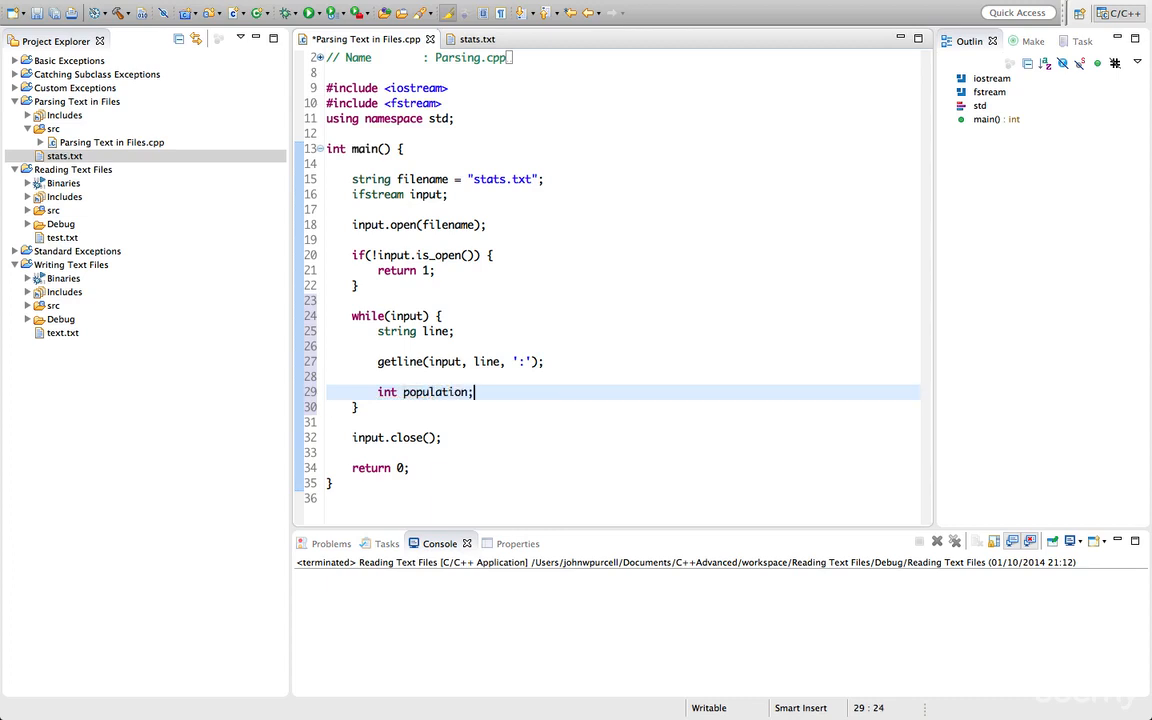
pyautogui.write('input >>')
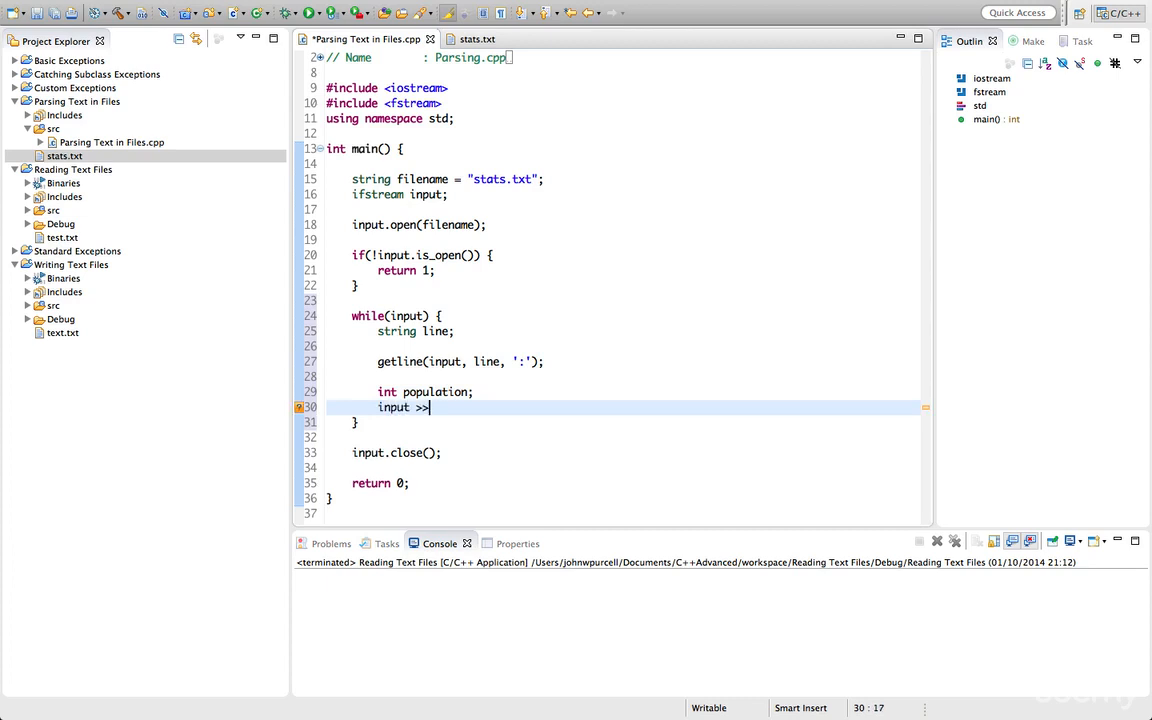
pyautogui.write('" "')
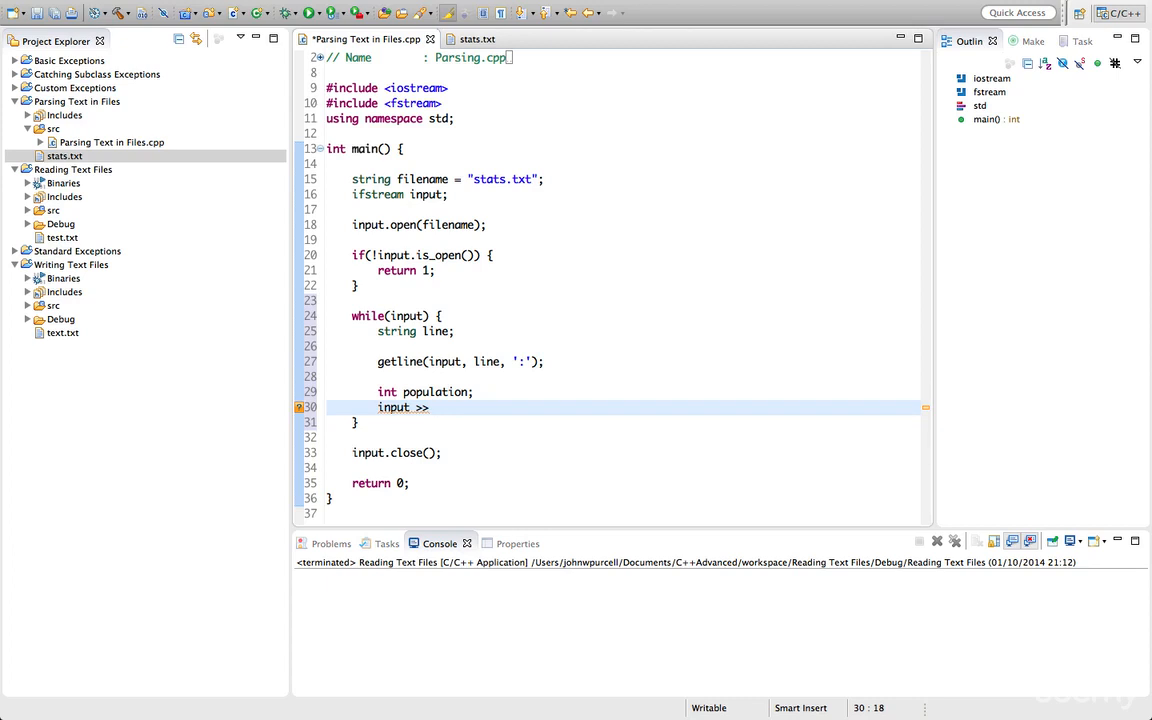
pyautogui.write('population;')
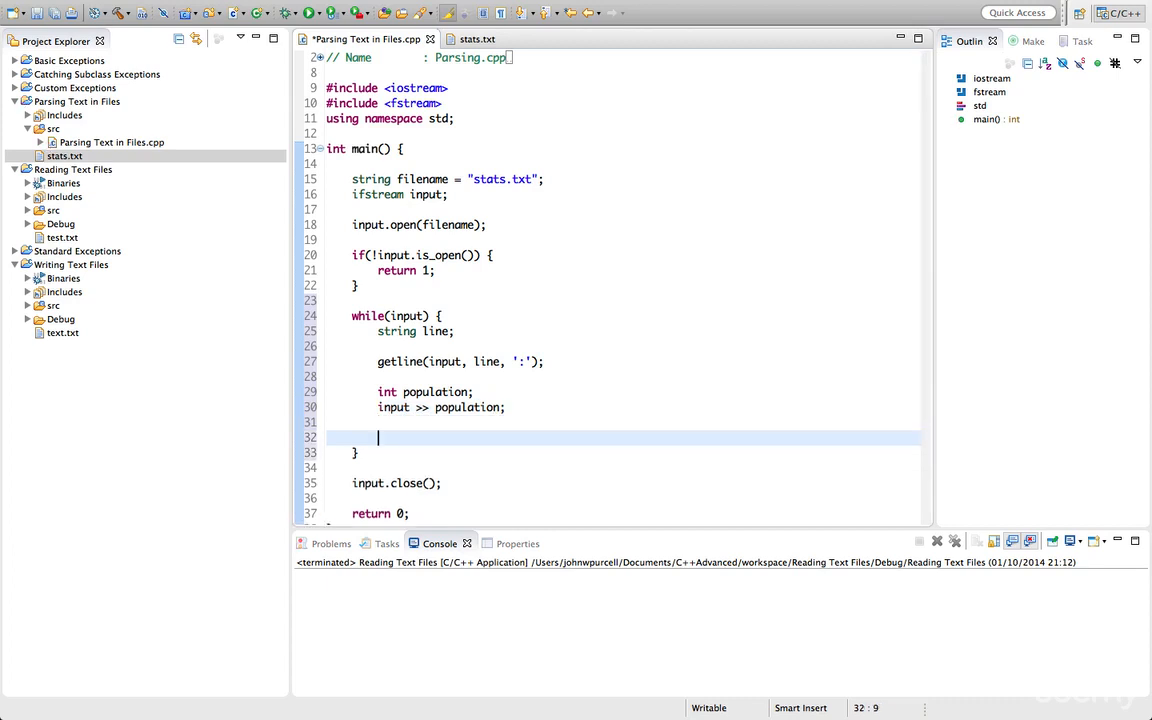
# Print cout << line << " -- " << population << endl; and try to run the program.
pyautogui.write('cout <<')
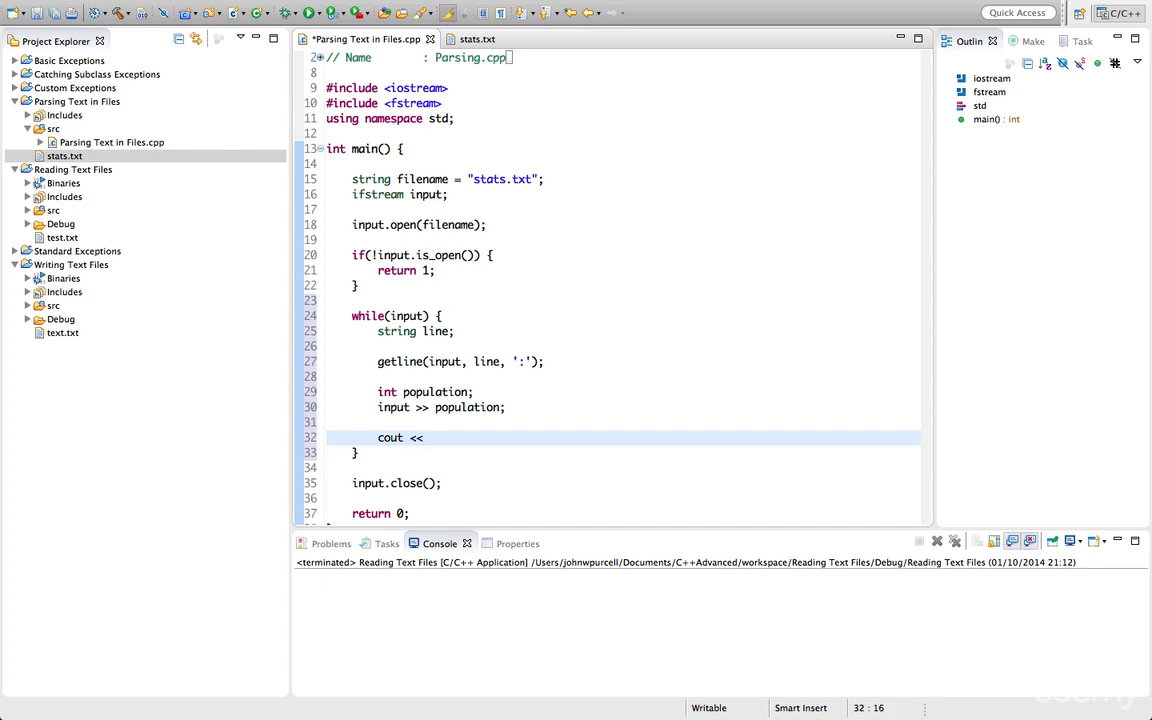
pyautogui.write('line')
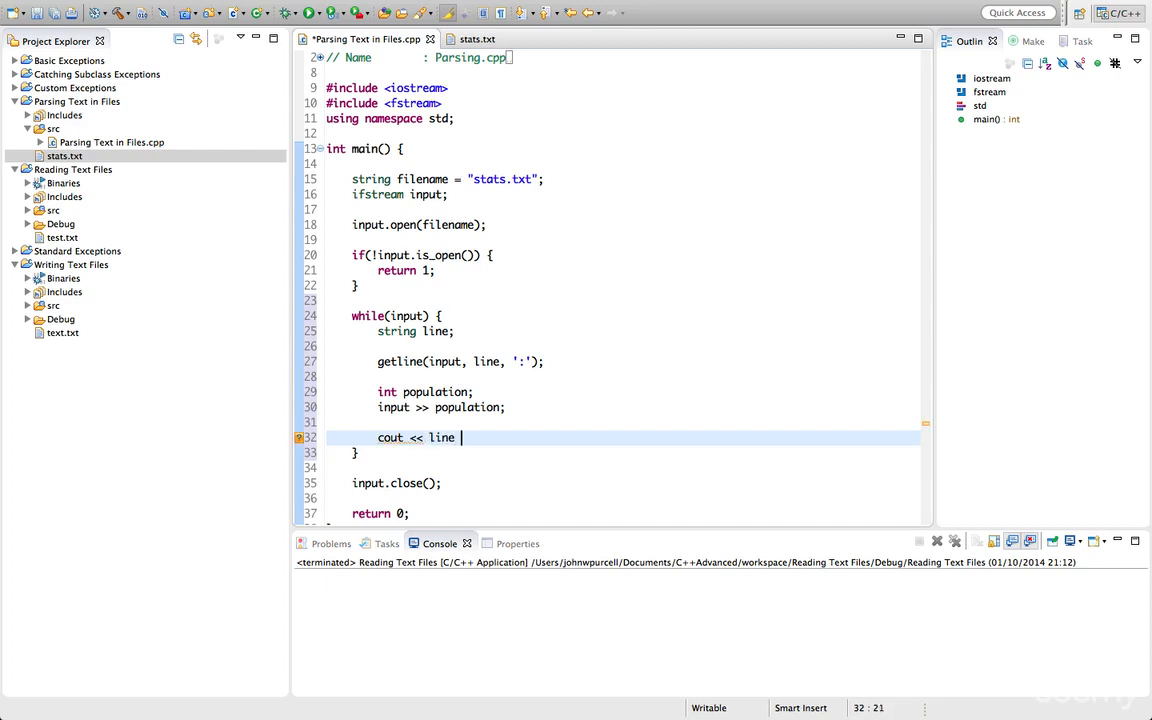
pyautogui.write('<< " "')
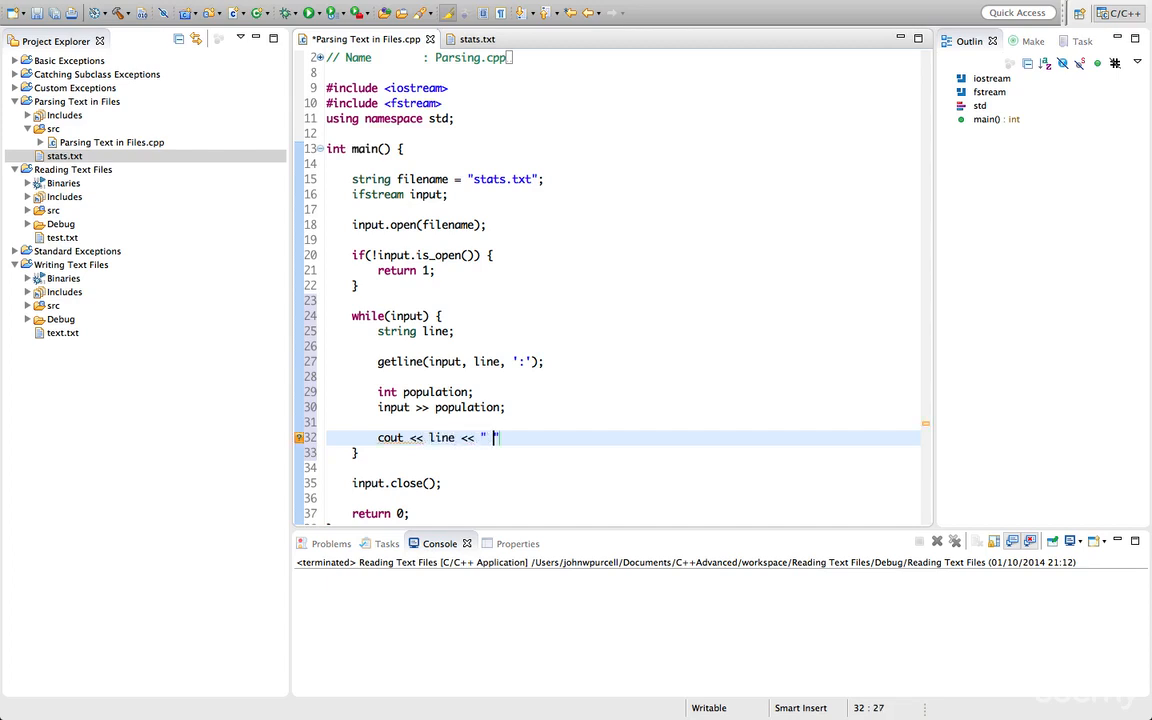
pyautogui.write('--')
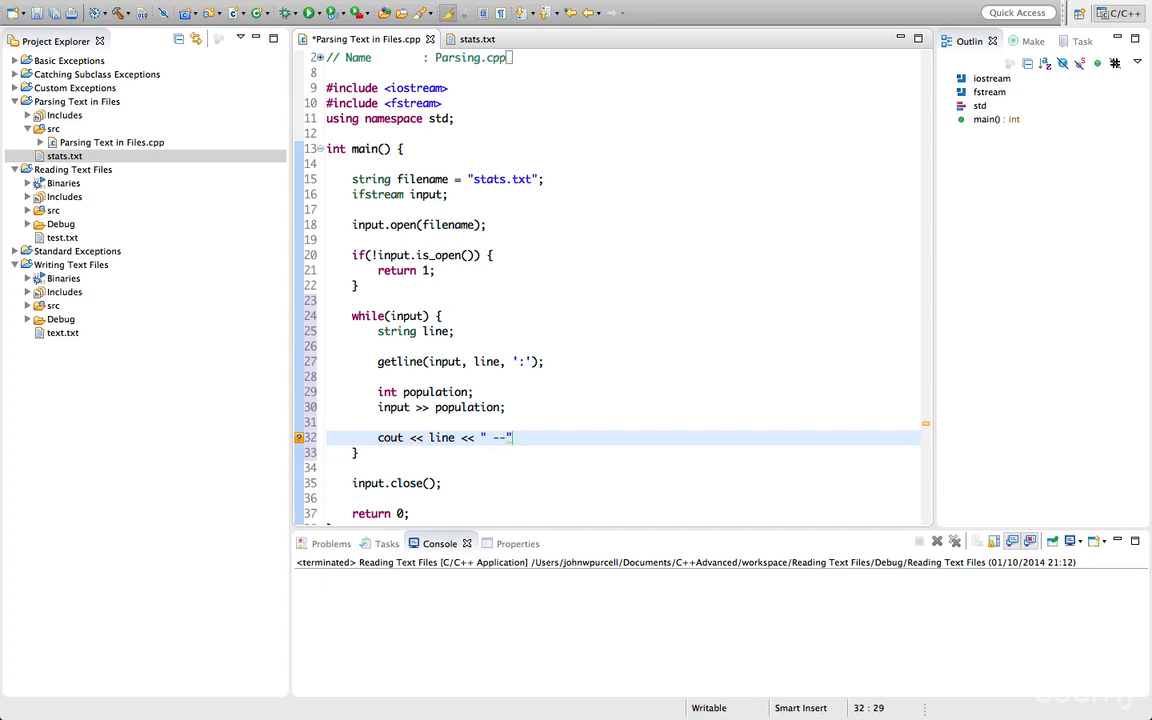
pyautogui.write('"')
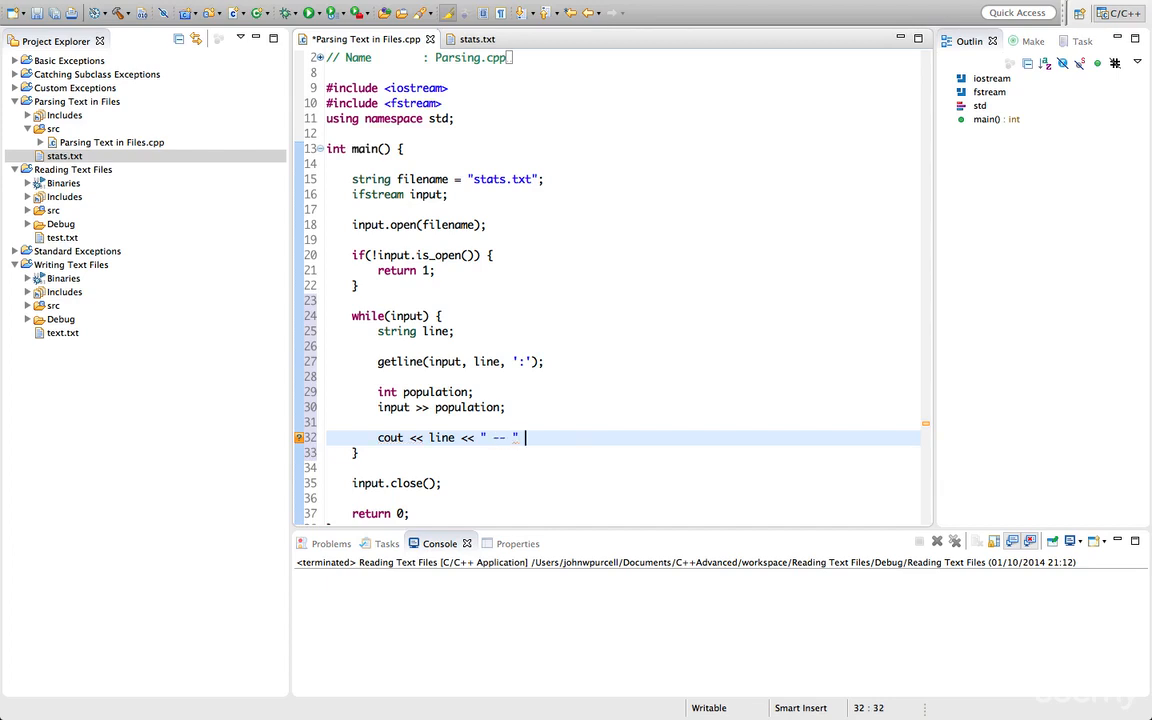
pyautogui.write('<<')
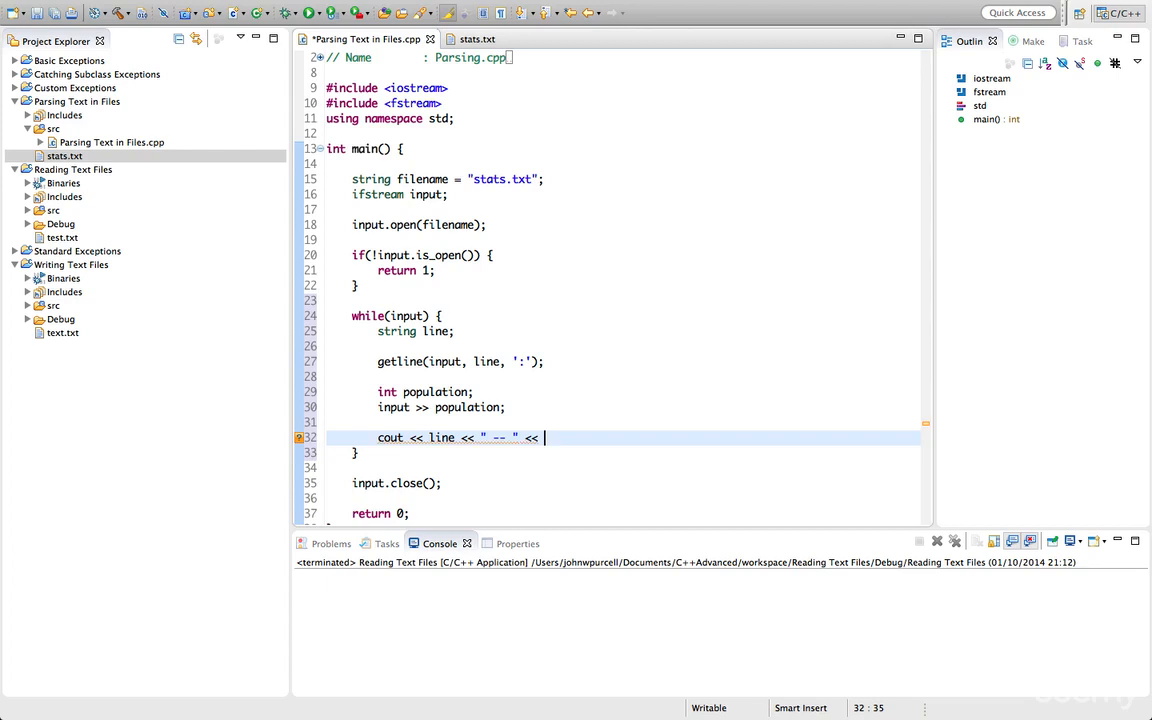
pyautogui.write('population')
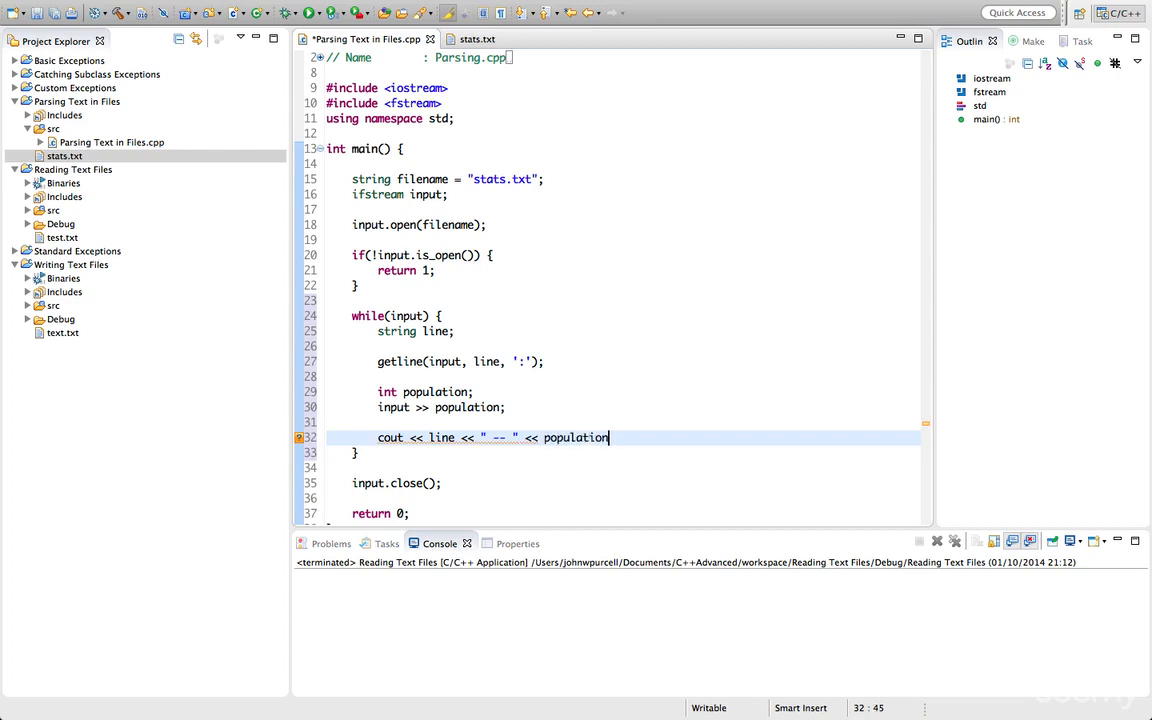
pyautogui.write('<< e')
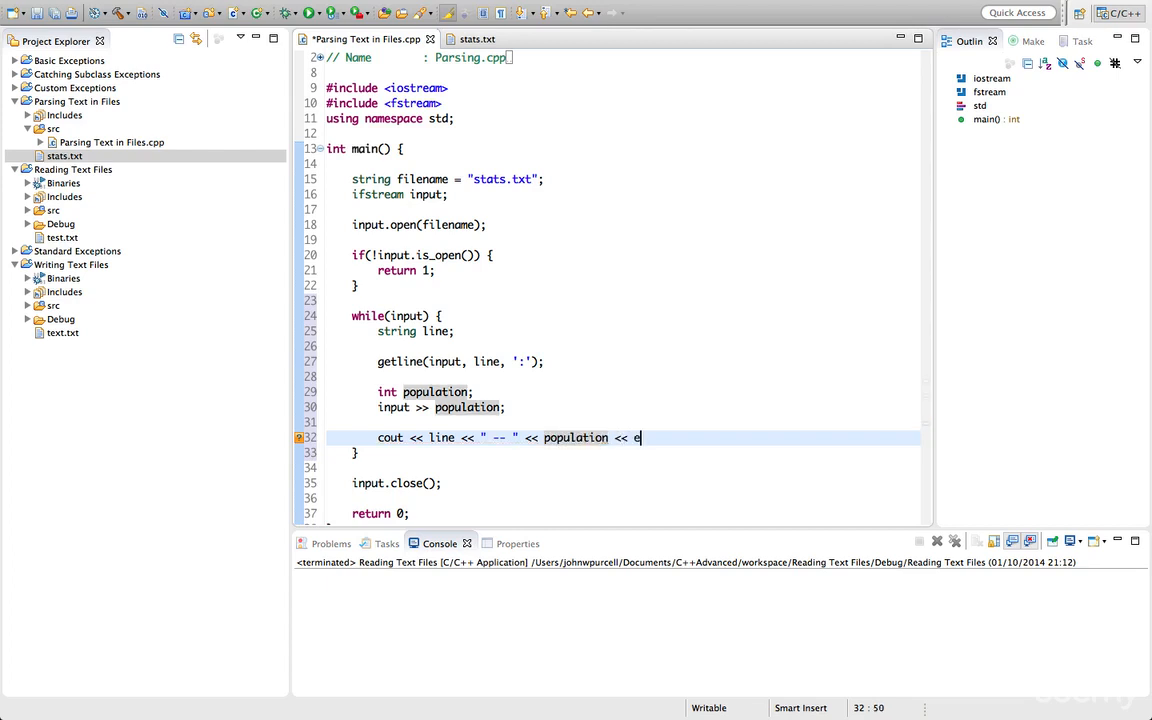
pyautogui.write('ndl;')
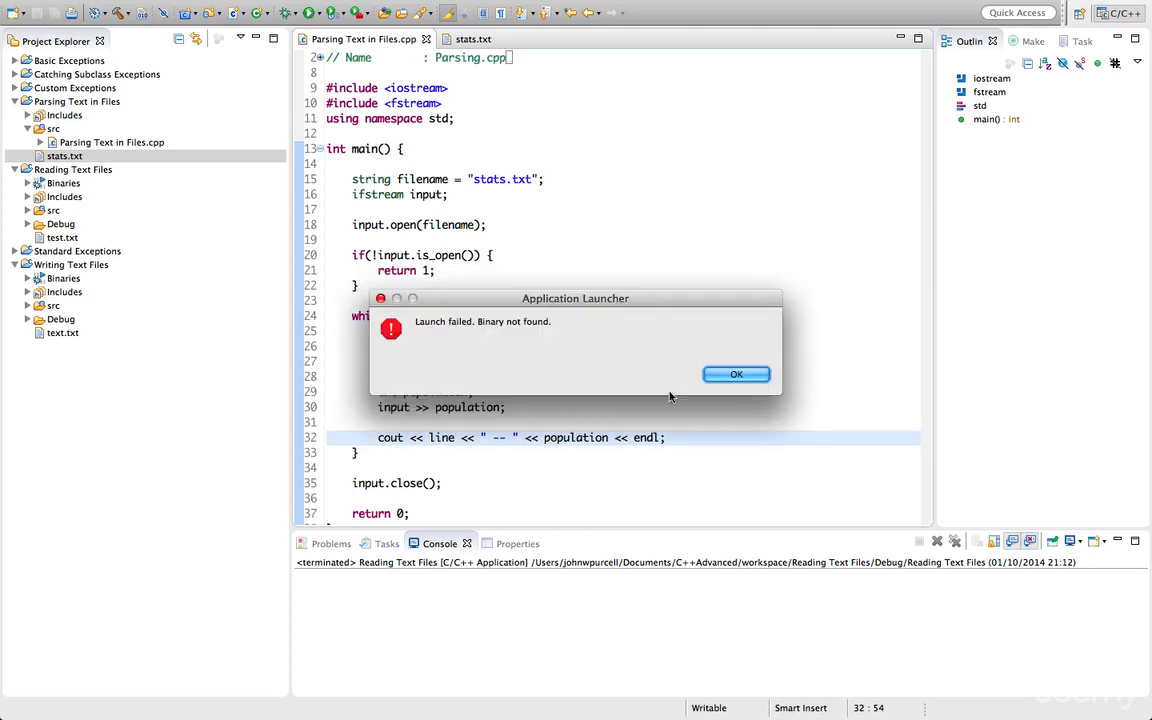
# Dismiss the launch failure, build the project via Project > Build Project, and run it.
pyautogui.click(736, 374)
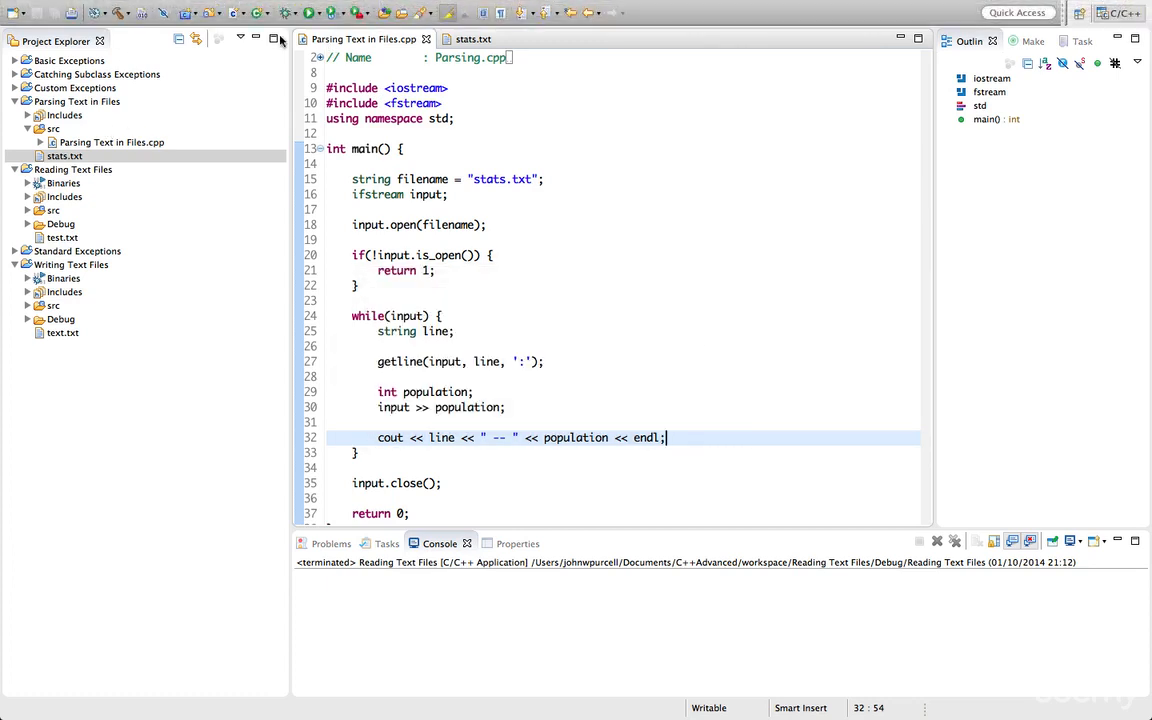
pyautogui.click(424, 8)
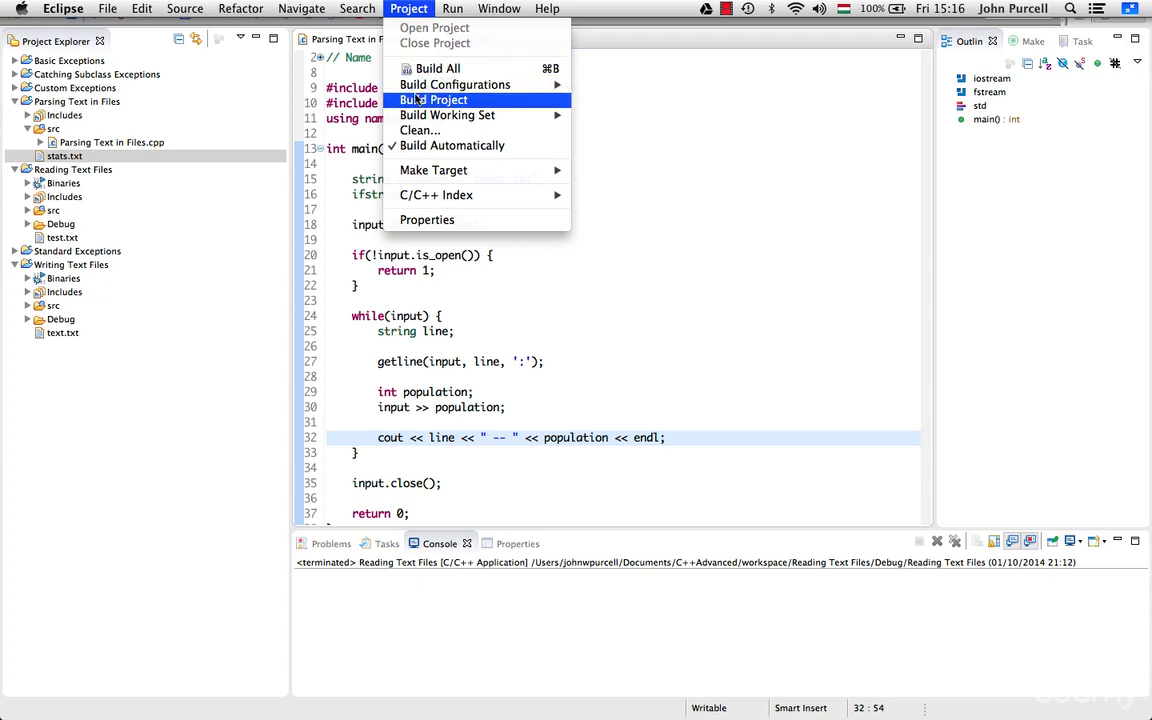
pyautogui.click(432, 100)
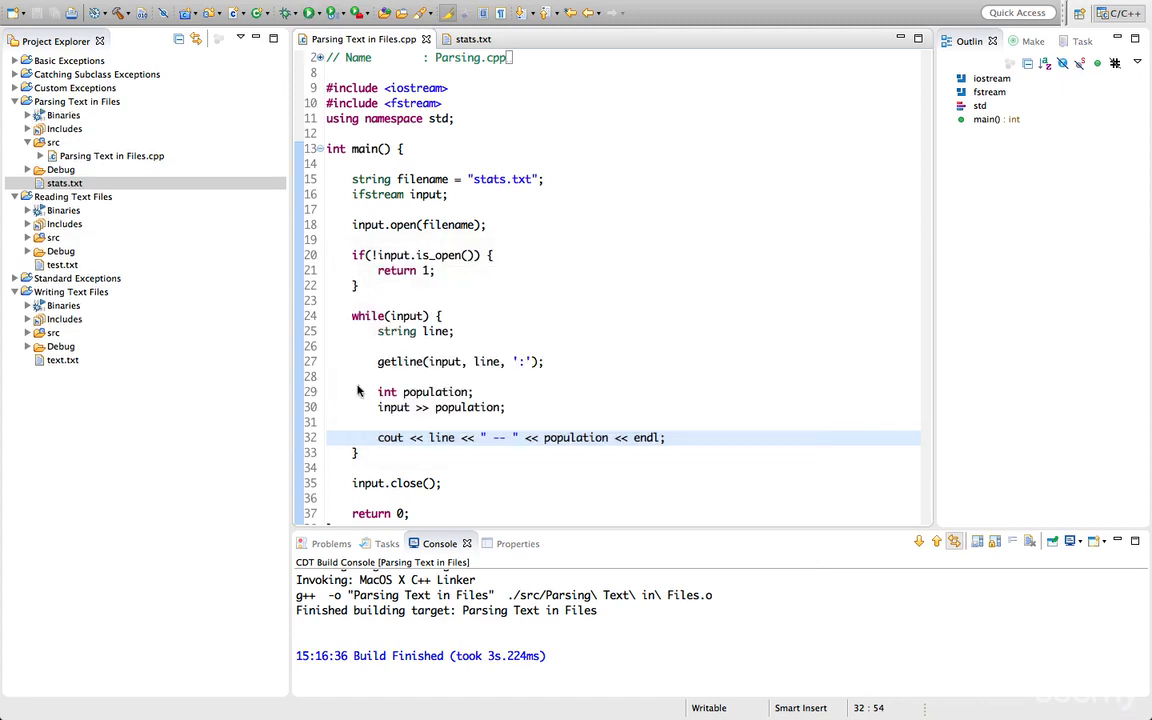
pyautogui.click(304, 12)
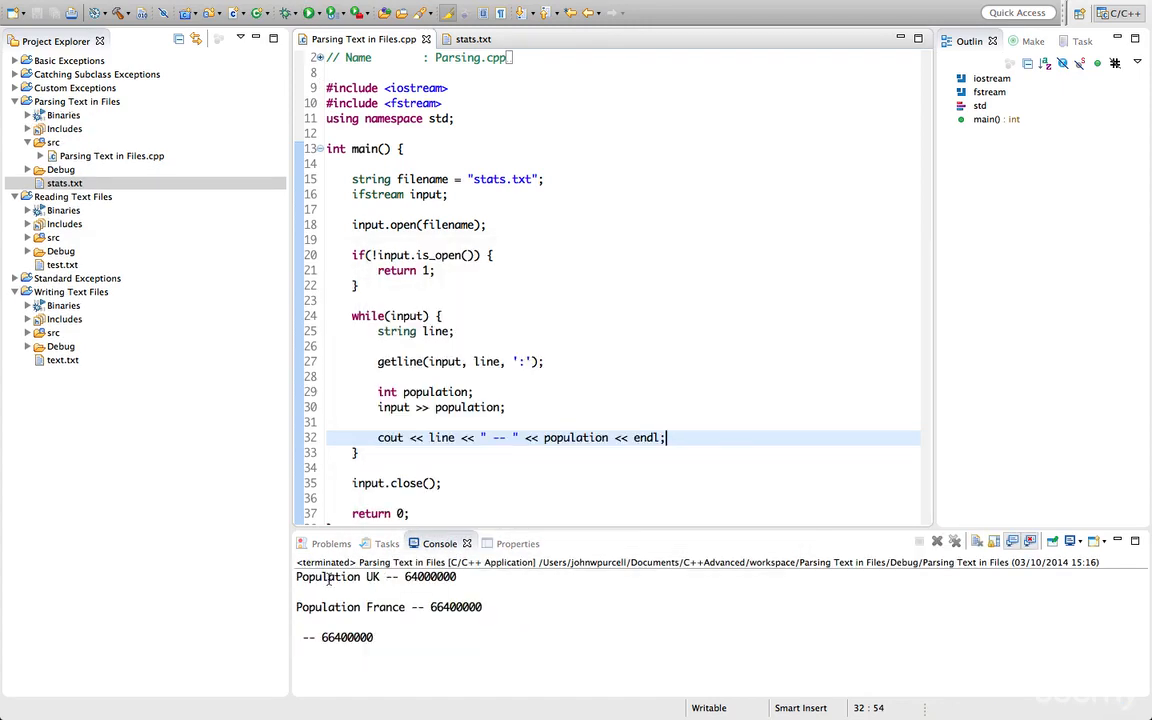
pyautogui.moveTo(508, 608)
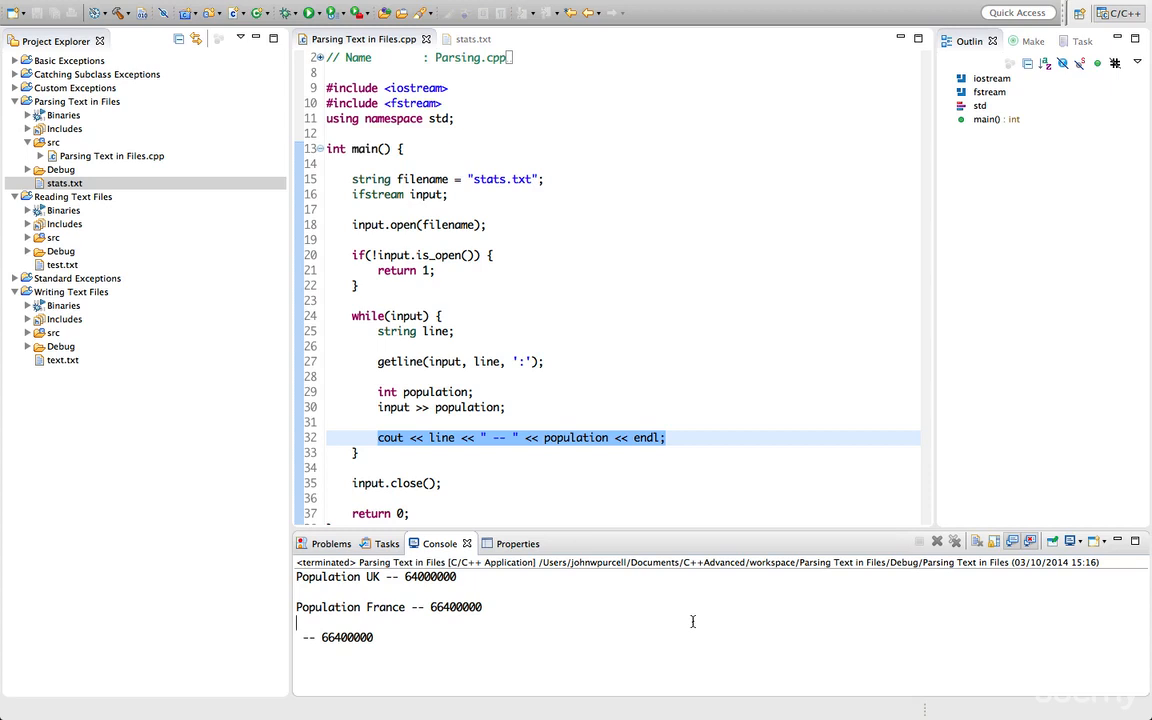
pyautogui.moveTo(596, 368)
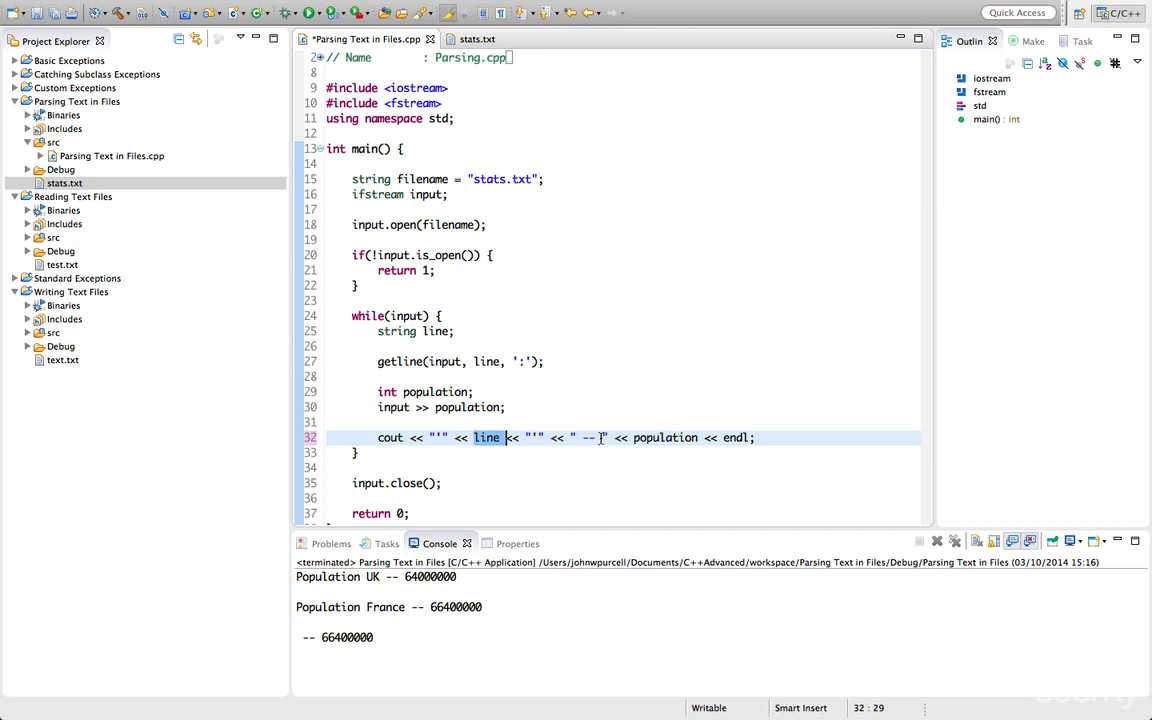
# Wrap line and population in "'" single-quote literals in the cout statement.
pyautogui.doubleClick(664, 436)
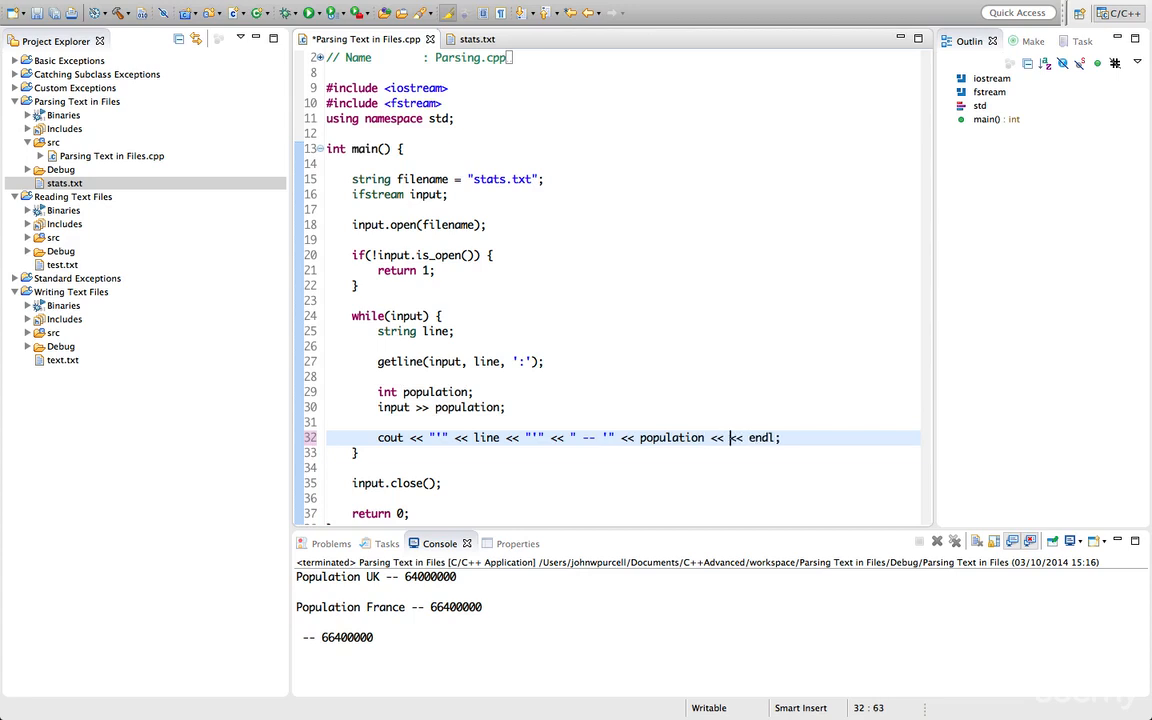
pyautogui.write('"\'"')
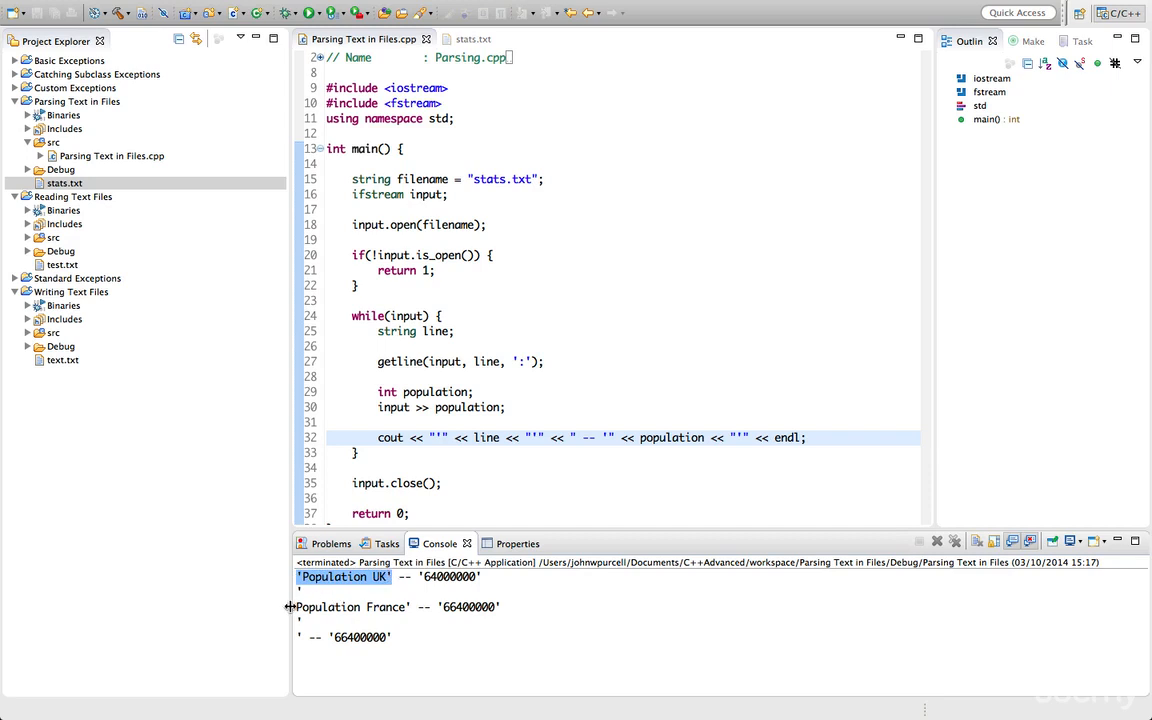
# Compare the quoted 'Population UK' console output against the lines in stats.txt, then return to the source.
pyautogui.doubleClick(350, 608)
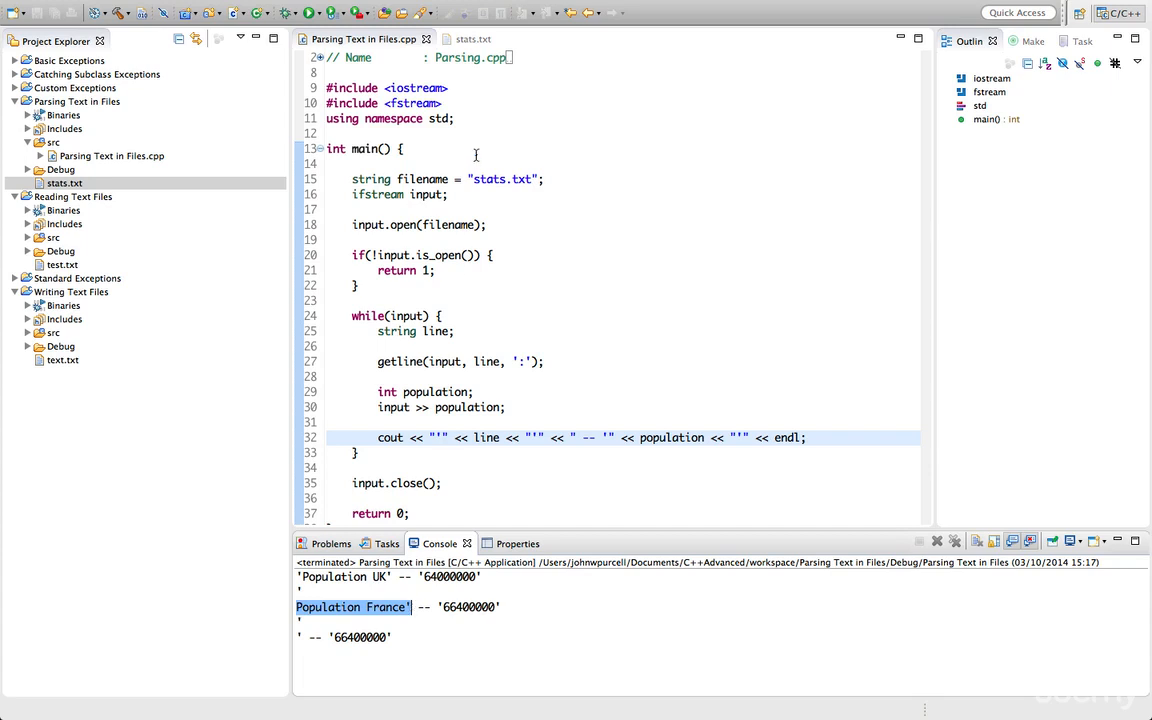
pyautogui.click(476, 44)
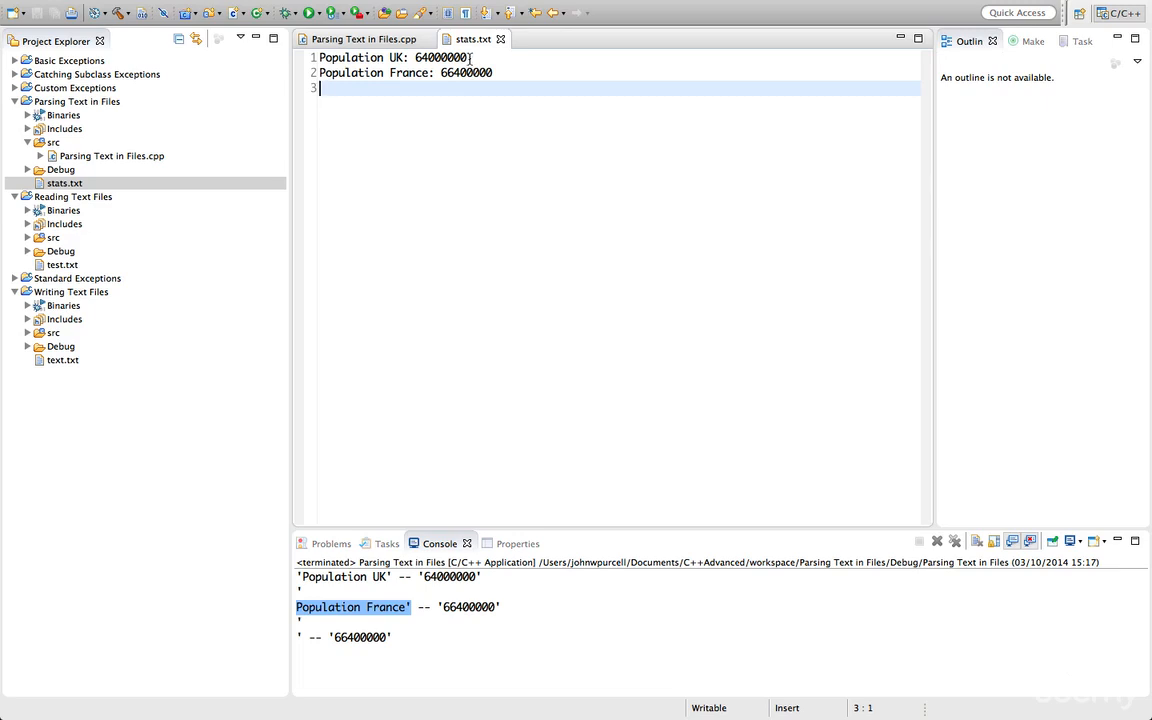
pyautogui.click(472, 56)
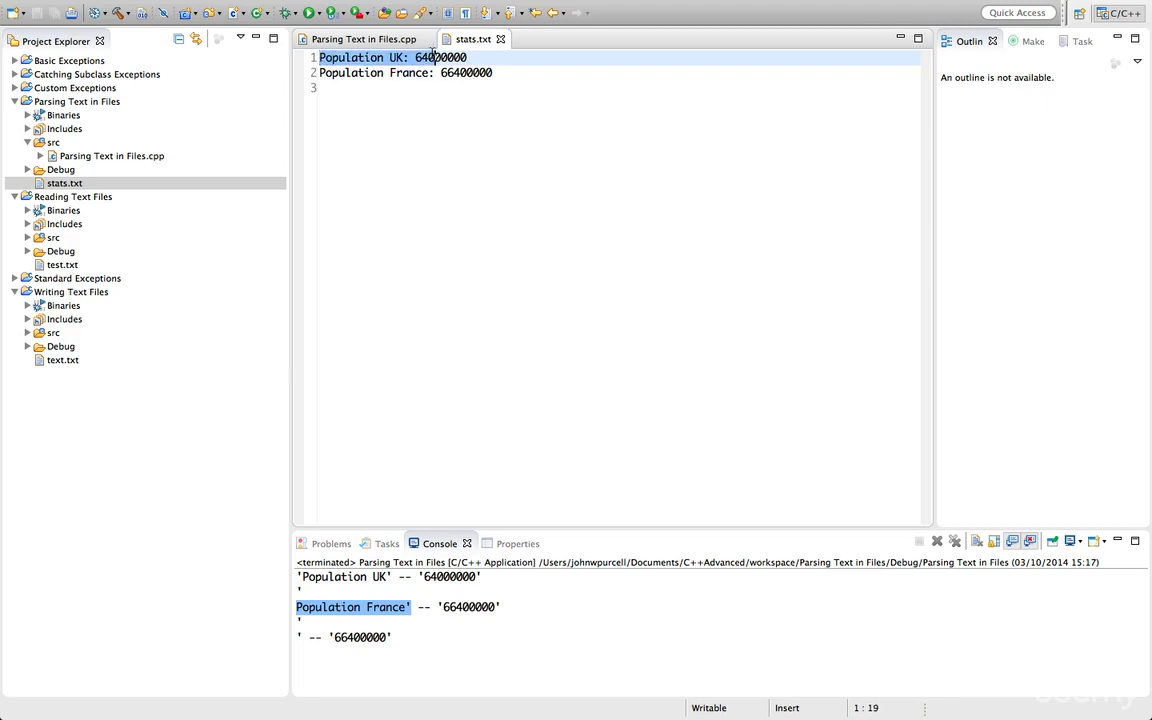
pyautogui.click(476, 56)
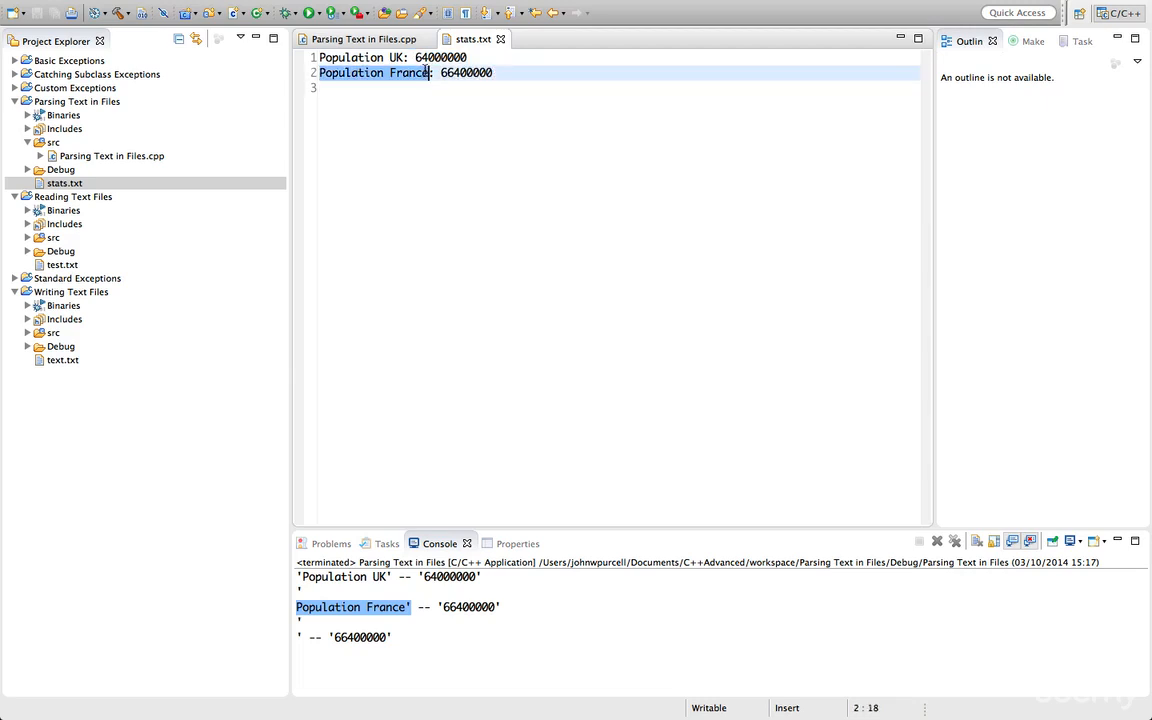
pyautogui.click(364, 40)
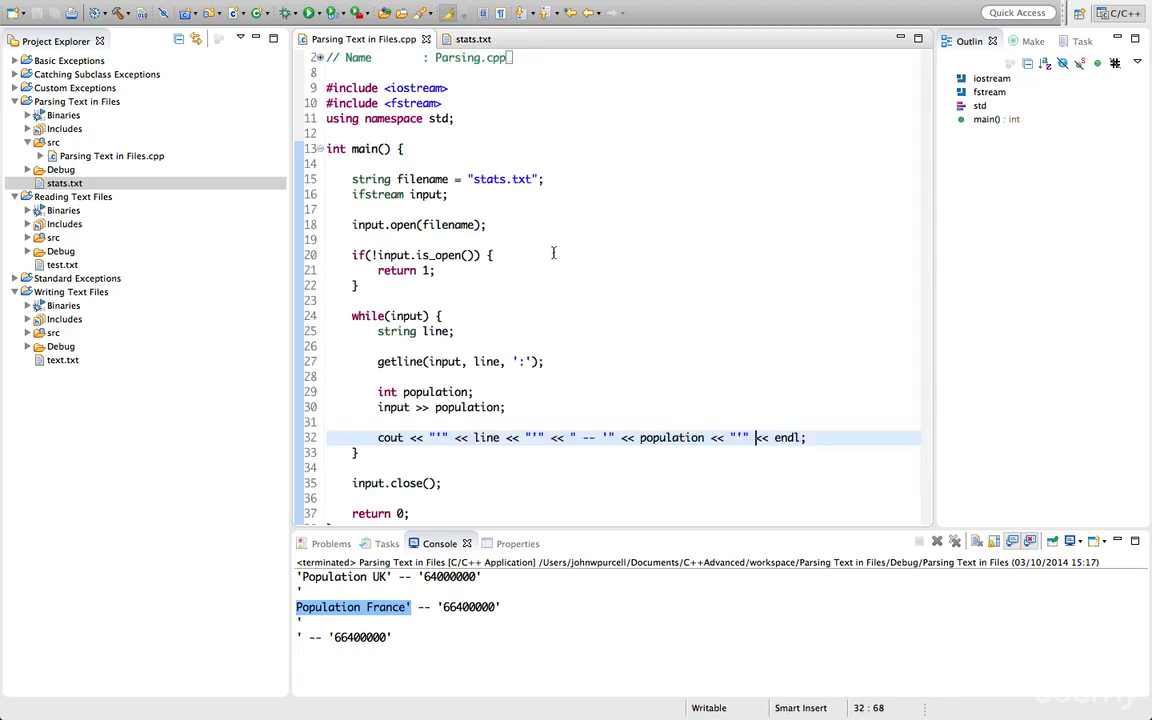
# Add input.get(); after input >> population; to discard the leftover newline.
pyautogui.scroll(-3)
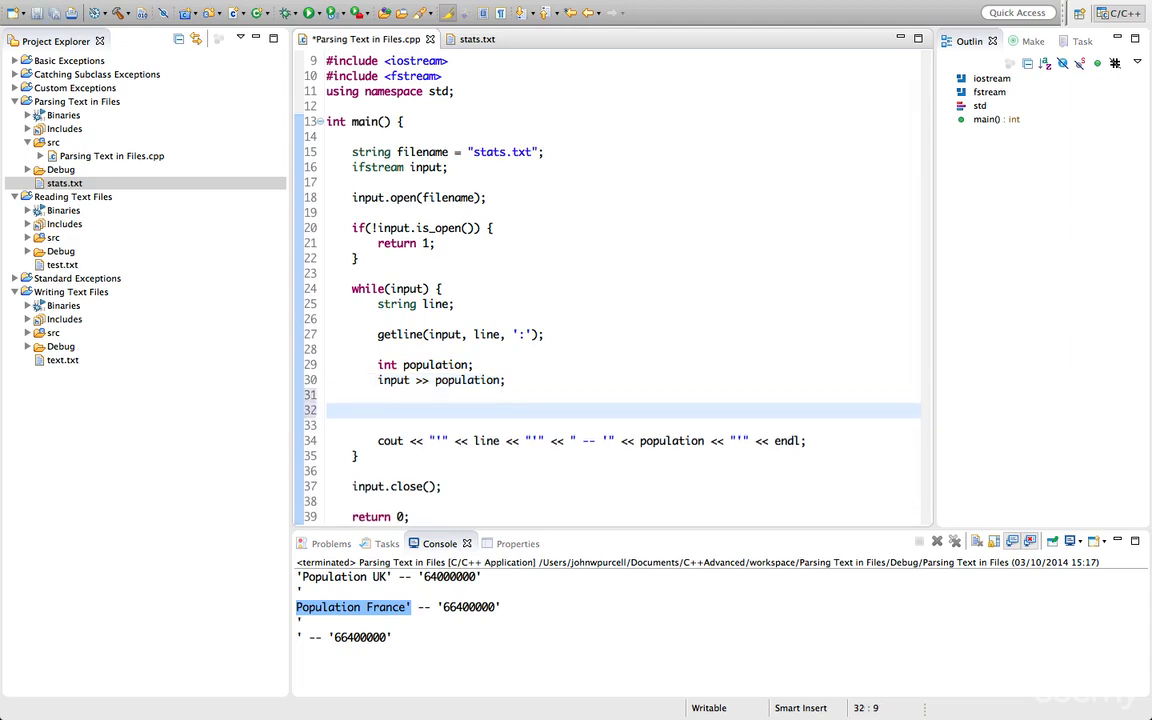
pyautogui.click(380, 410)
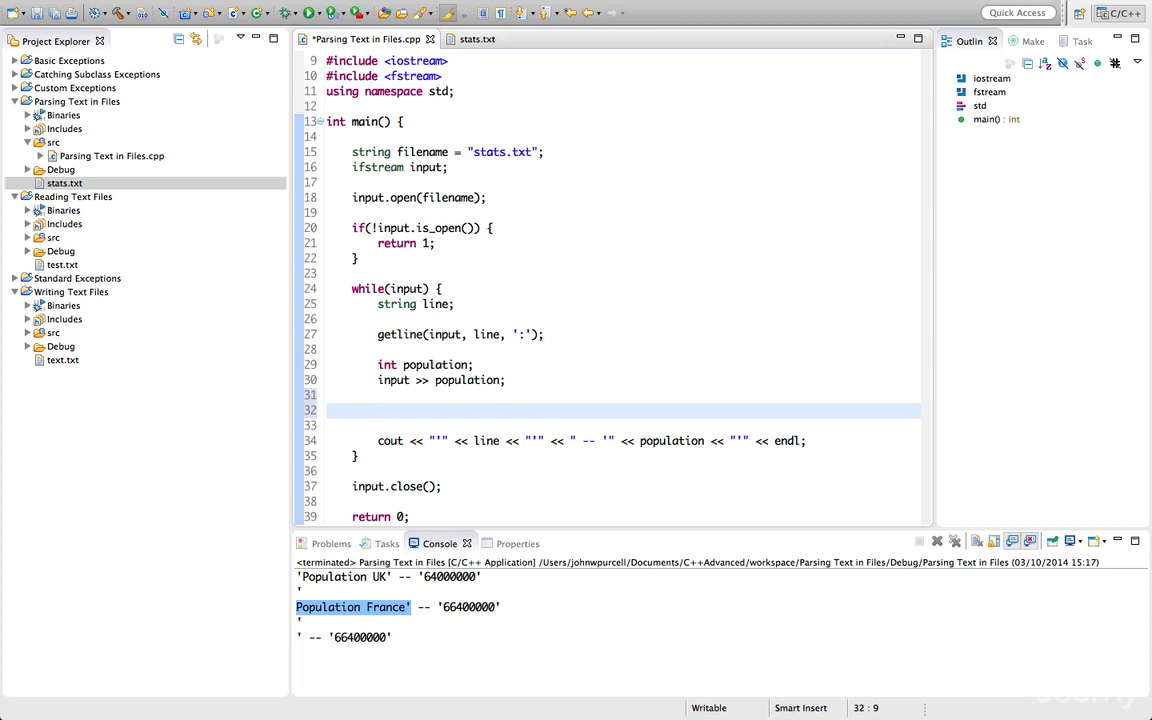
pyautogui.write('in')
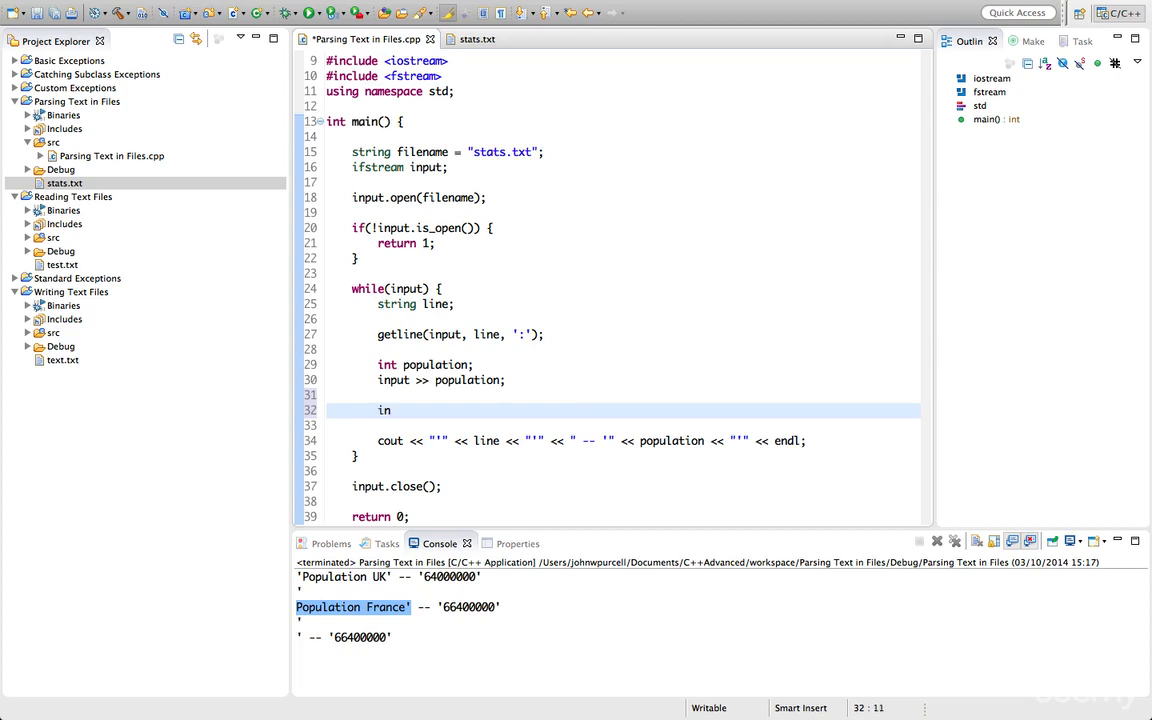
pyautogui.write('put')
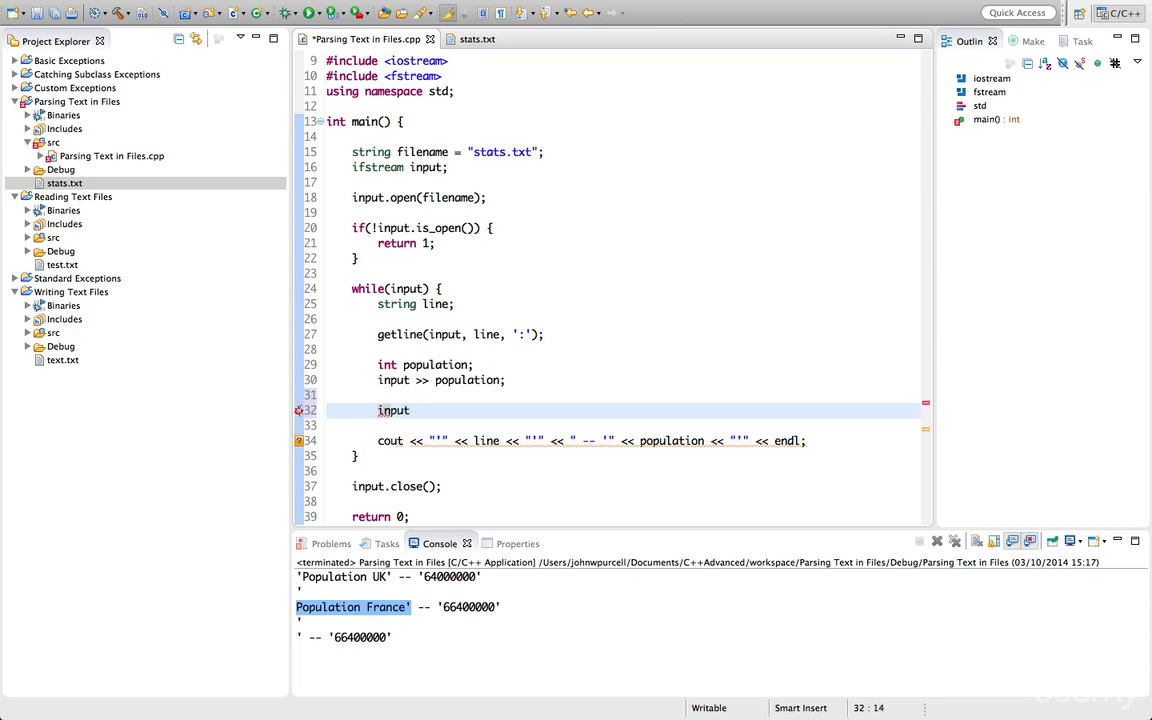
pyautogui.write('.get();')
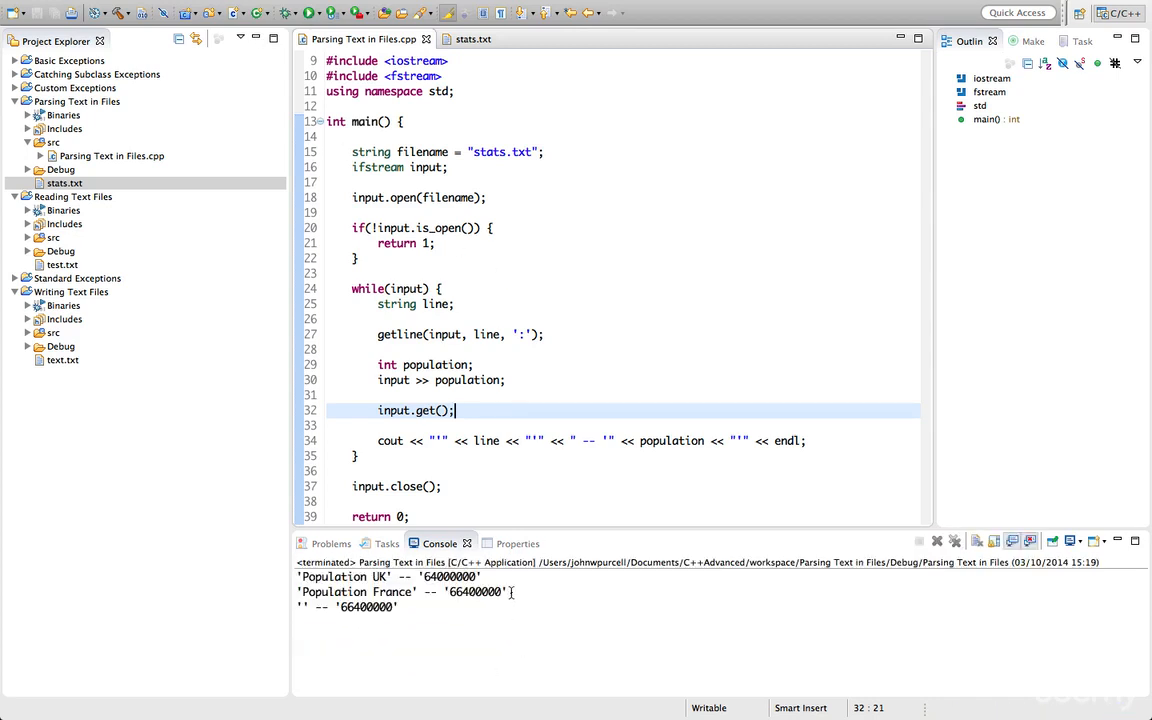
pyautogui.doubleClick(370, 608)
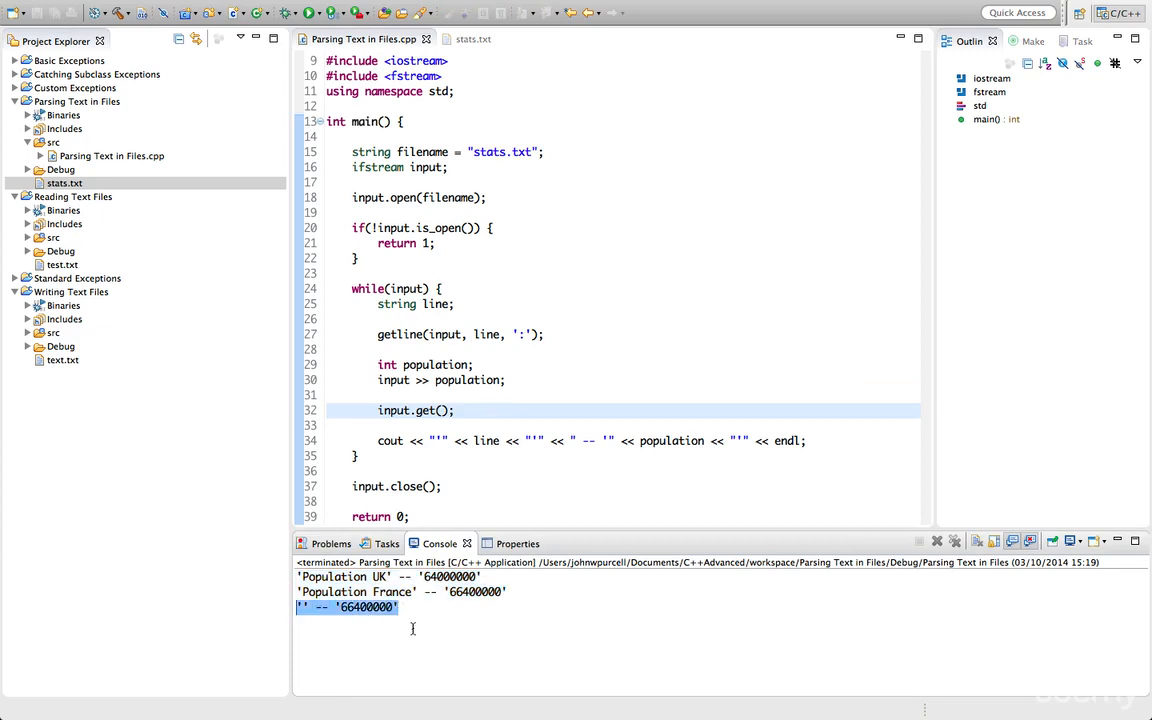
pyautogui.click(372, 606)
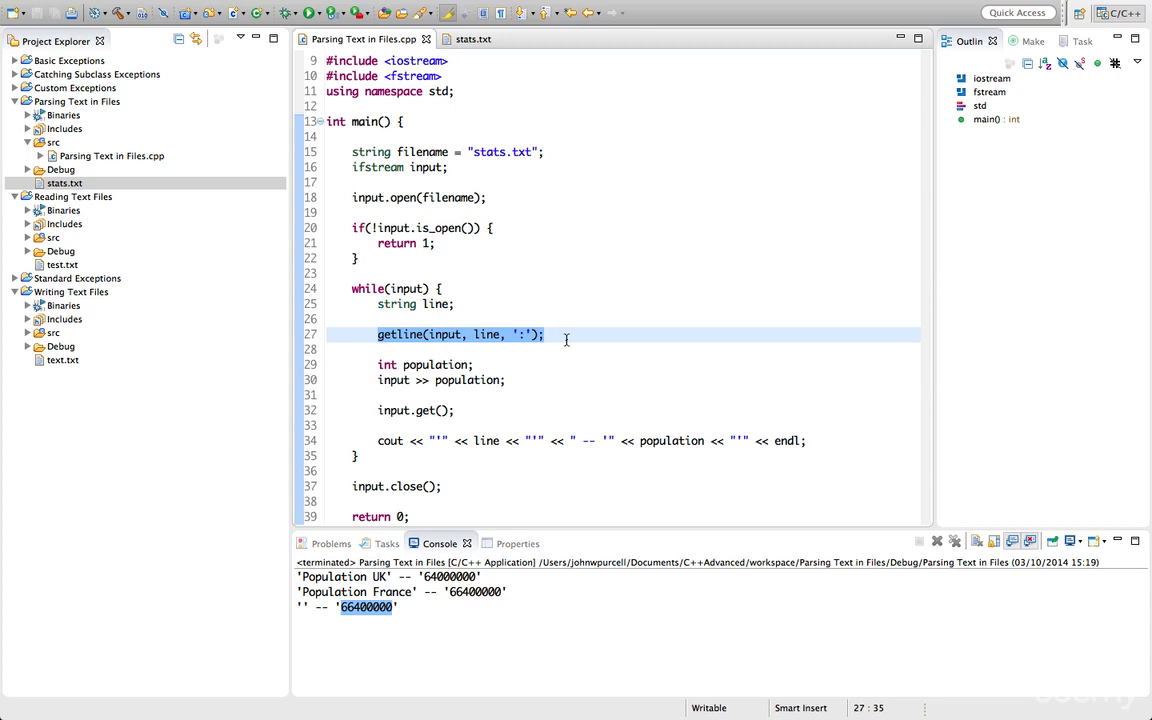
pyautogui.click(548, 334)
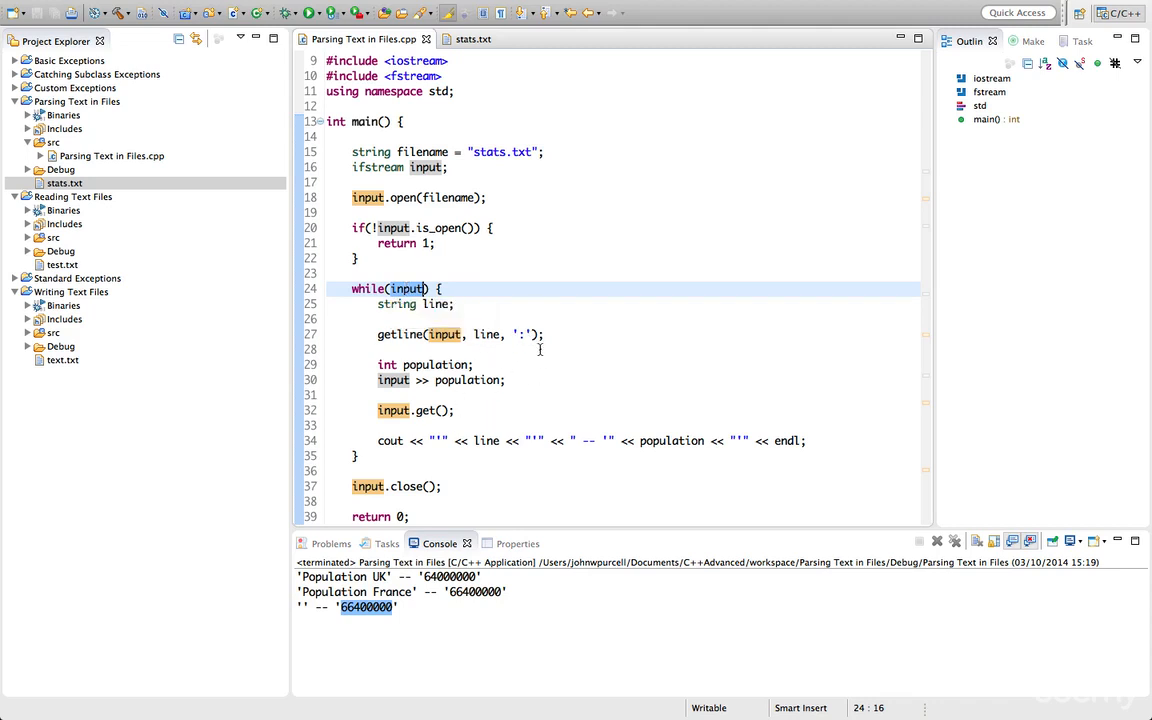
pyautogui.click(552, 334)
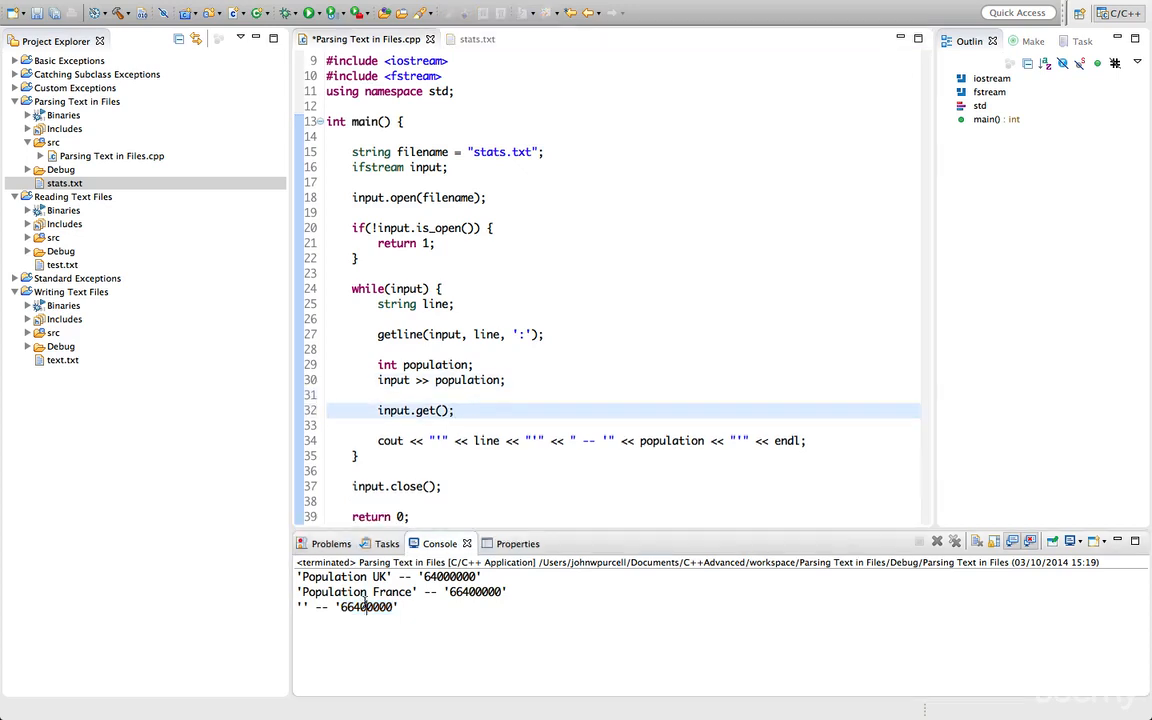
pyautogui.doubleClick(368, 608)
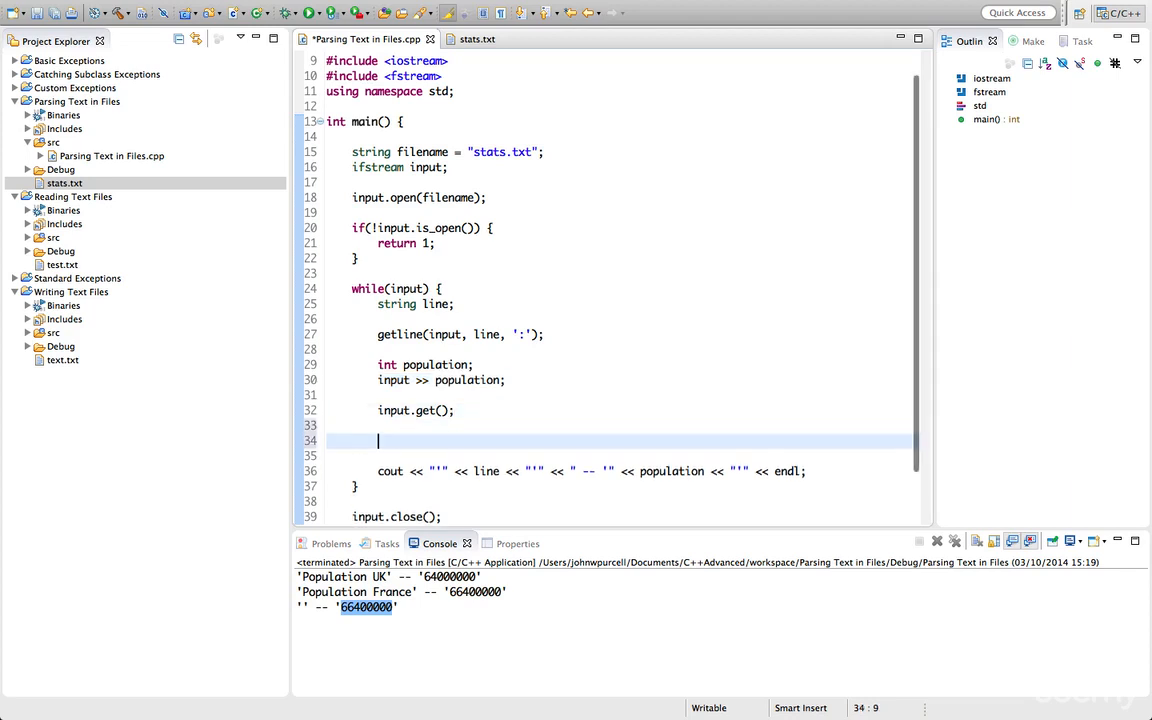
# Add if(!input) { break; } below input.get(); so the loop stops on a failed read.
pyautogui.write('if()')
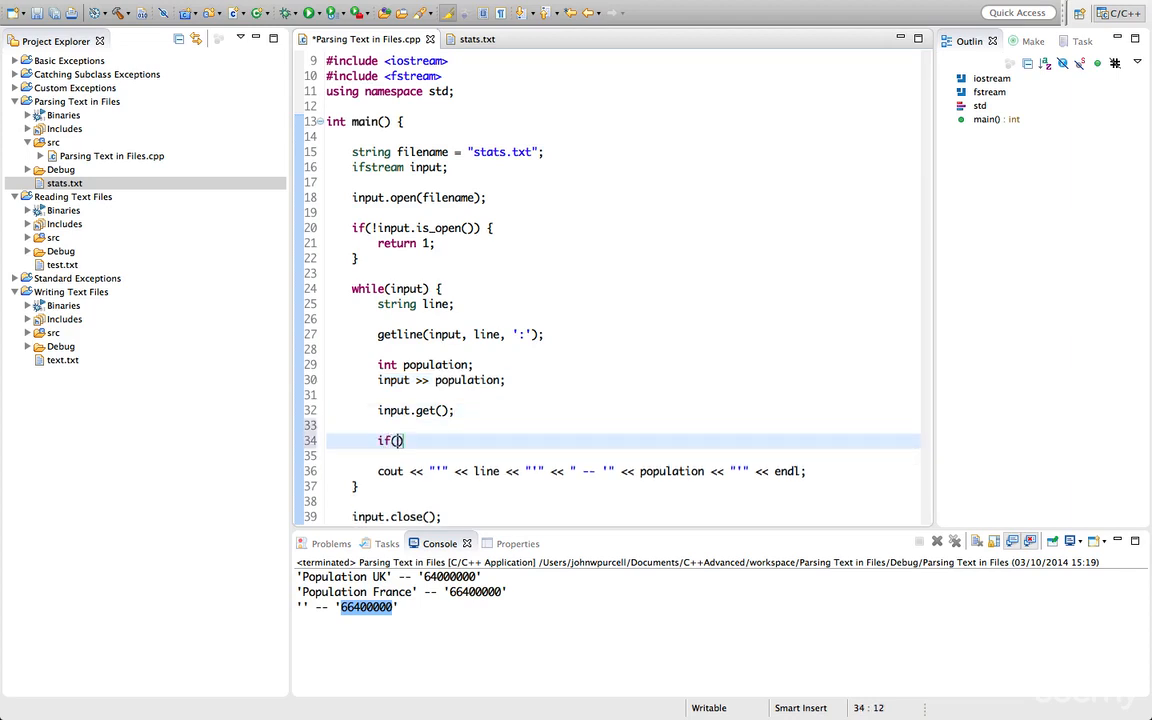
pyautogui.write('!in')
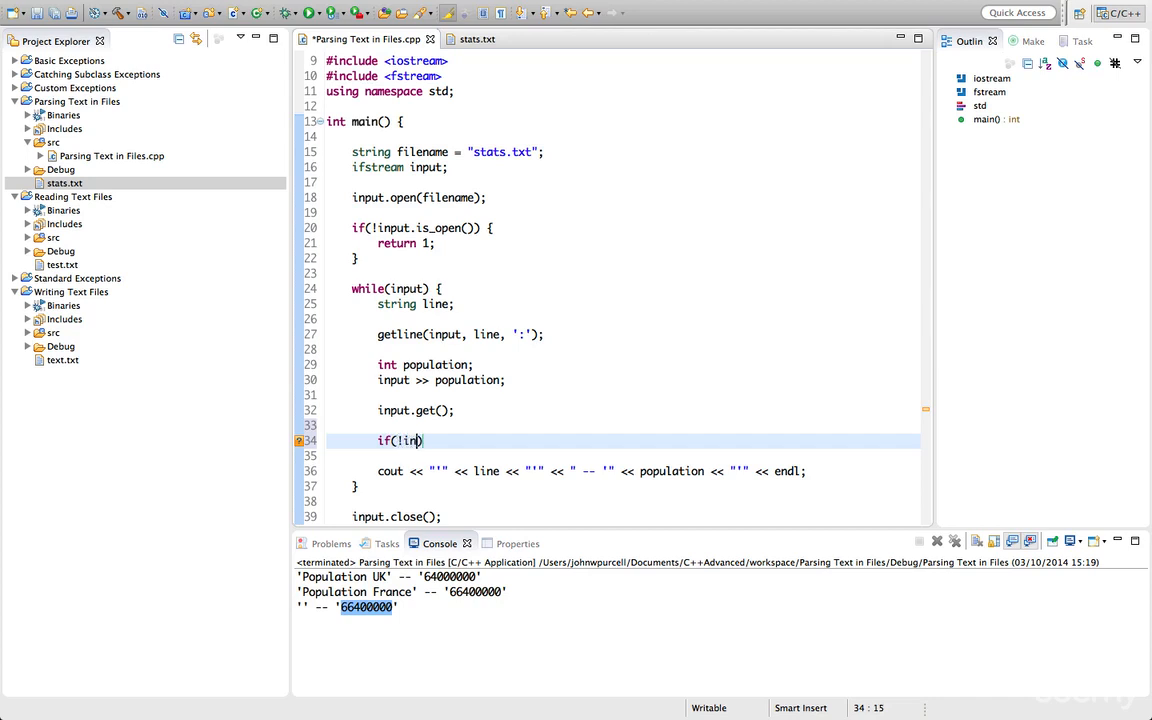
pyautogui.write('put)')
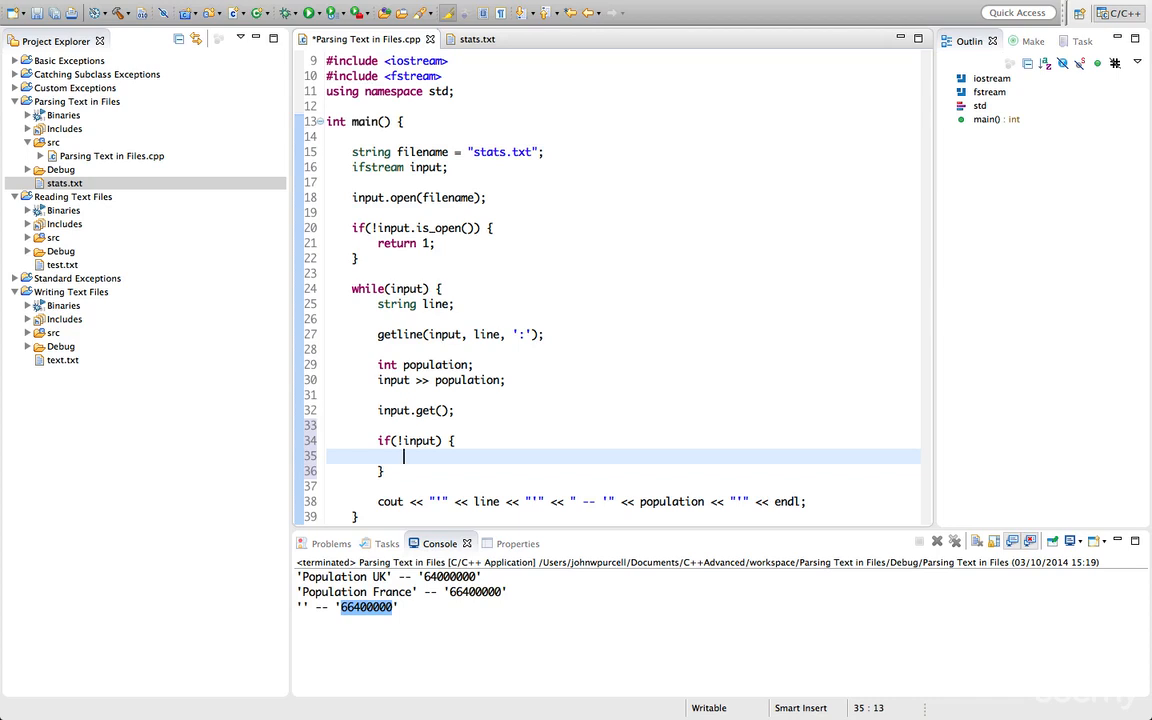
pyautogui.write('break;')
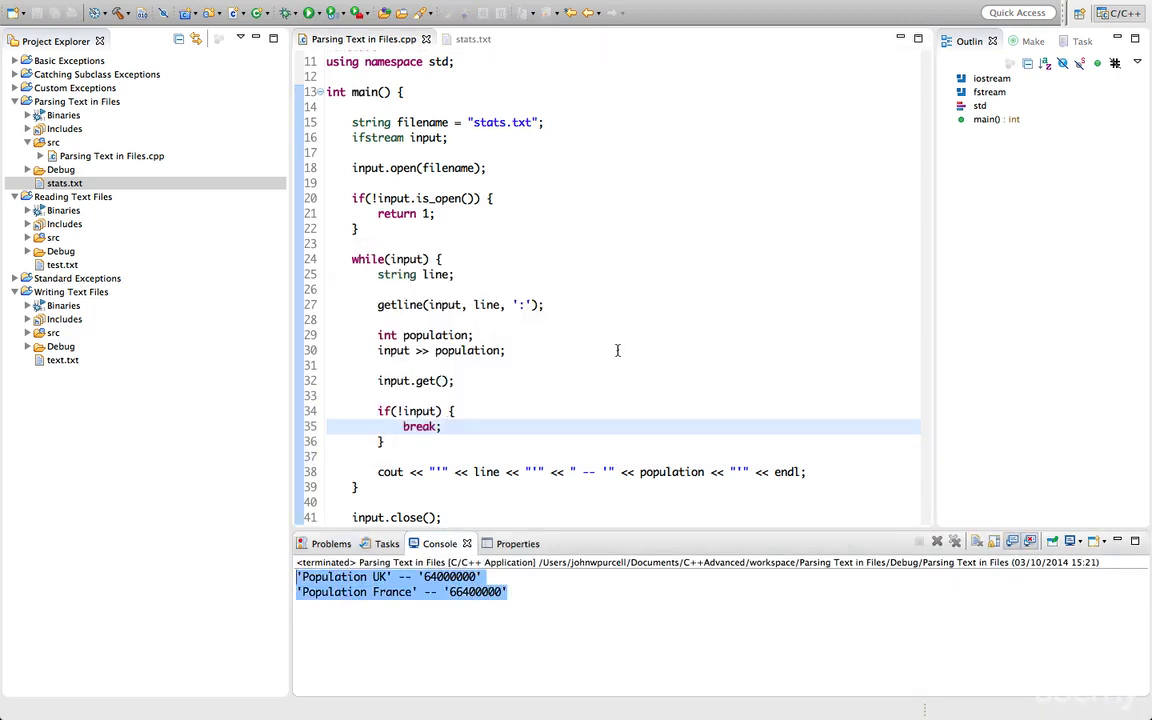
pyautogui.moveTo(622, 284)
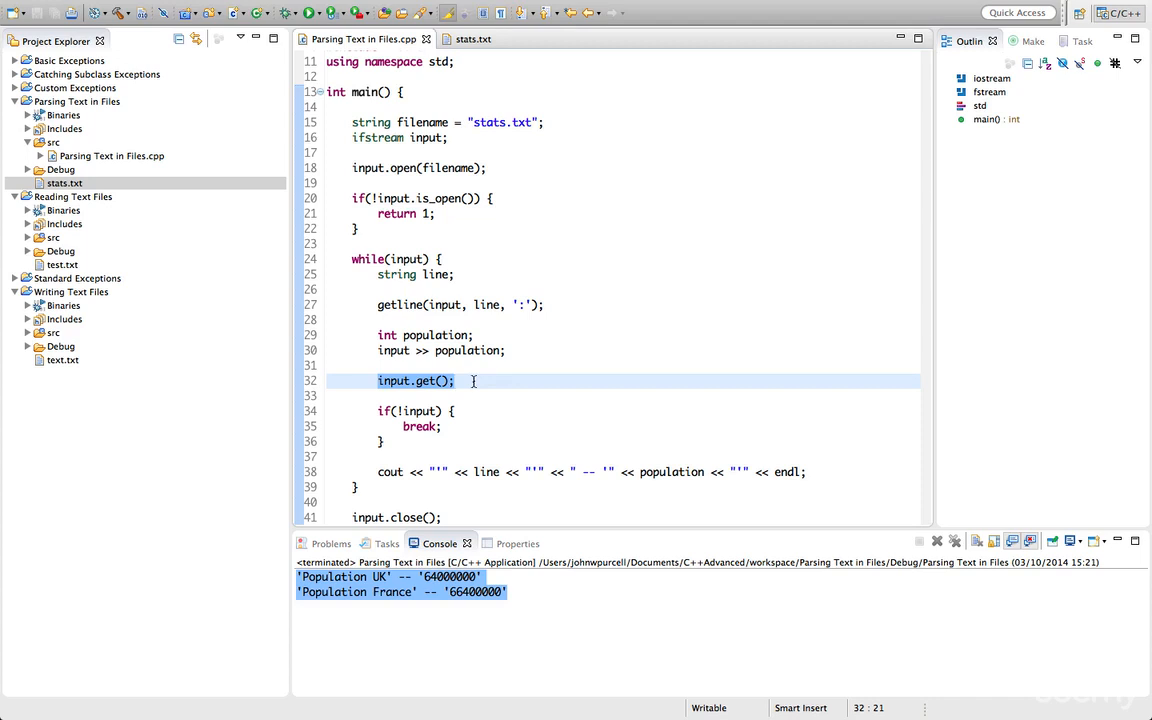
# Comment out input.get(); and add input >> ws; to skip leading whitespace instead.
pyautogui.write('//')
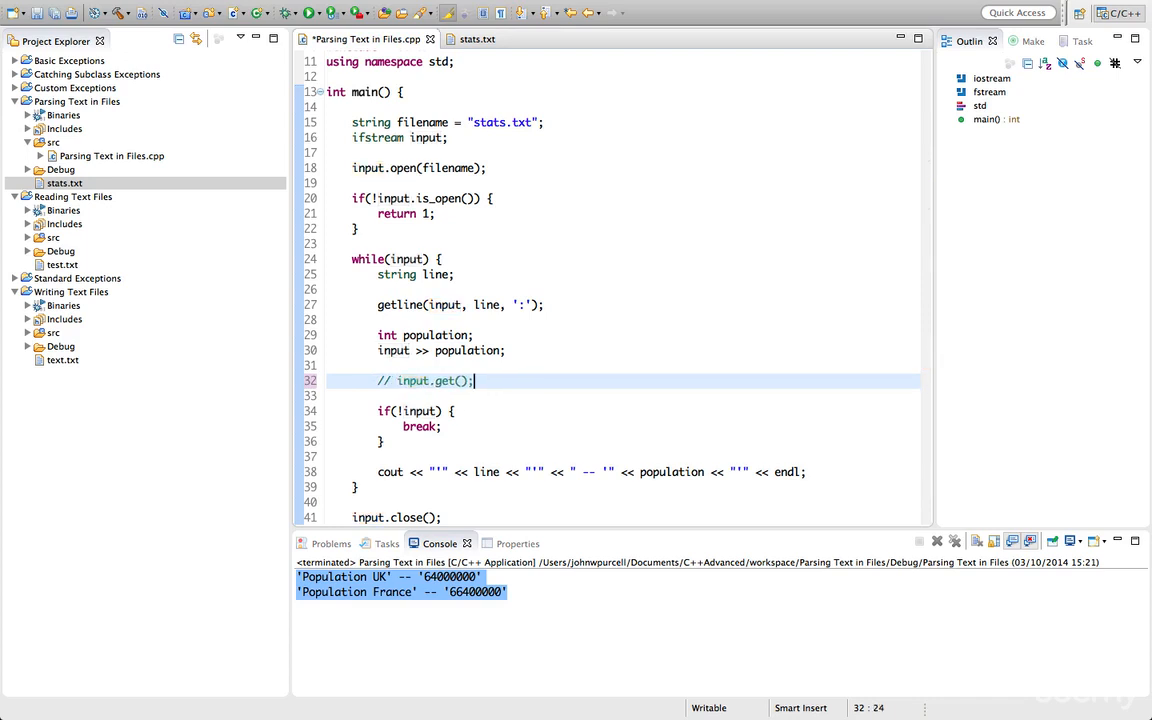
pyautogui.write('input')
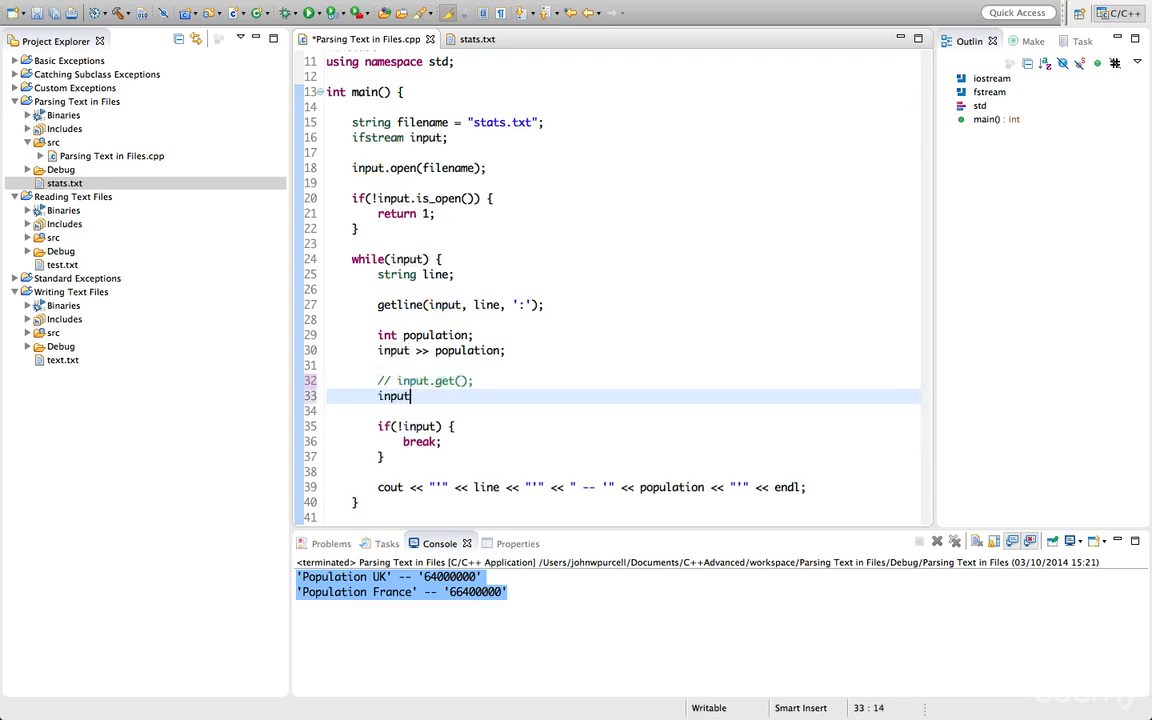
pyautogui.write('>>')
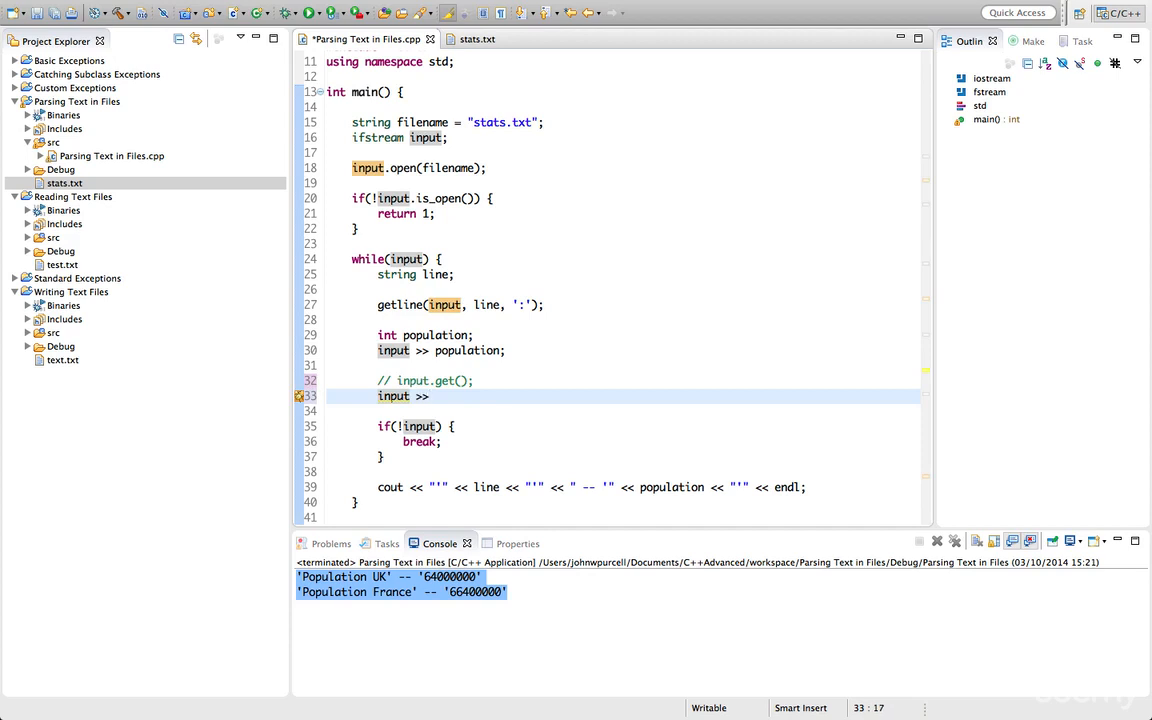
pyautogui.write('ws;')
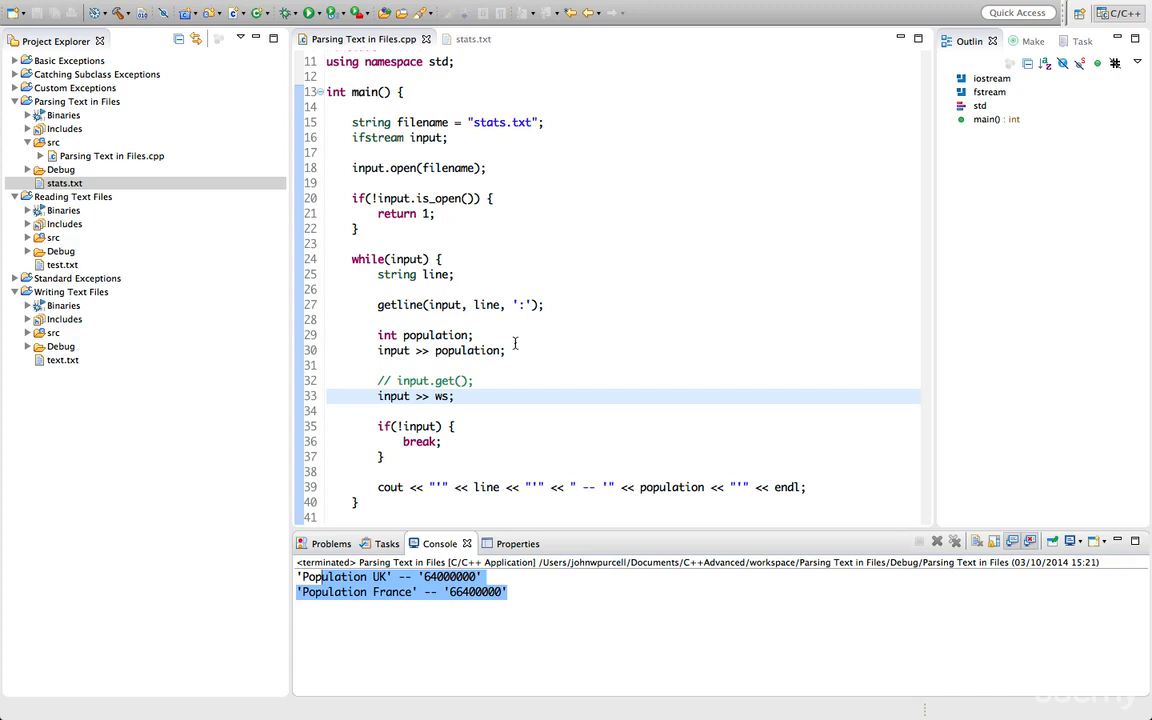
pyautogui.scroll(-3)
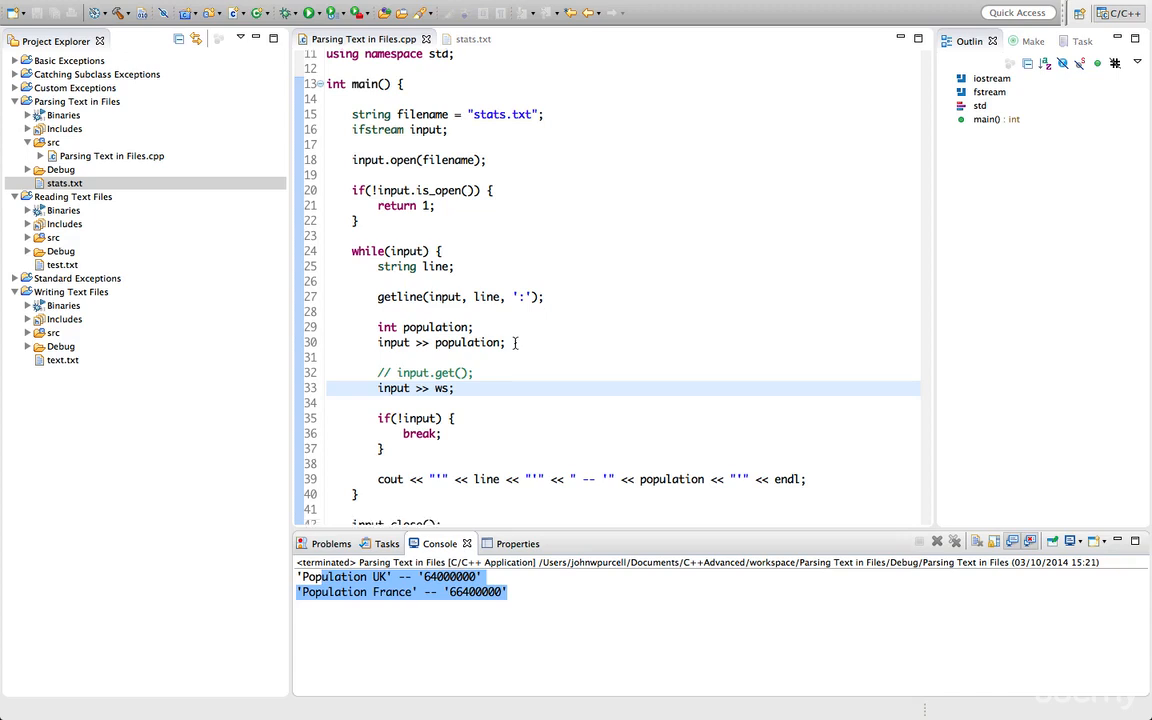
pyautogui.scroll(-3)
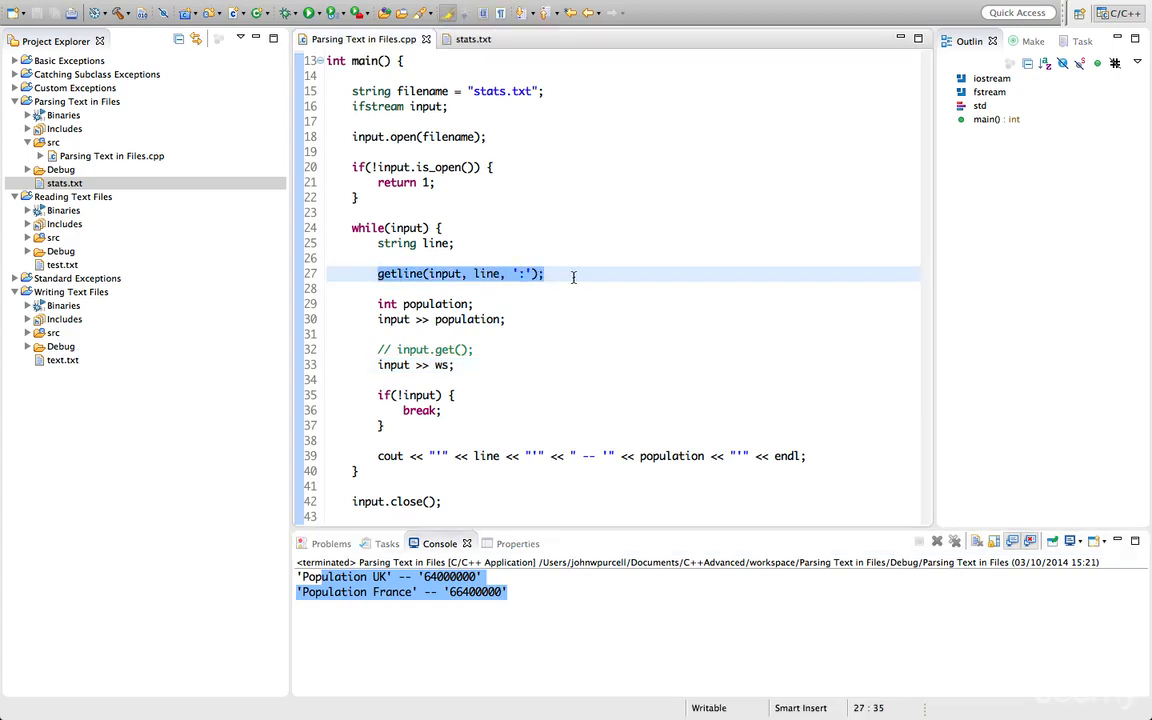
# Review the getline loop against stats.txt, switching between the source and the data file's UK and France lines.
pyautogui.click(546, 274)
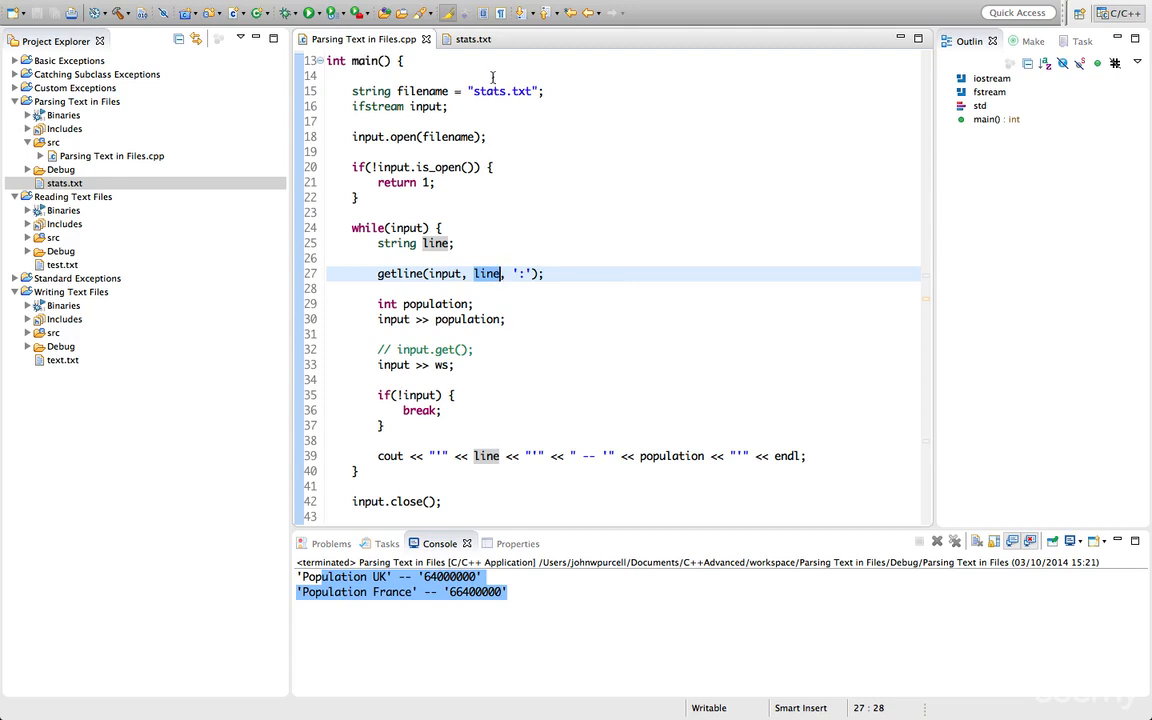
pyautogui.click(468, 42)
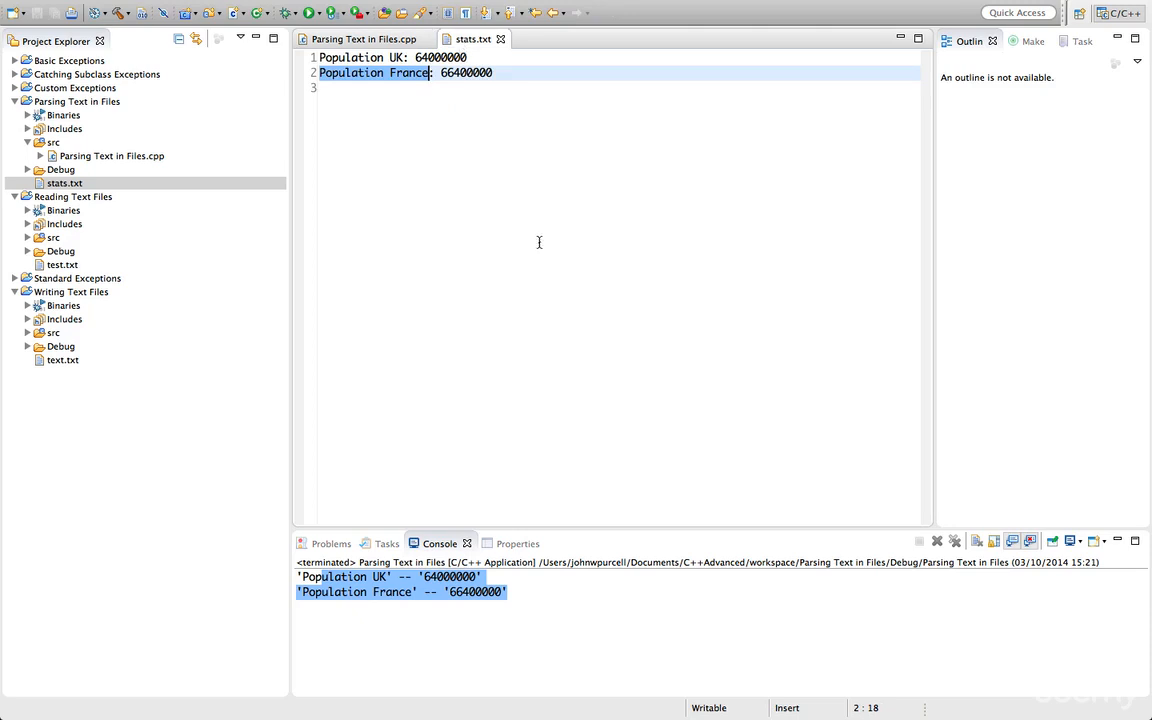
pyautogui.click(362, 40)
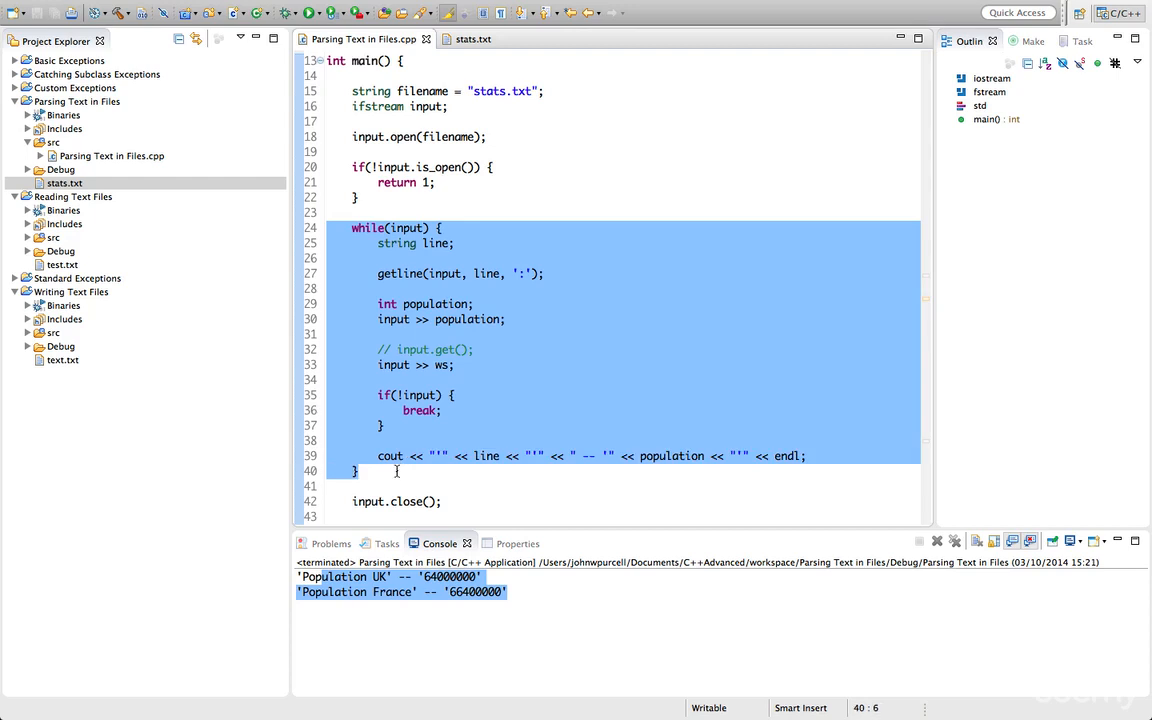
pyautogui.click(396, 472)
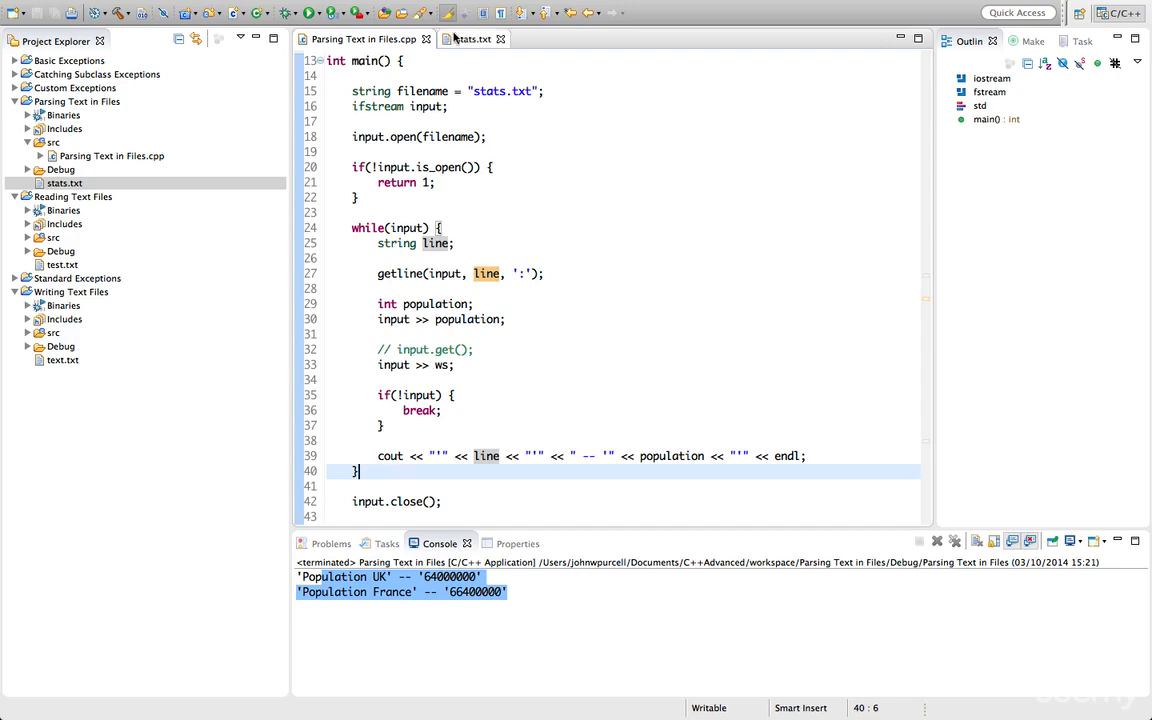
pyautogui.click(472, 38)
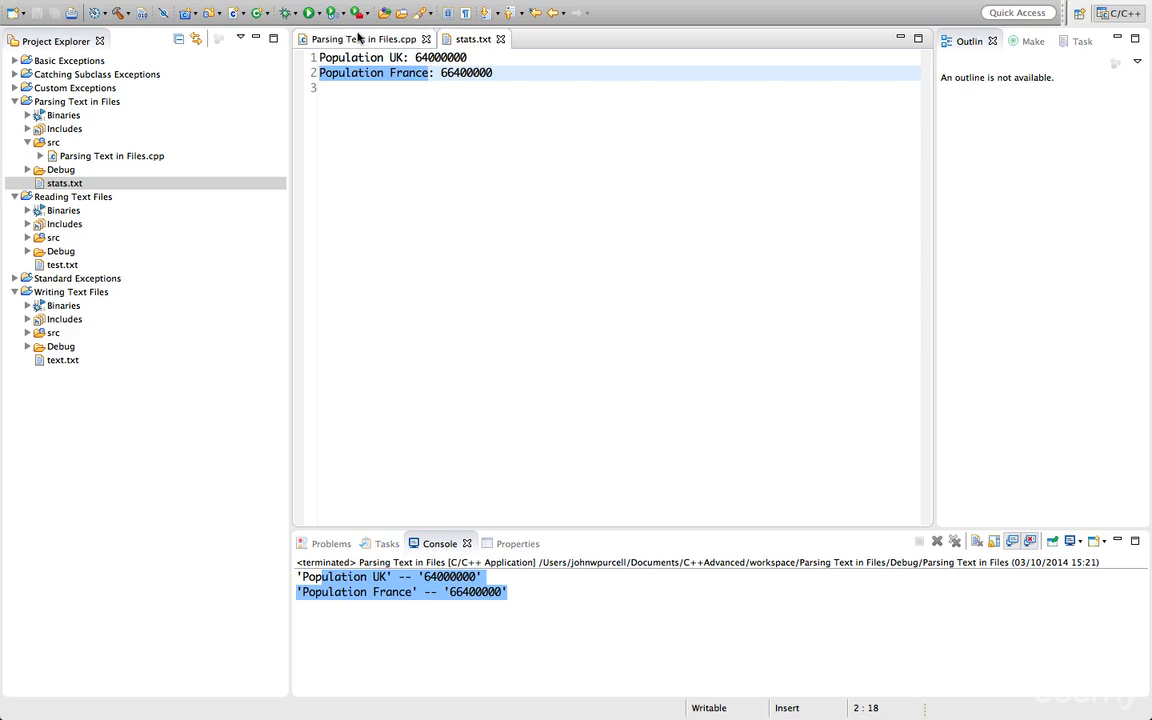